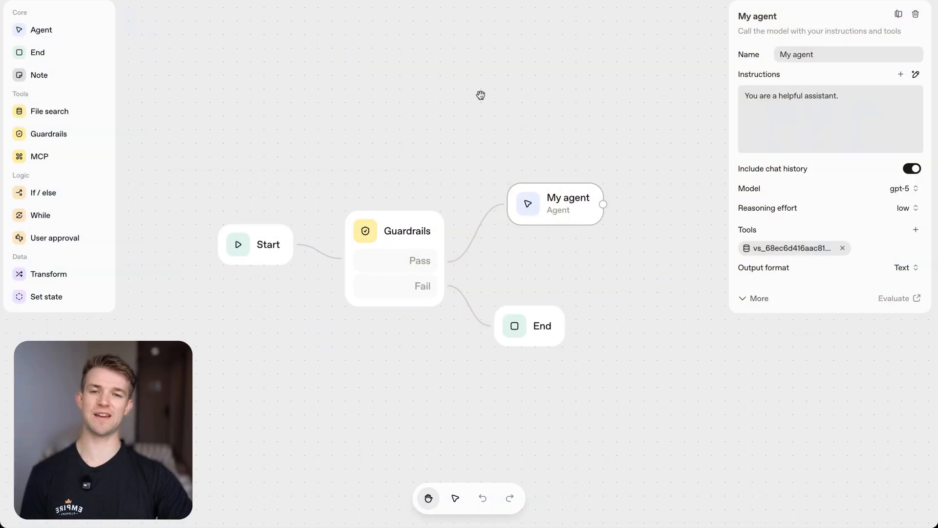
# Step: Shift the workflow canvas to show the HydraBoost PDF attached to the agent
pyautogui.moveTo(481, 95); pyautogui.dragTo(466, 47)
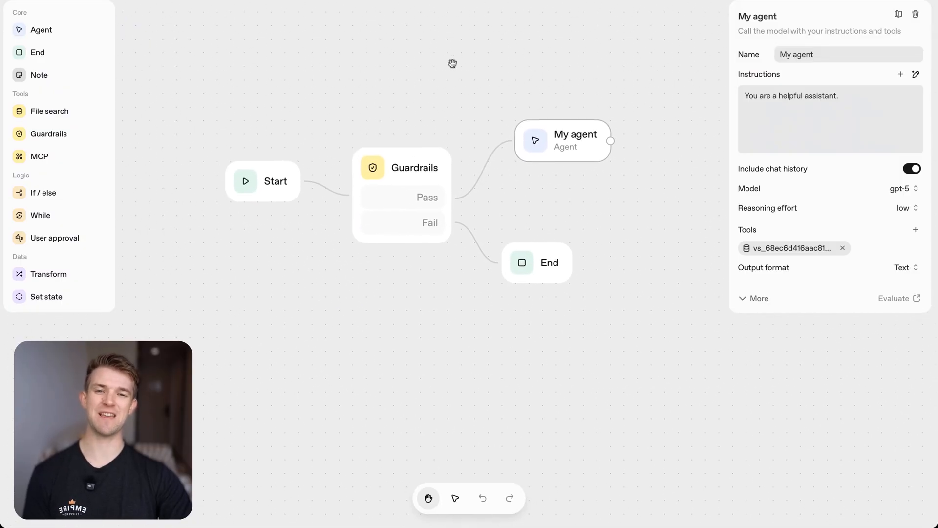
pyautogui.moveTo(453, 64); pyautogui.dragTo(504, 50)
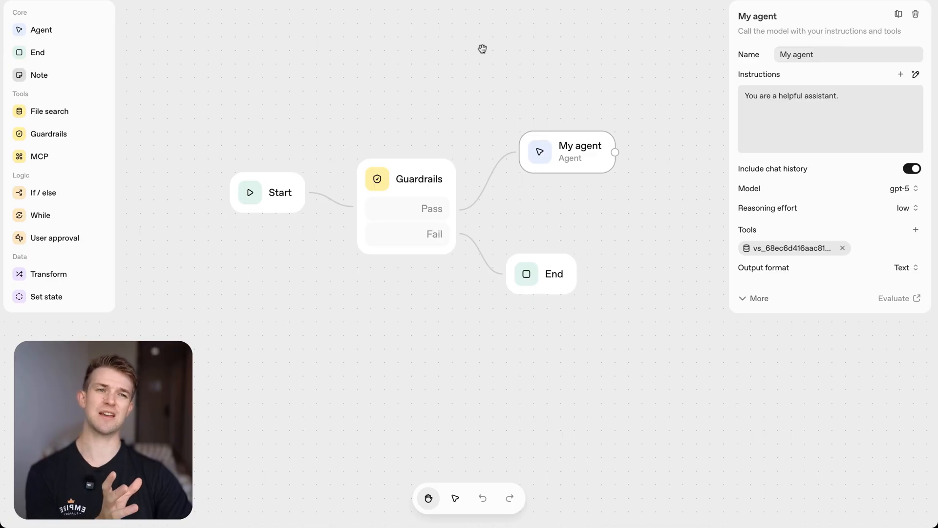
pyautogui.moveTo(476, 47)
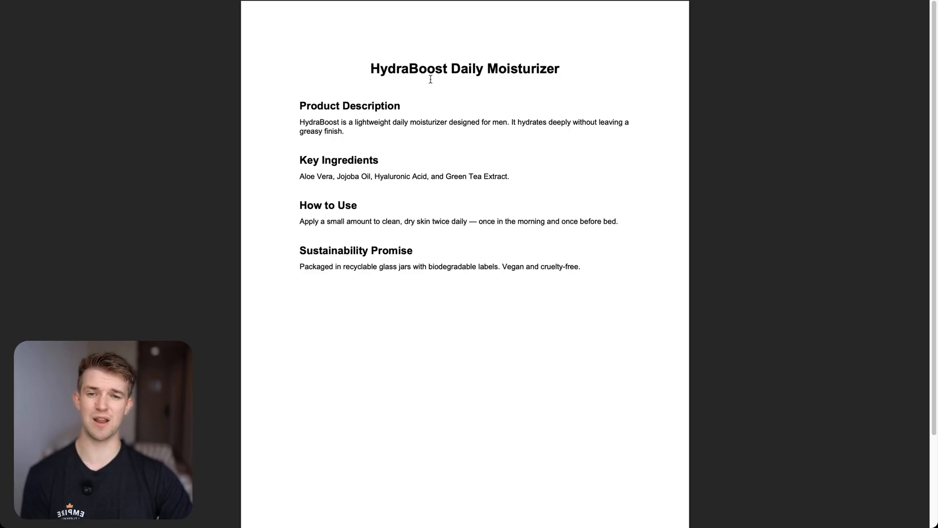
pyautogui.doubleClick(523, 69)
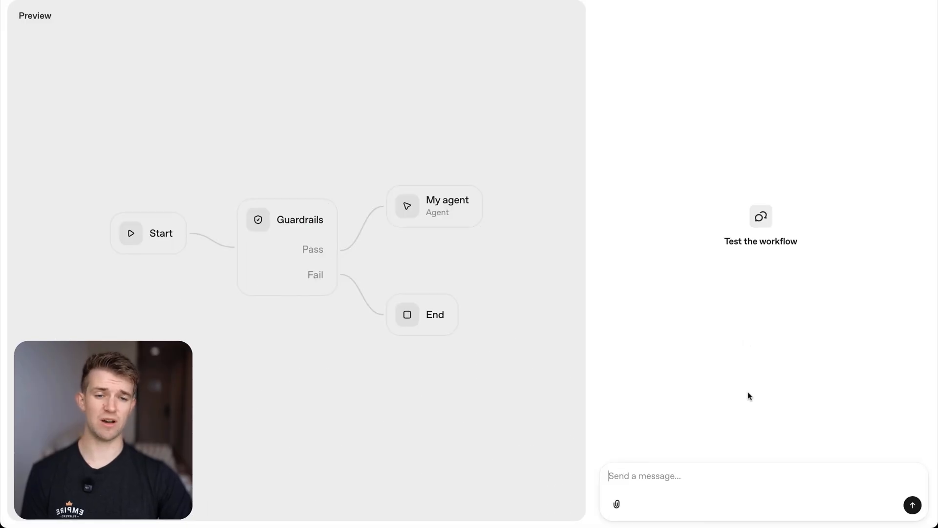
# Step: Ask the preview chat 'Hey what ingredients are in the hydraboost' and review the run log
pyautogui.write('Hey what ingredients are in the hydraboost')
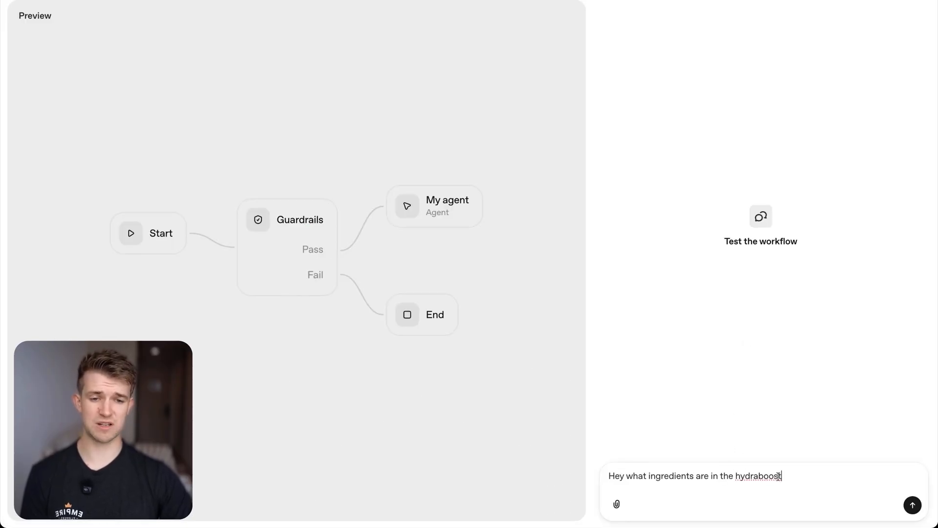
pyautogui.click(912, 505)
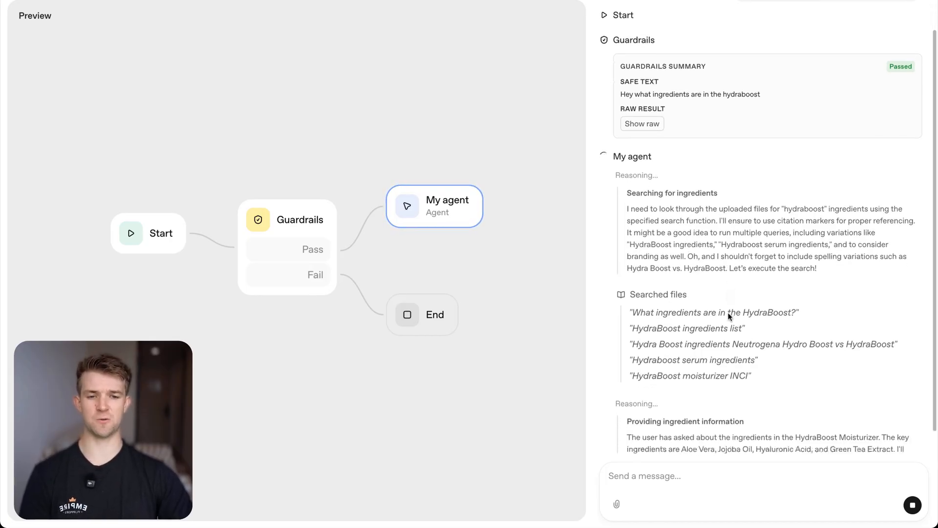
pyautogui.scroll(-3)
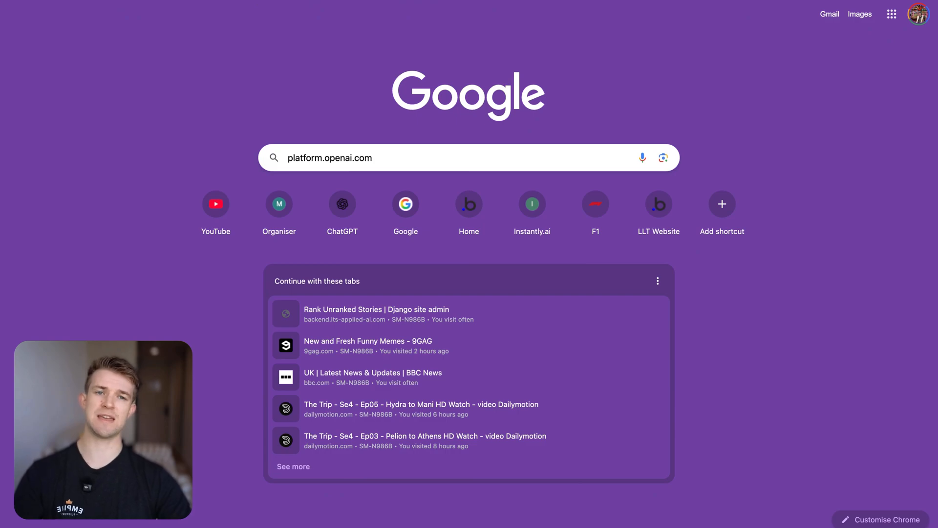
# Step: Load platform.openai.com, go to the dashboard and enter the Agent Builder workspace
pyautogui.press('Enter')
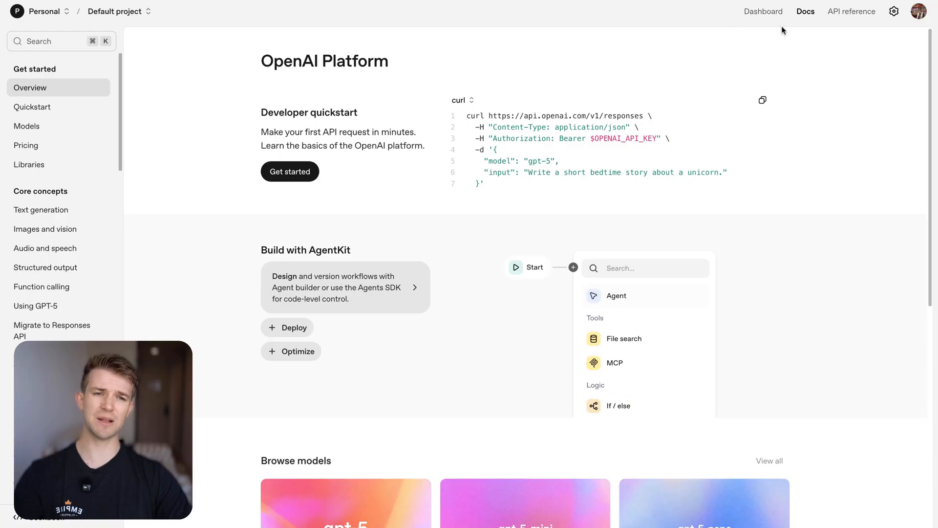
pyautogui.click(764, 11)
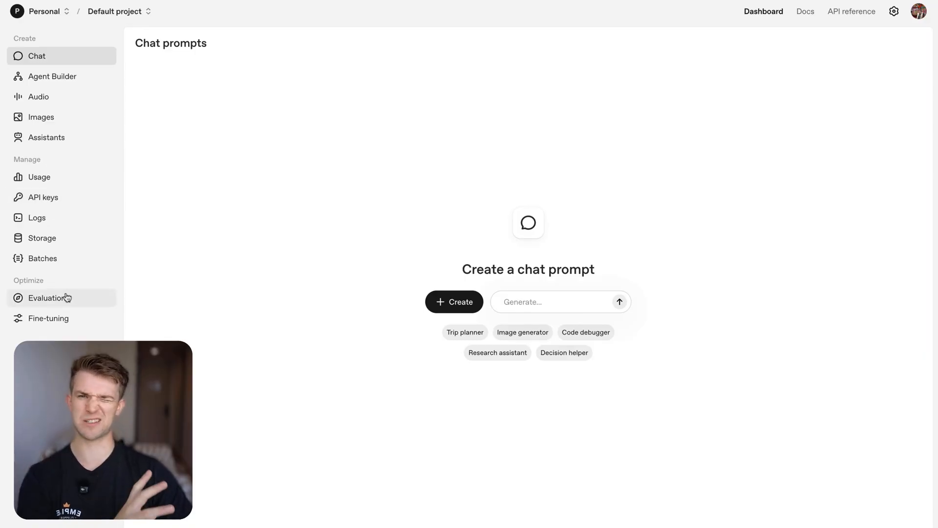
pyautogui.moveTo(58, 238)
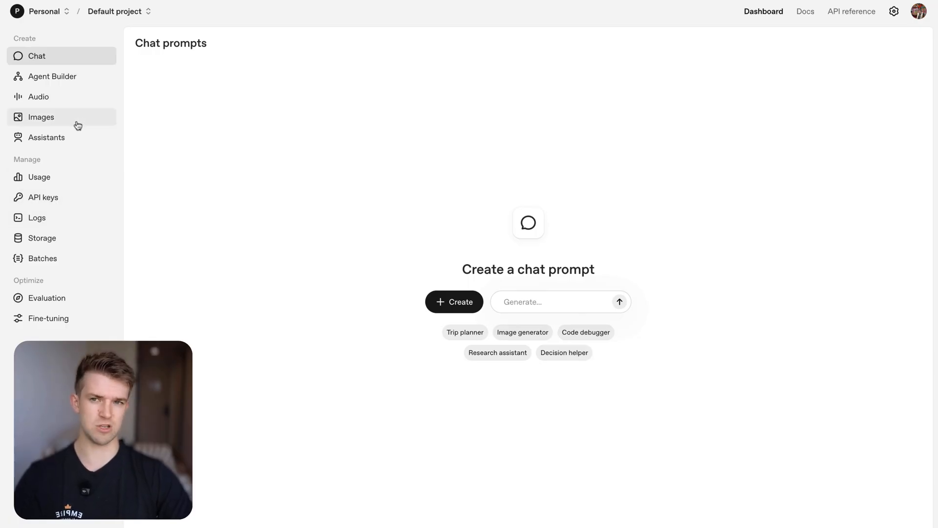
pyautogui.click(51, 76)
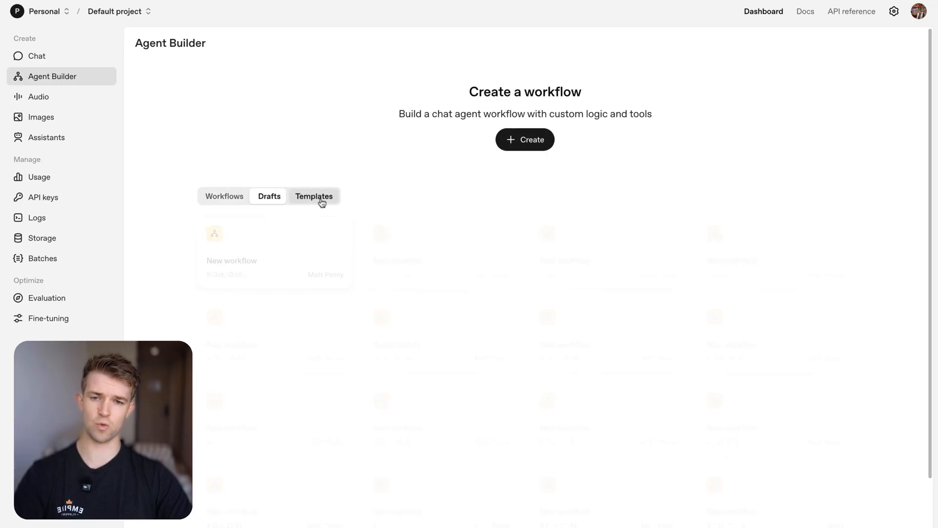
# Step: Browse the ready-made workflow templates on the Agent Builder page
pyautogui.click(227, 195)
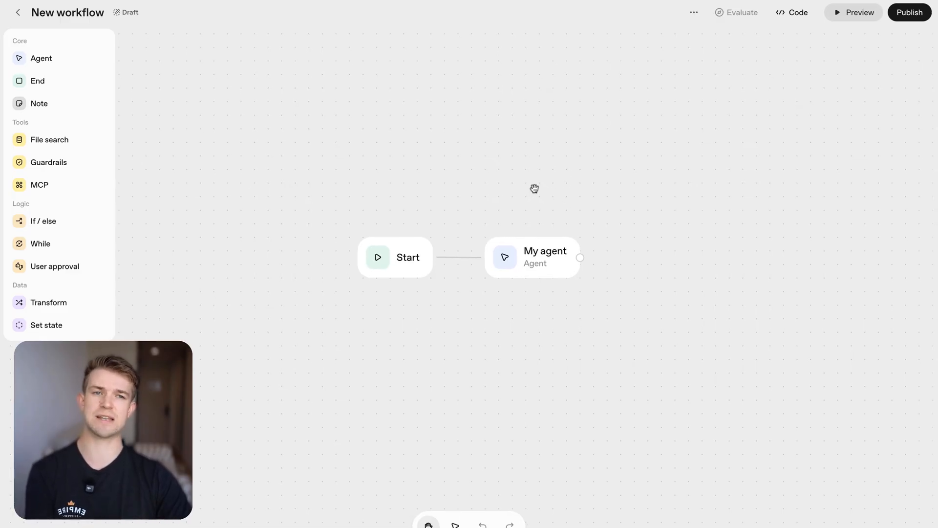
pyautogui.moveTo(529, 193)
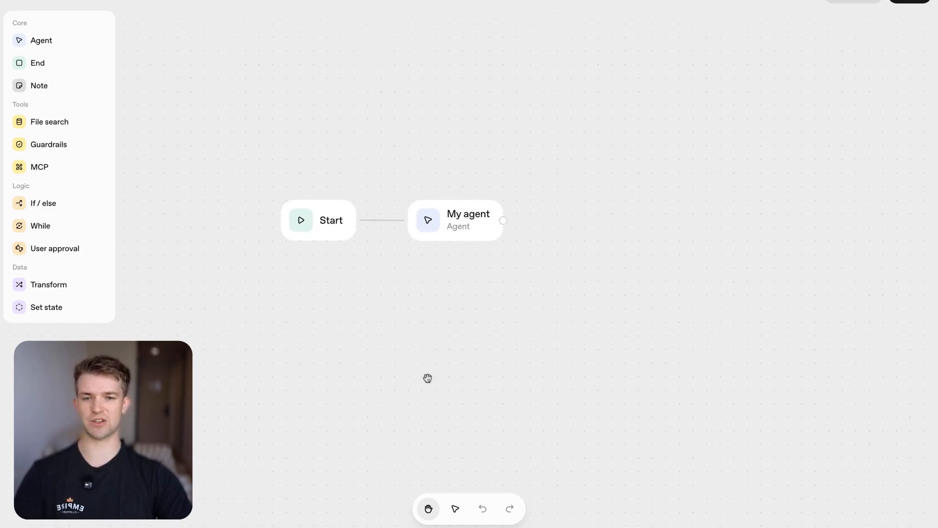
pyautogui.moveTo(427, 377); pyautogui.dragTo(492, 251)
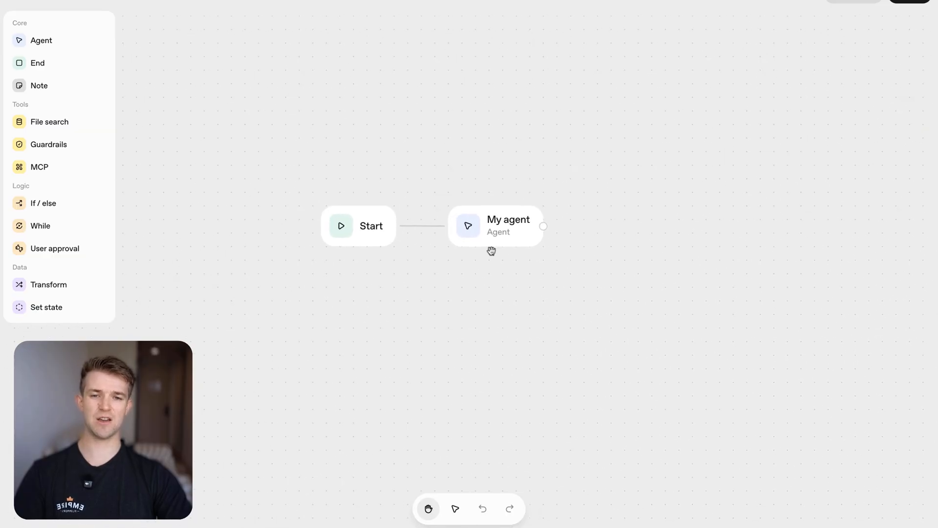
pyautogui.click(371, 226)
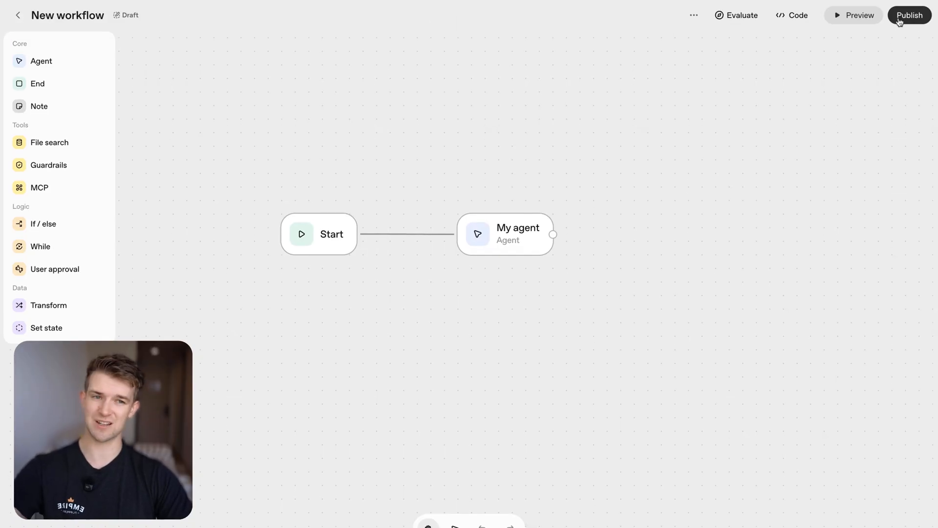
pyautogui.moveTo(860, 15)
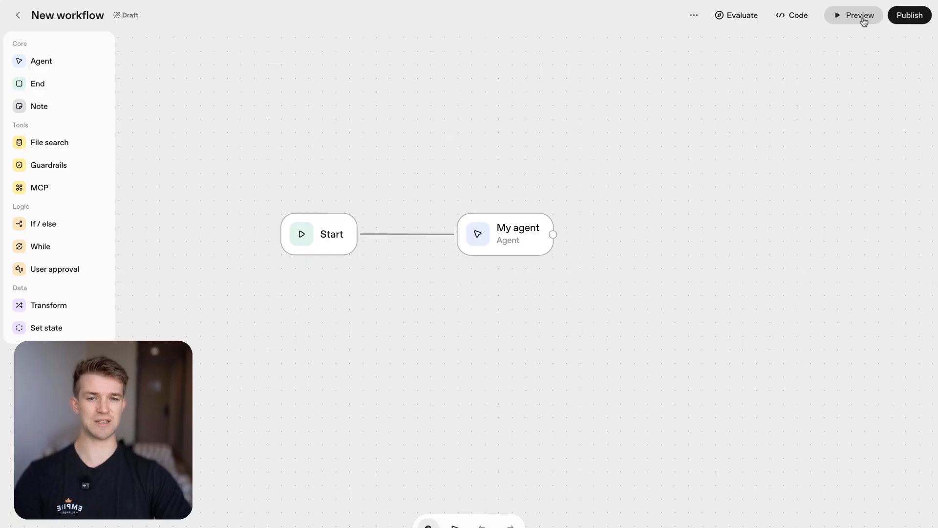
pyautogui.click(798, 15)
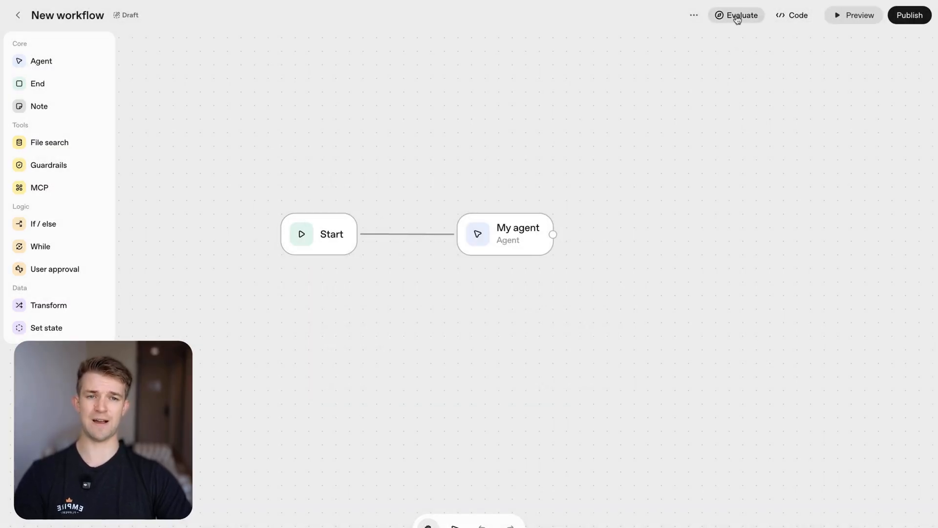
pyautogui.click(740, 15)
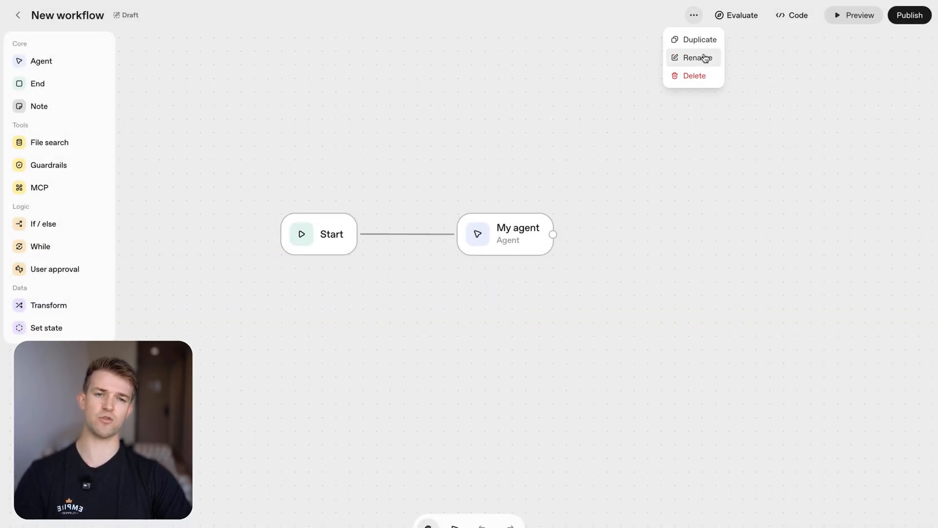
pyautogui.moveTo(492, 82)
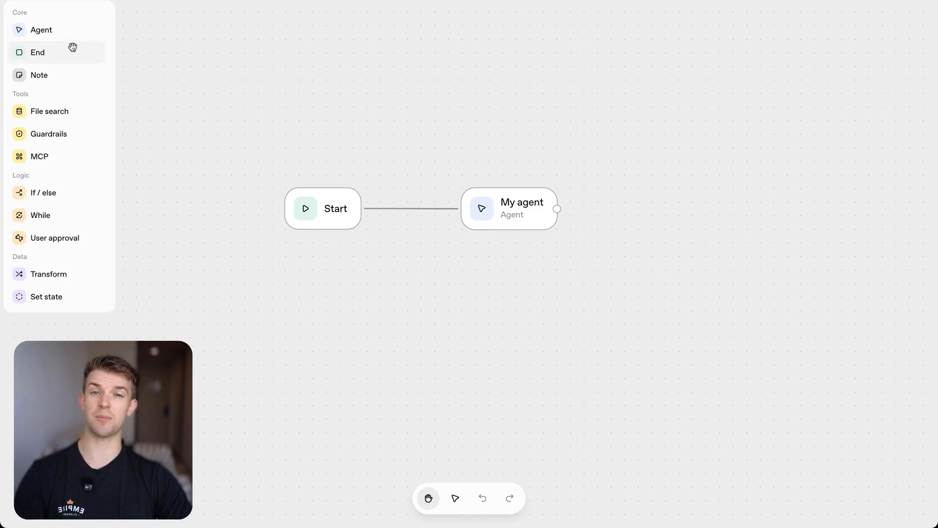
pyautogui.moveTo(498, 184)
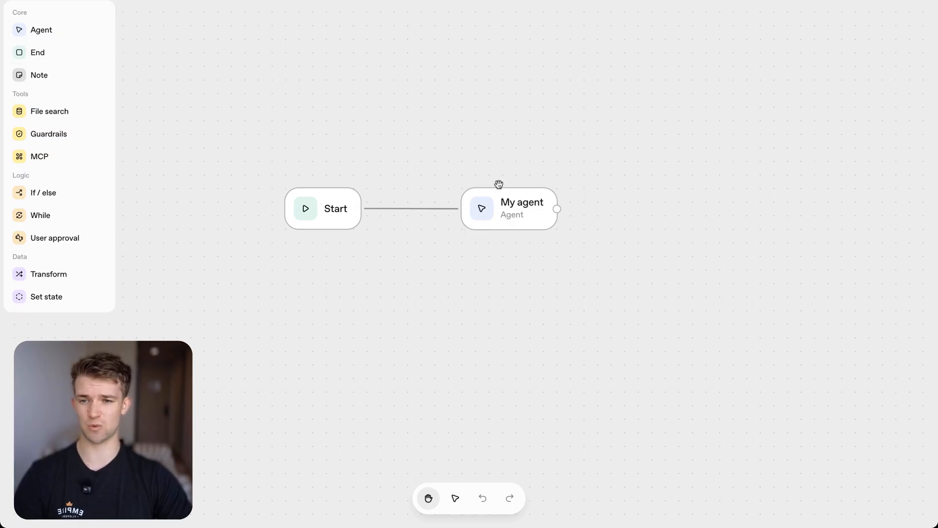
pyautogui.moveTo(474, 208)
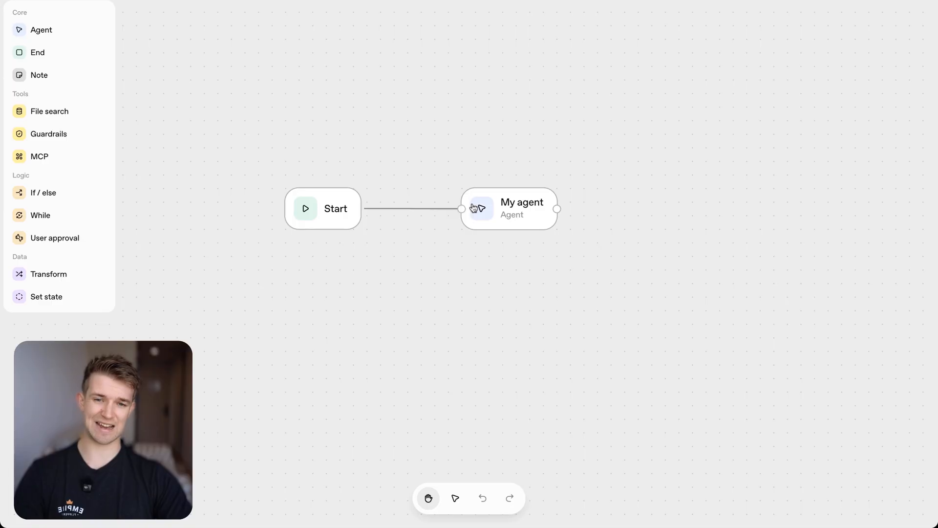
pyautogui.click(509, 208)
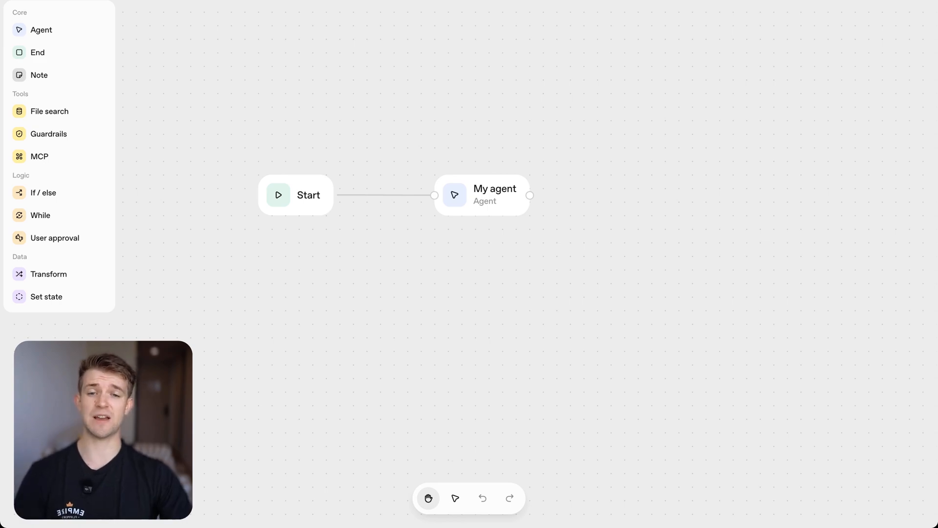
pyautogui.moveTo(449, 151)
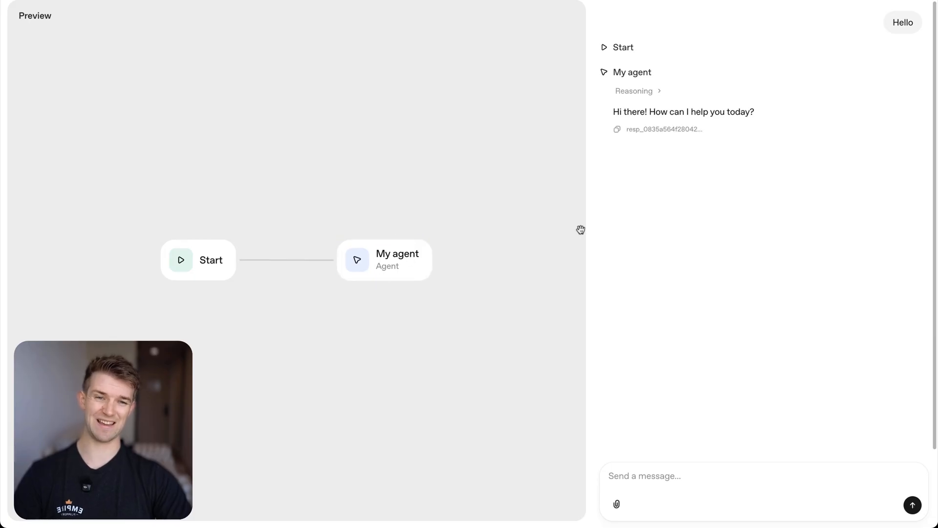
# Step: Expand and collapse the agent's reasoning behind its Hello greeting reply
pyautogui.click(633, 91)
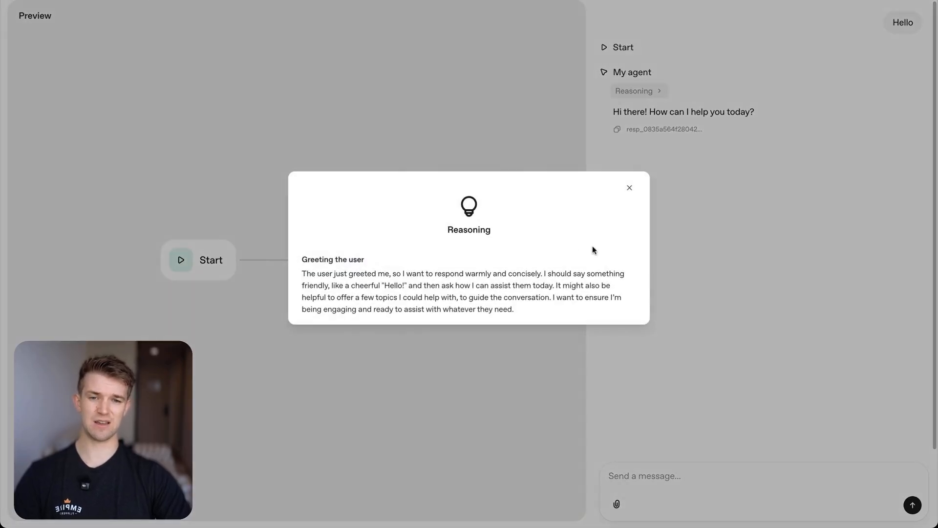
pyautogui.click(629, 188)
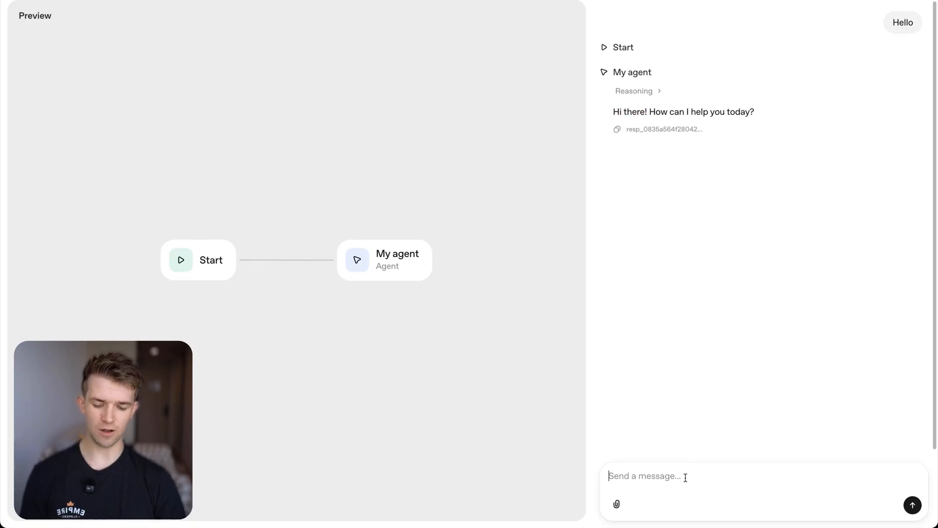
# Step: Ask the agent the eco-friendly question in preview and get its answer
pyautogui.write('Can you tell me what makes this business e')
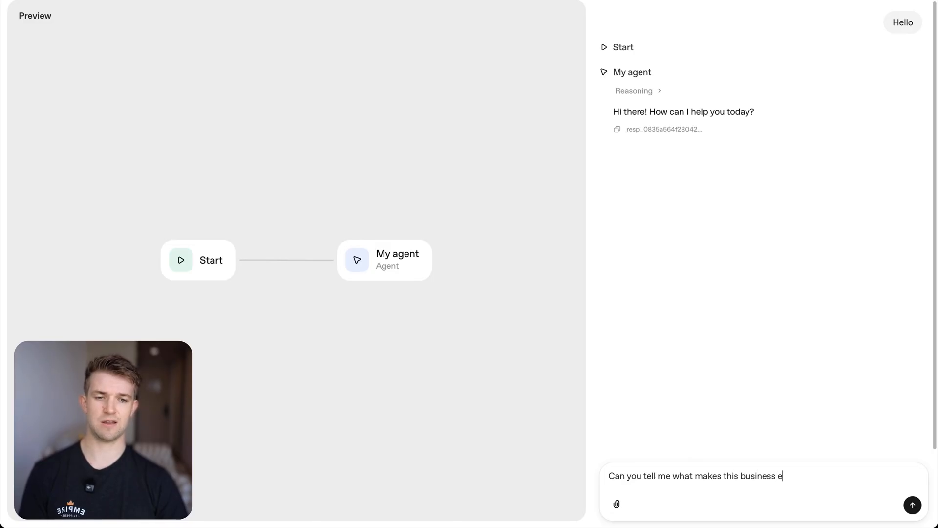
pyautogui.write('co friendly')
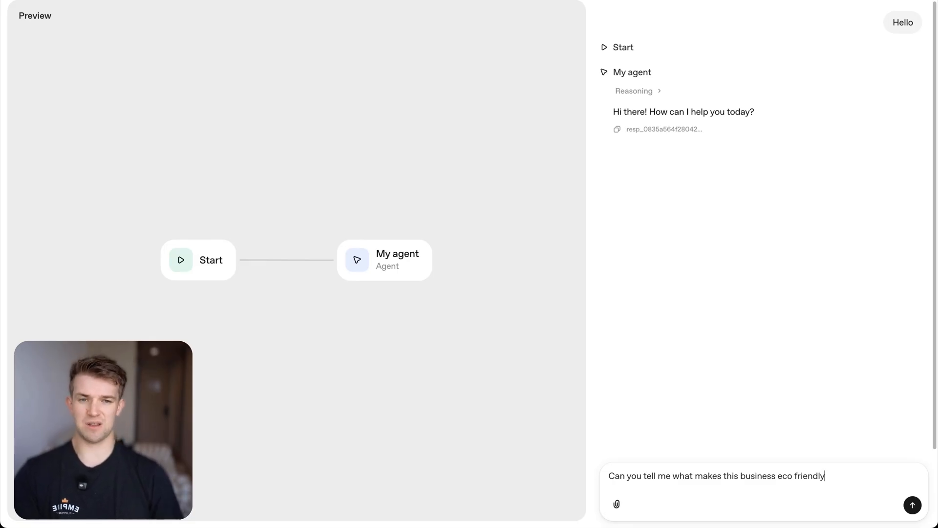
pyautogui.click(912, 504)
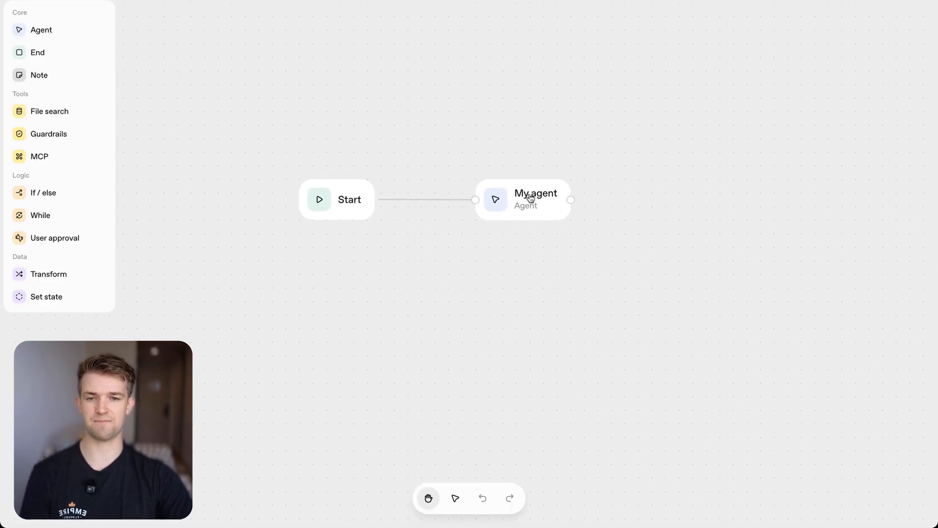
# Step: Add a Guardrails node and connect Start's output to it
pyautogui.click(530, 200)
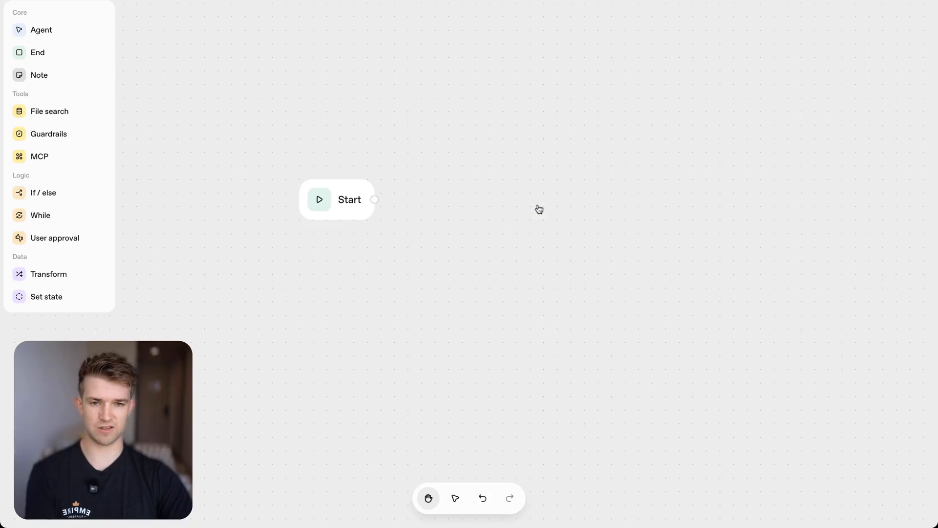
pyautogui.moveTo(383, 232)
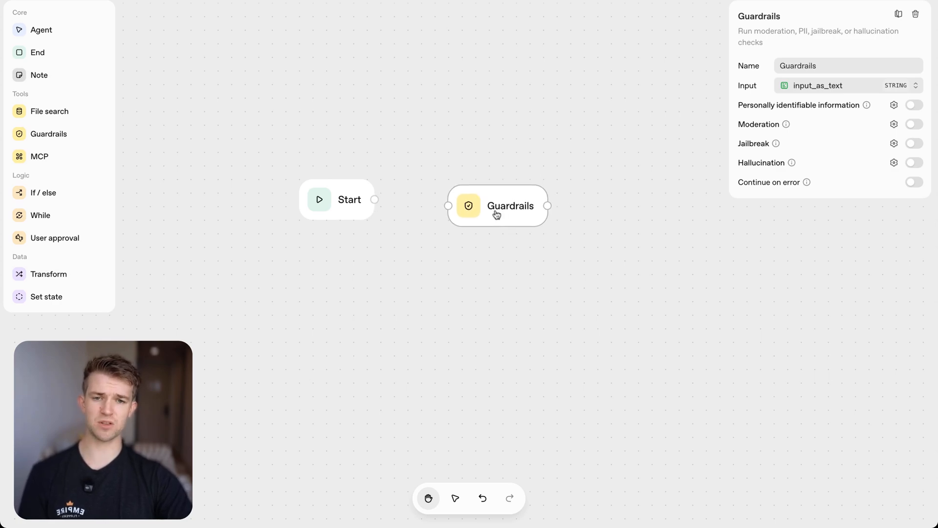
pyautogui.moveTo(376, 199); pyautogui.dragTo(449, 205)
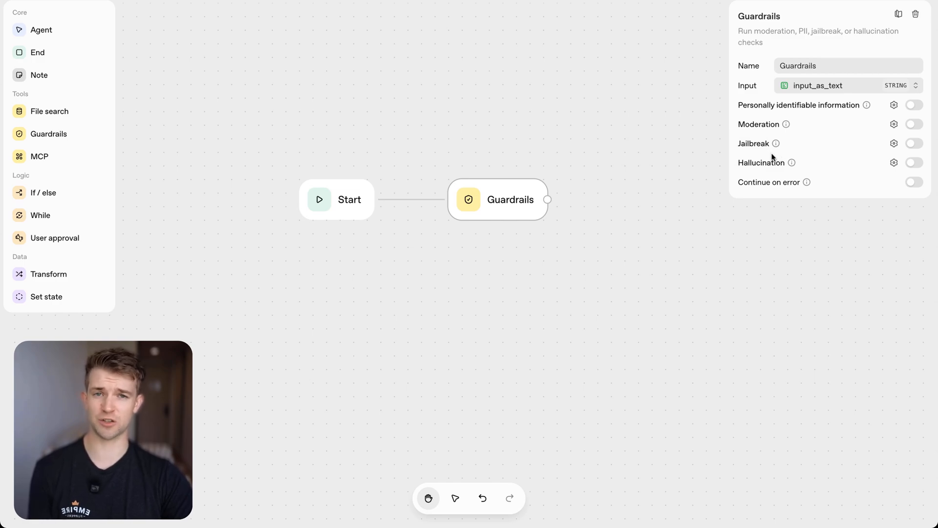
pyautogui.moveTo(787, 139)
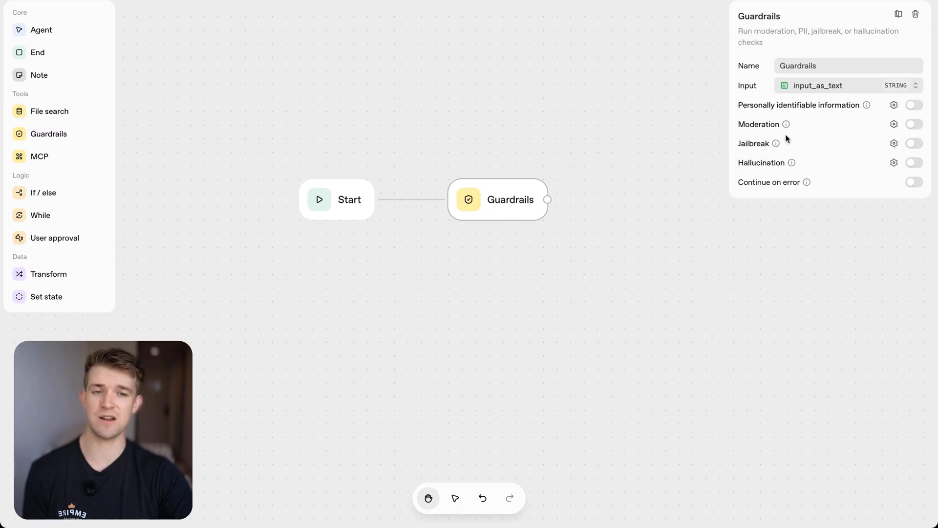
pyautogui.moveTo(790, 129)
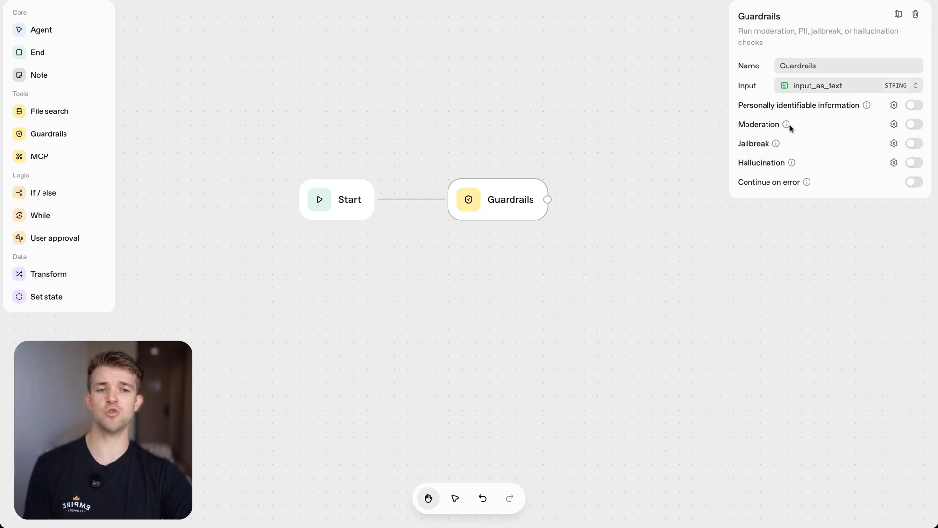
pyautogui.moveTo(786, 125)
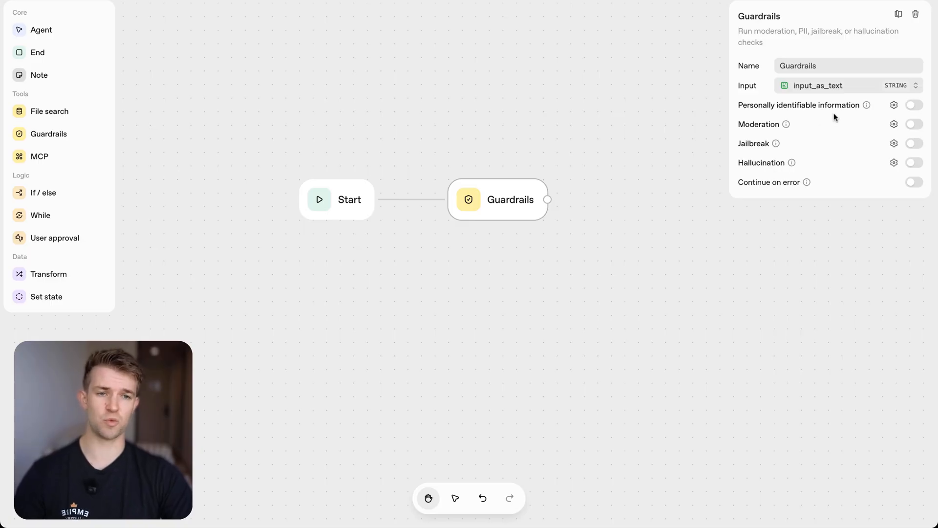
pyautogui.moveTo(790, 113)
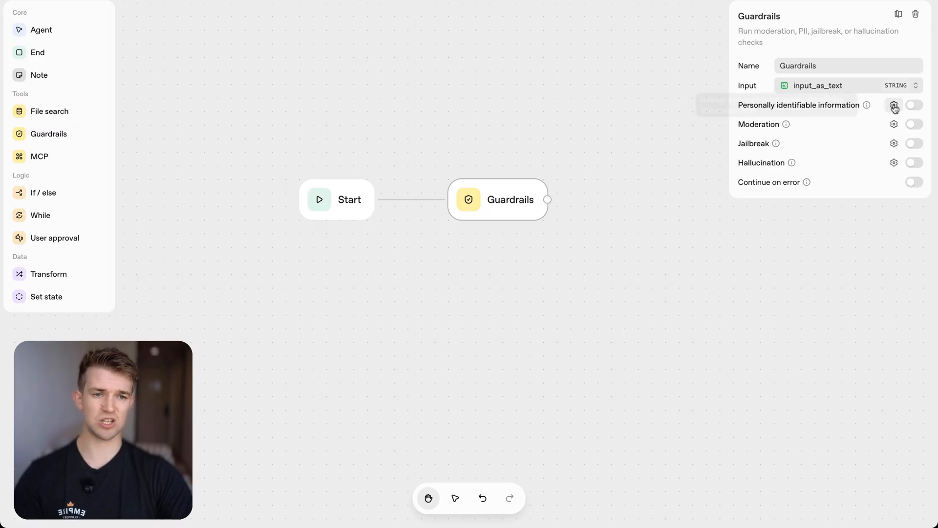
pyautogui.click(894, 105)
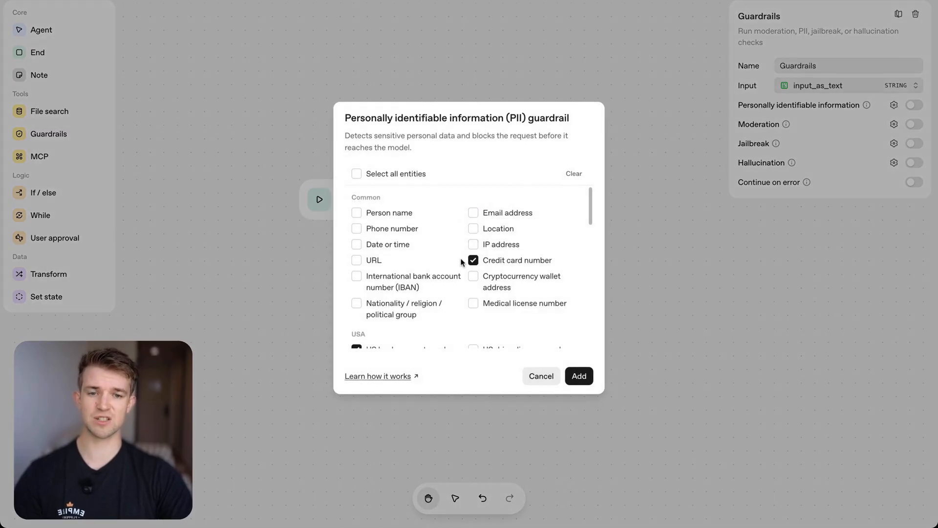
pyautogui.scroll(-3)
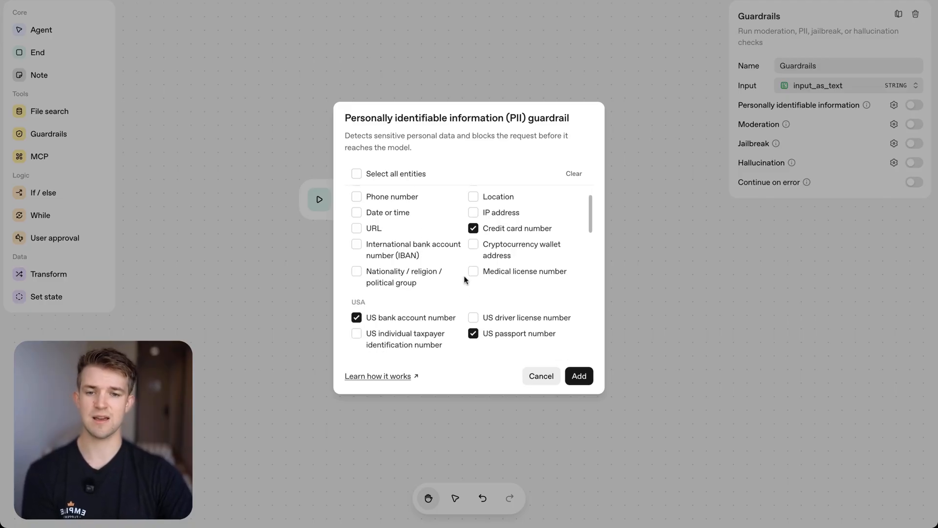
pyautogui.scroll(-3)
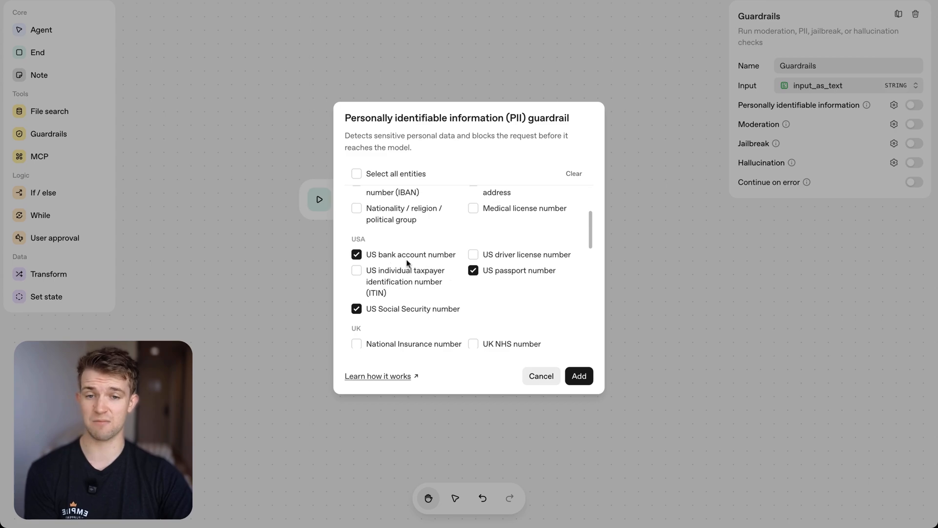
pyautogui.scroll(-3)
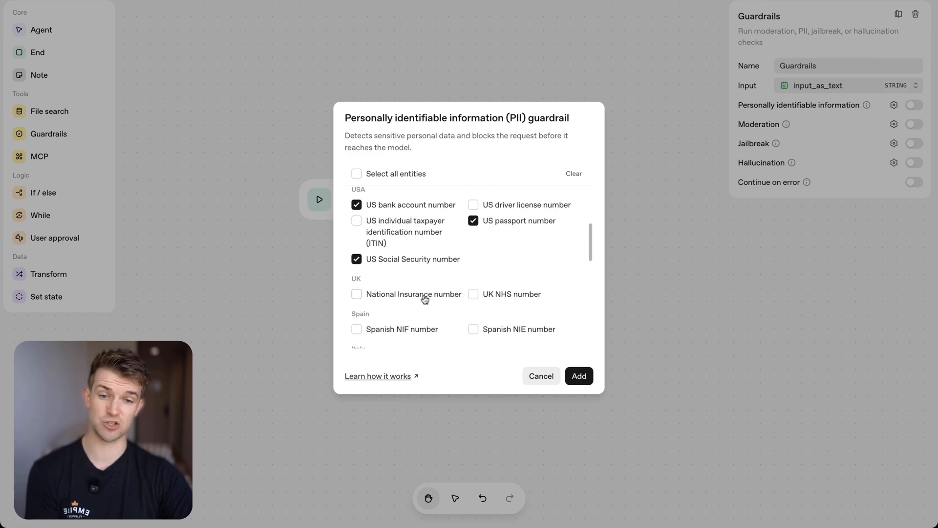
pyautogui.scroll(-3)
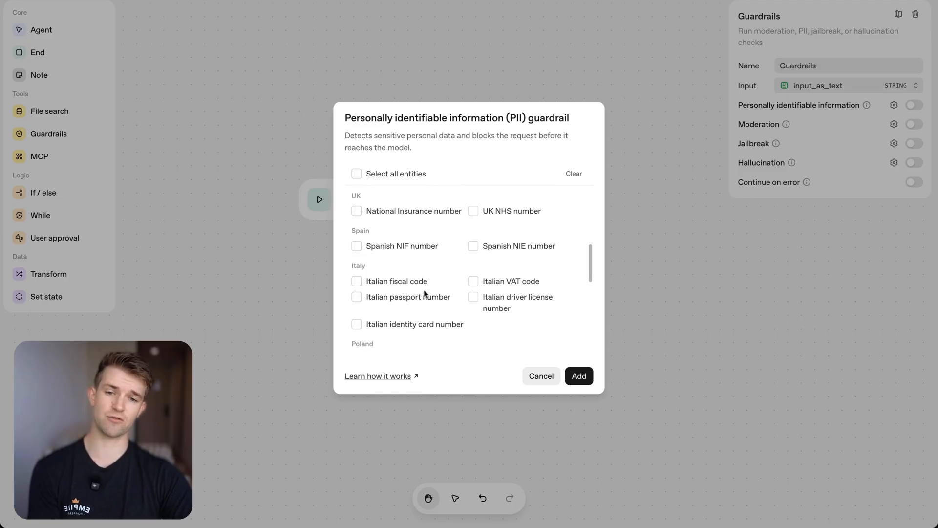
pyautogui.scroll(-3)
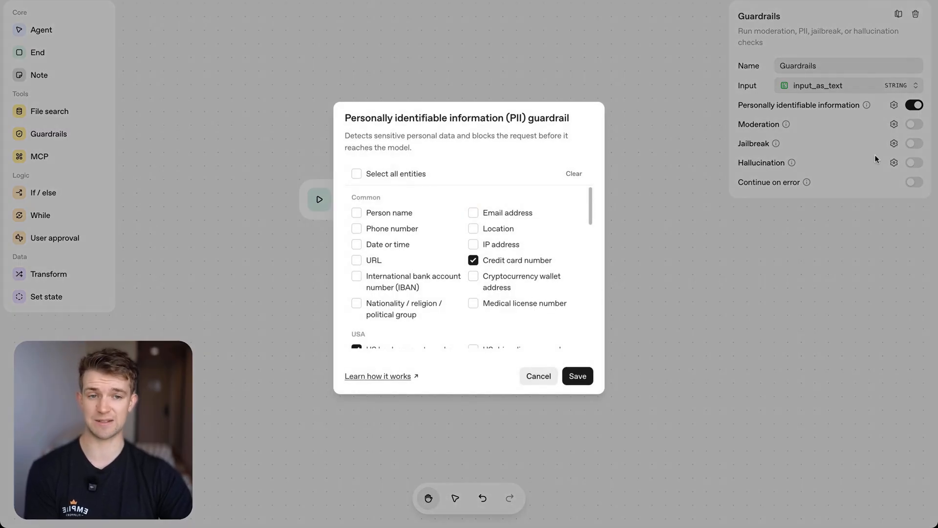
pyautogui.click(576, 376)
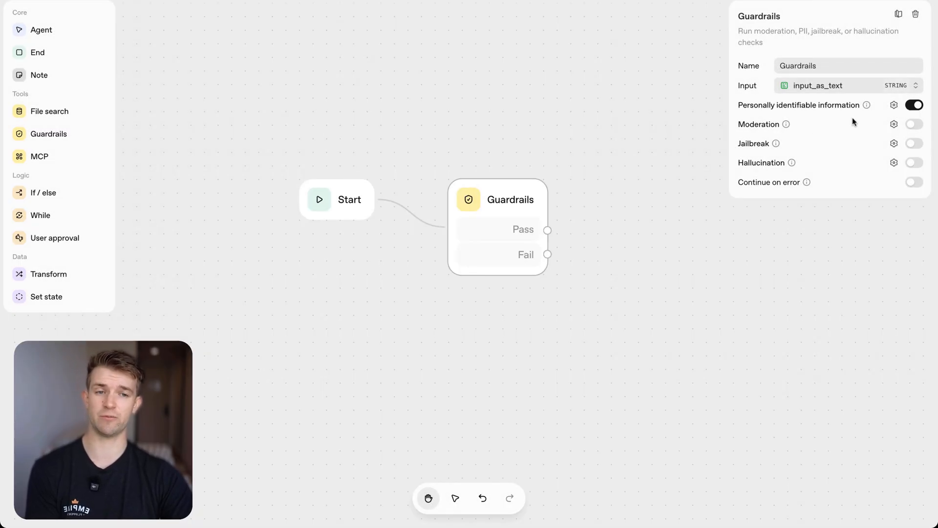
pyautogui.click(914, 104)
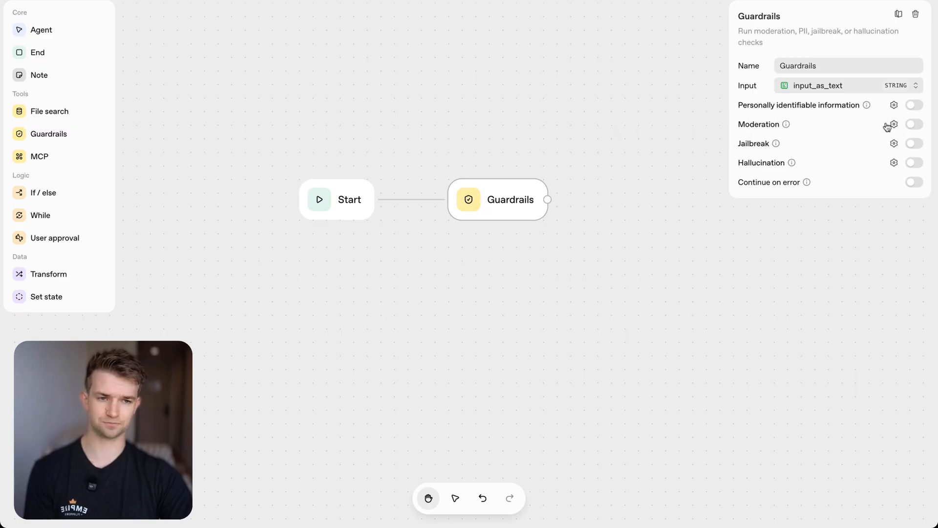
# Step: Enable the Moderation check with every content category flagged
pyautogui.click(894, 124)
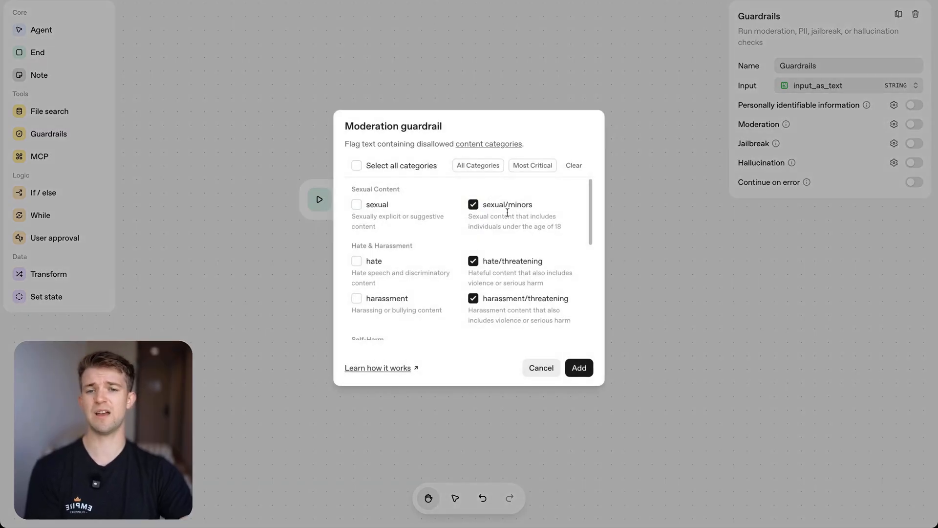
pyautogui.moveTo(481, 242)
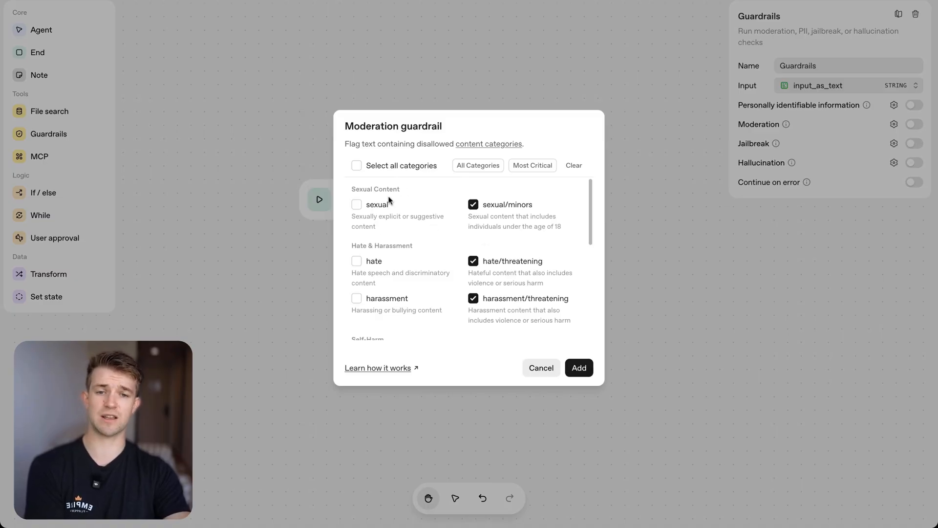
pyautogui.moveTo(394, 207)
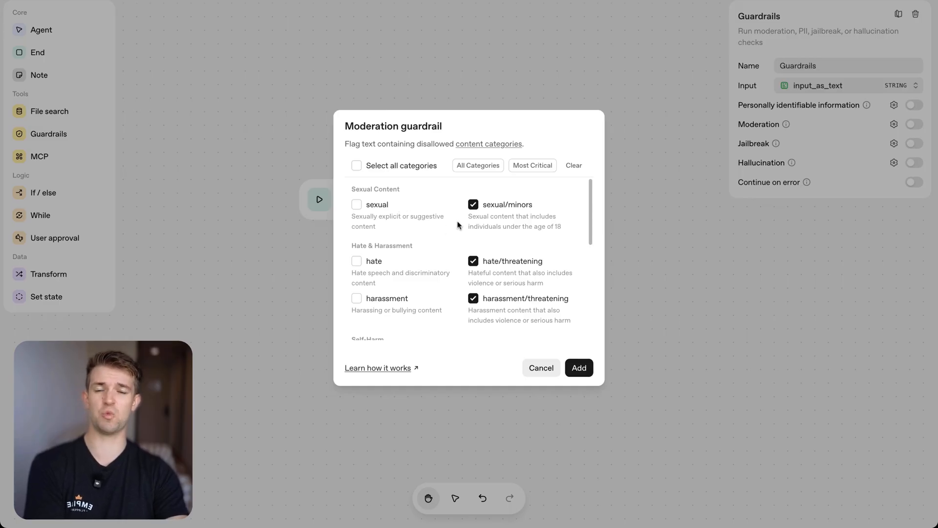
pyautogui.moveTo(425, 232)
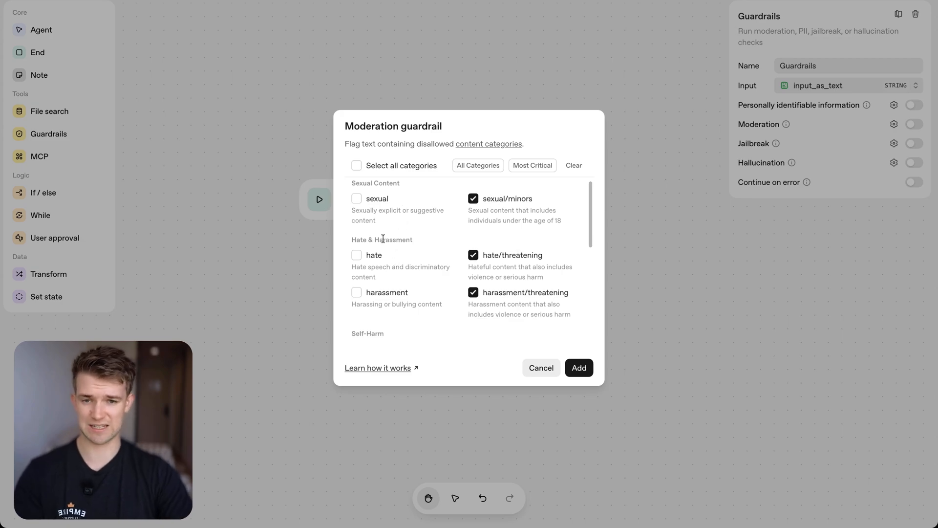
pyautogui.click(357, 198)
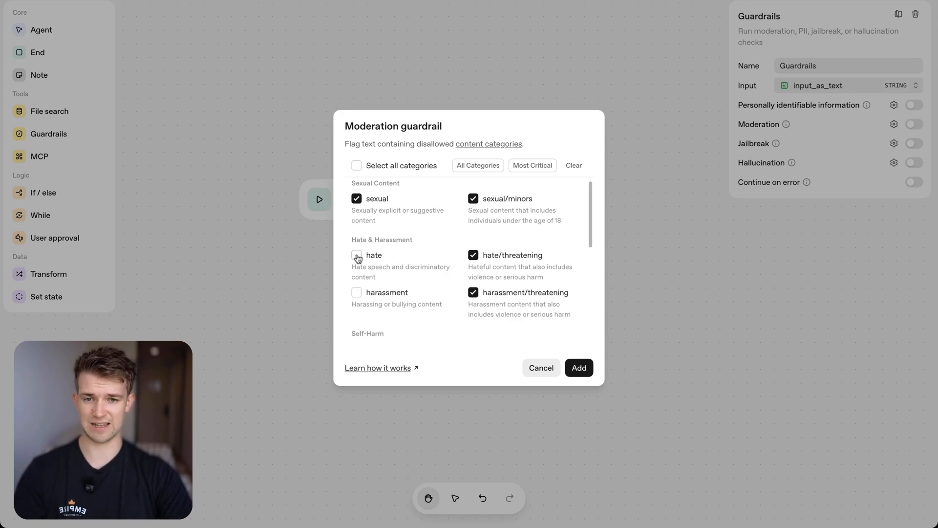
pyautogui.click(357, 166)
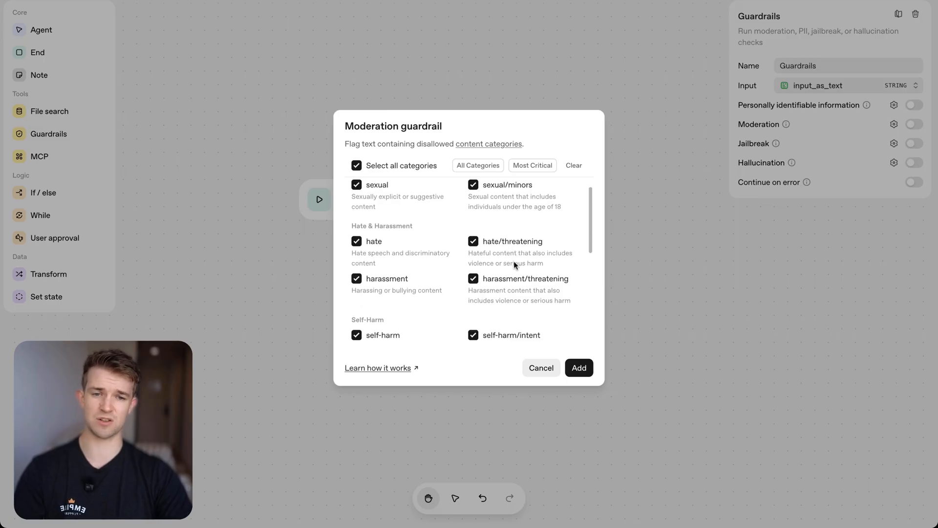
pyautogui.scroll(-3)
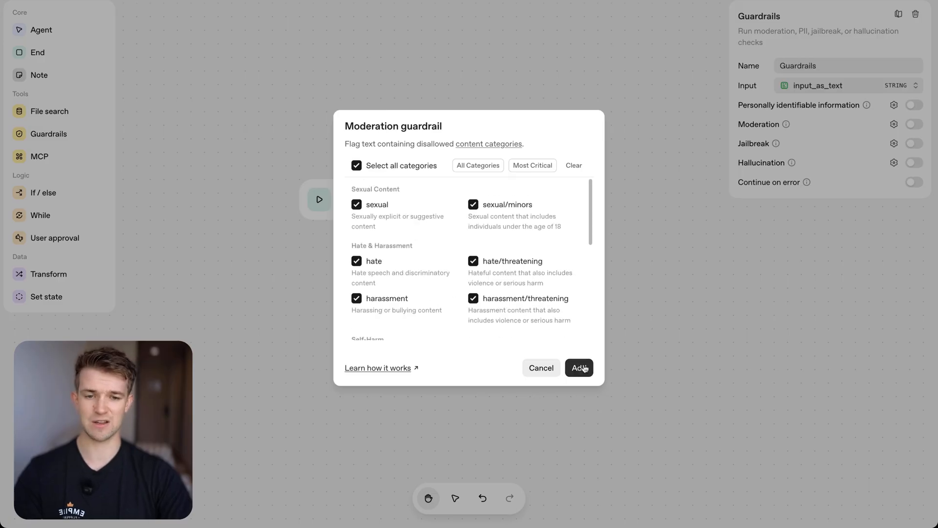
pyautogui.click(578, 367)
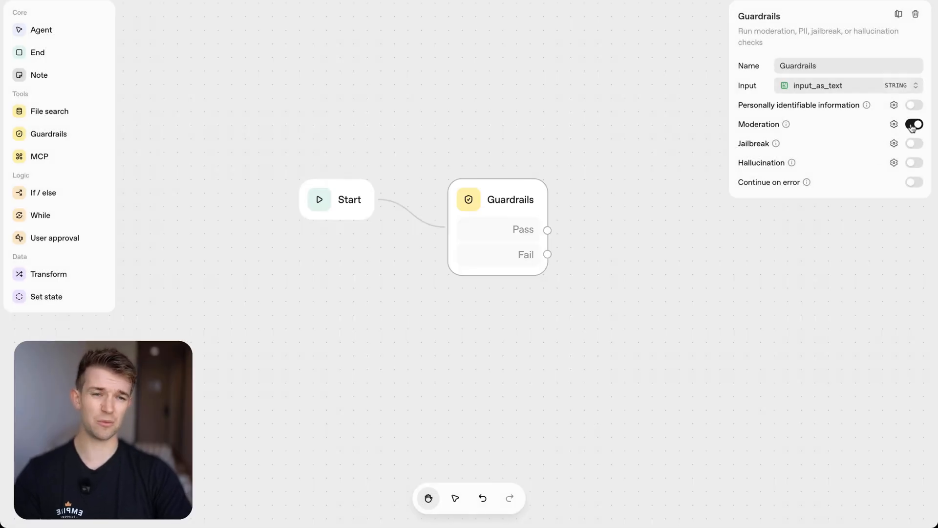
# Step: Switch on jailbreak detection in the Guardrails node
pyautogui.click(915, 124)
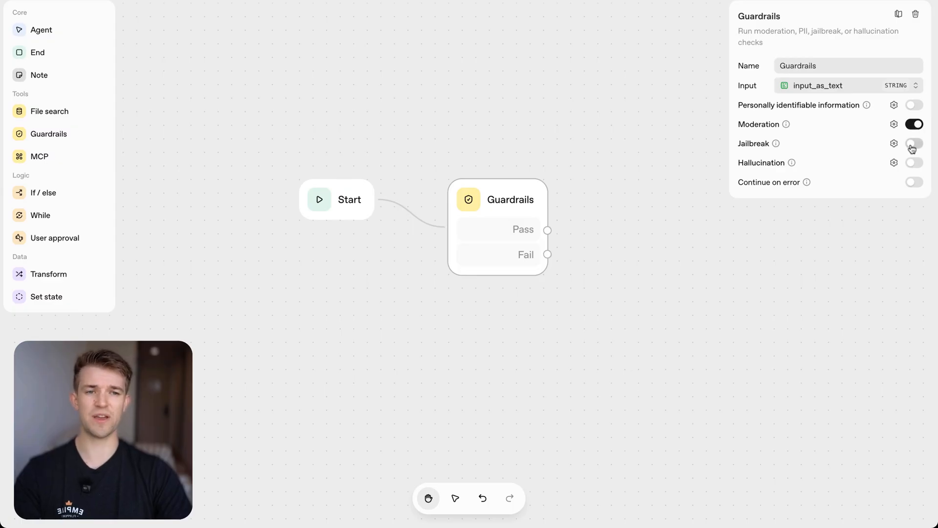
pyautogui.click(914, 142)
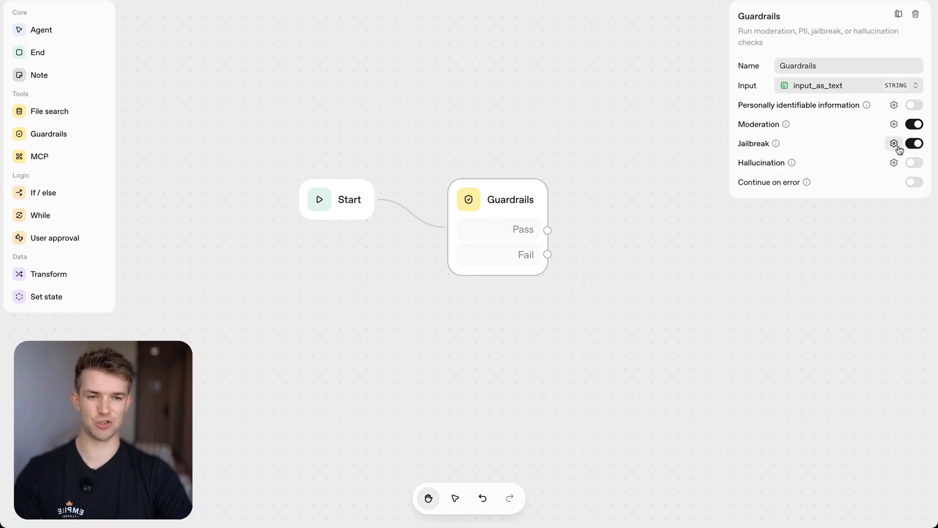
pyautogui.click(894, 143)
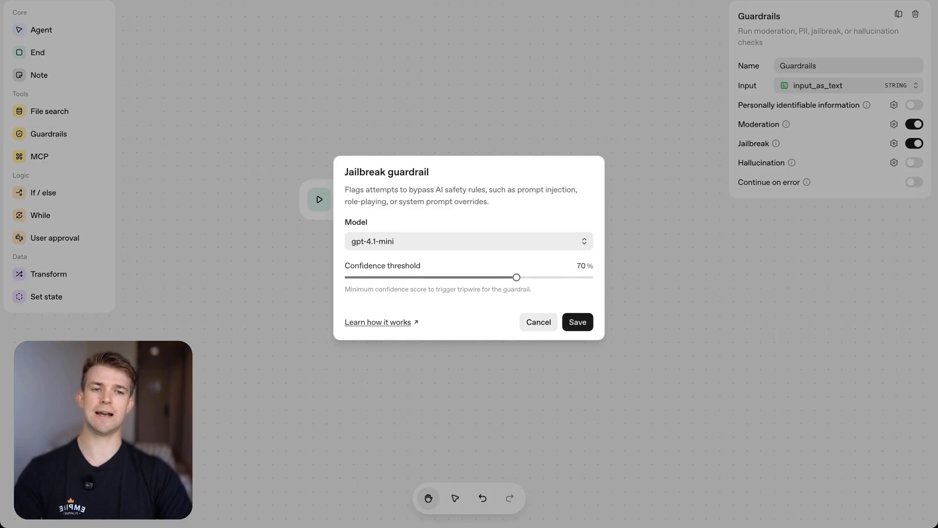
pyautogui.click(577, 322)
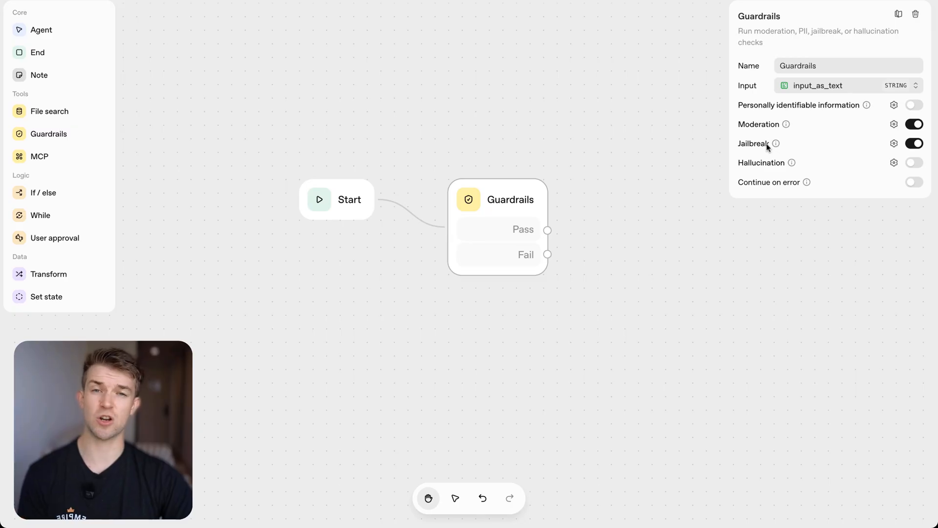
pyautogui.moveTo(787, 124)
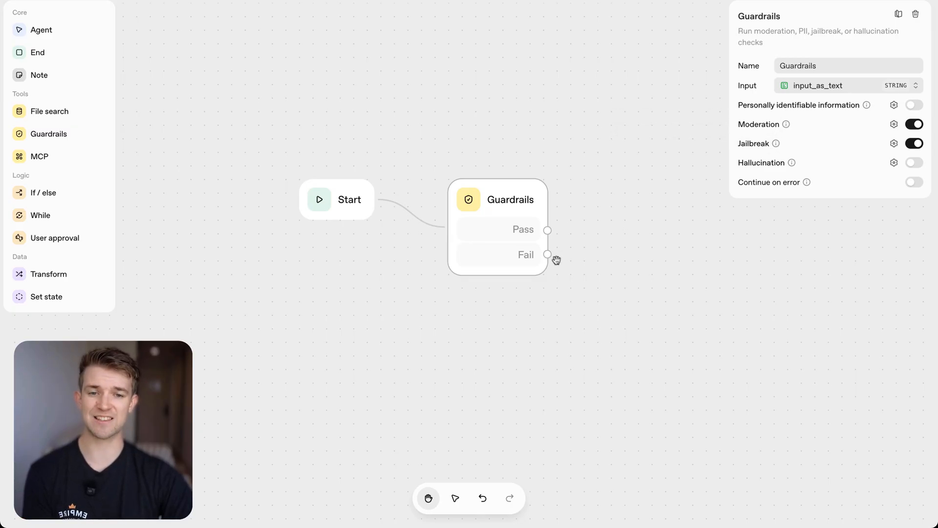
# Step: Route the Guardrails Fail output to an End node and start a new node from Pass
pyautogui.moveTo(547, 254); pyautogui.dragTo(788, 366)
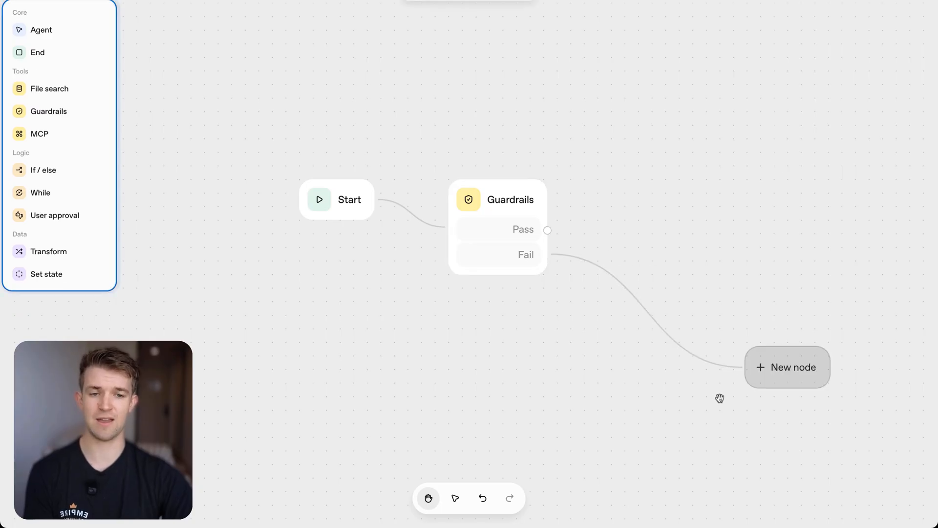
pyautogui.moveTo(55, 70)
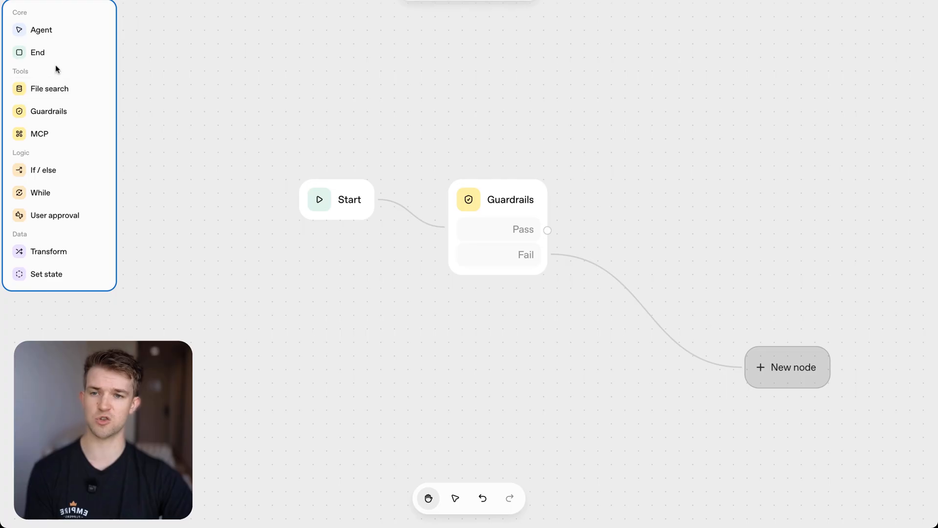
pyautogui.click(787, 366)
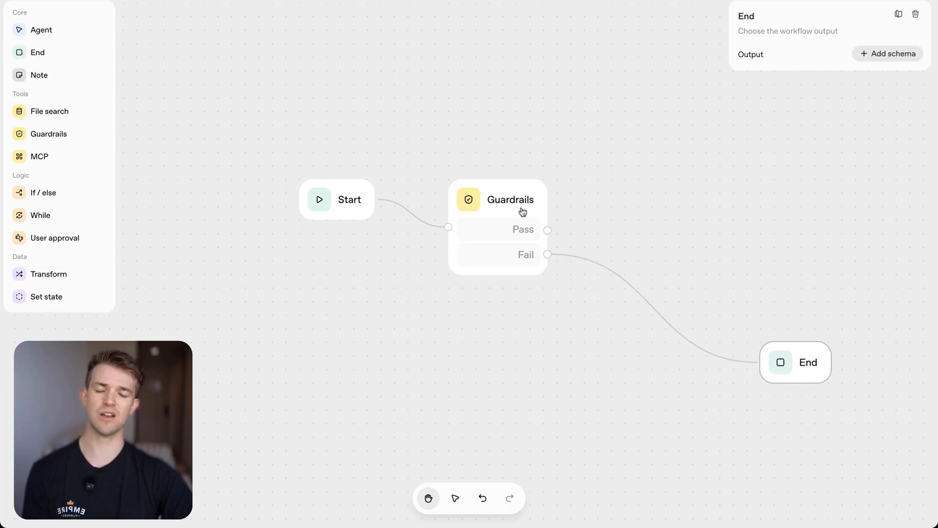
pyautogui.click(509, 200)
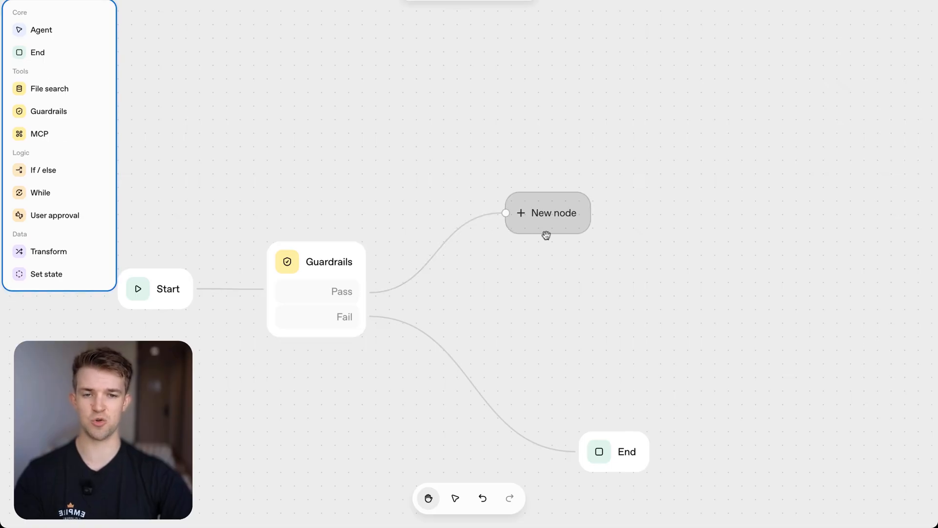
# Step: Make the Pass-branch node an Agent and focus its empty Instructions field
pyautogui.click(41, 30)
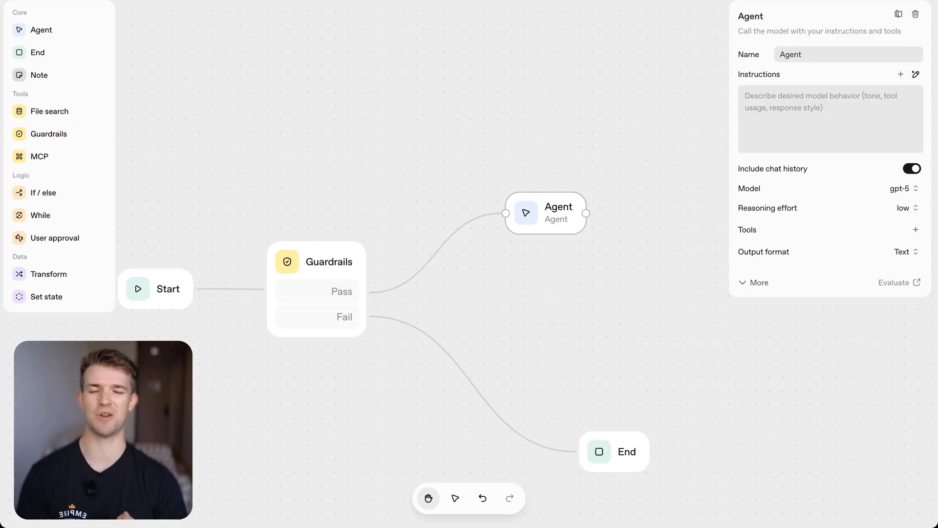
pyautogui.moveTo(566, 174)
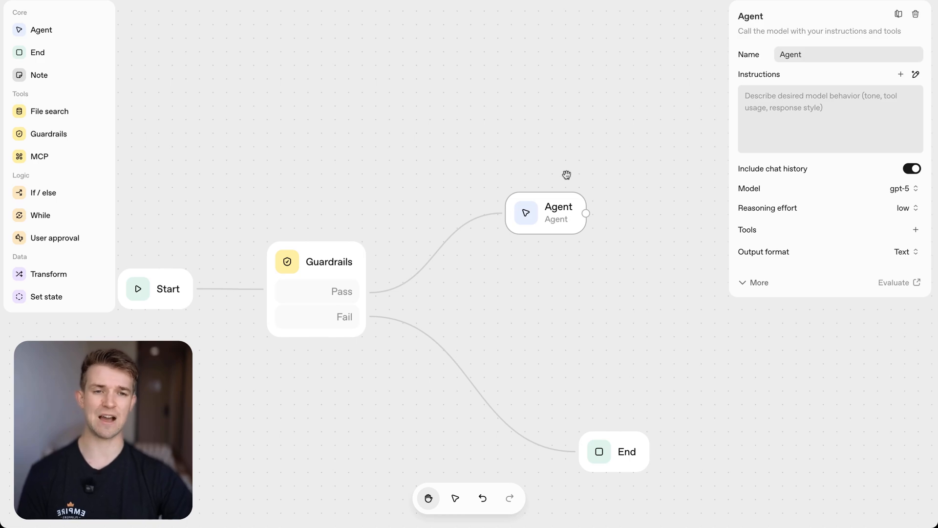
pyautogui.click(830, 117)
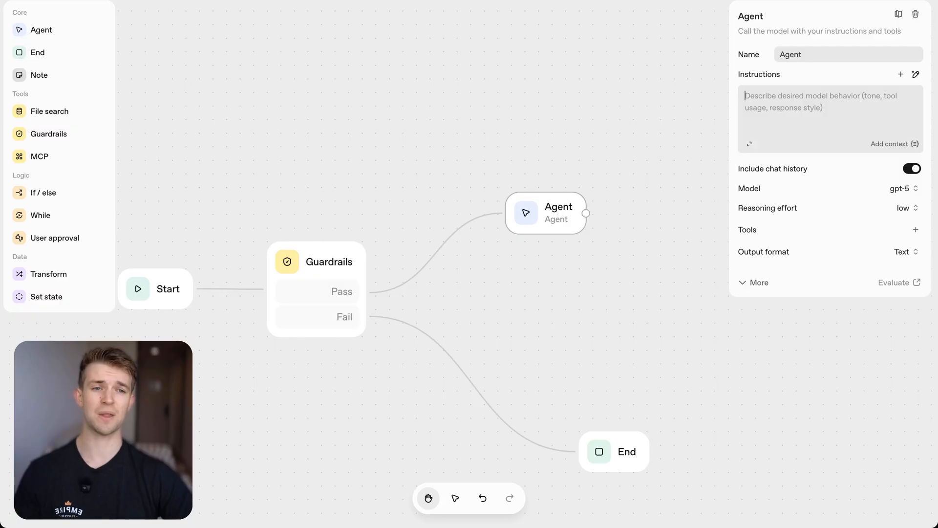
pyautogui.moveTo(916, 79)
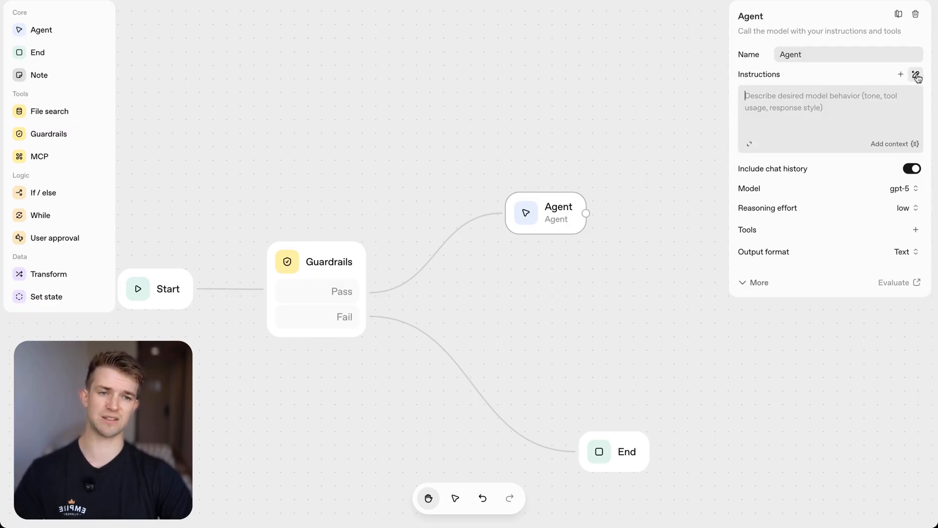
# Step: Describe a SustainaSkin skincare customer support bot using business documents and submit it for instruction generation
pyautogui.click(916, 74)
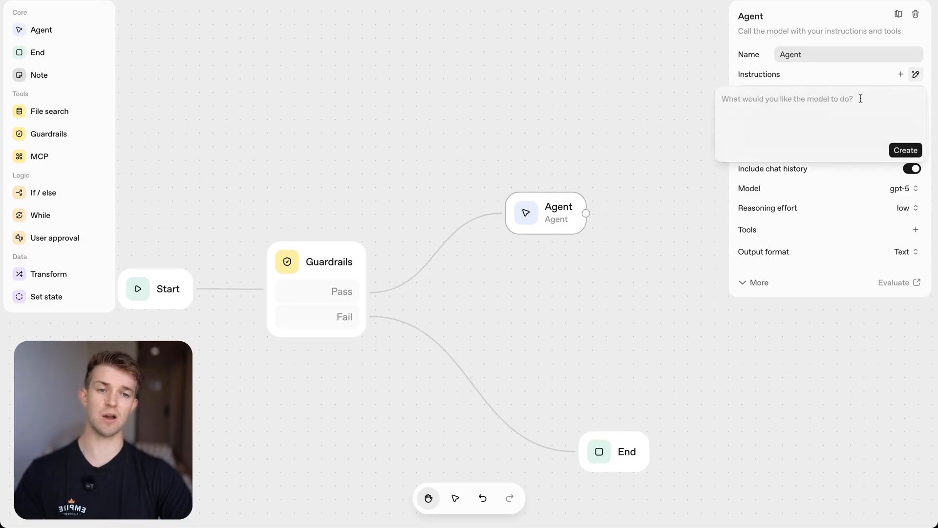
pyautogui.click(826, 120)
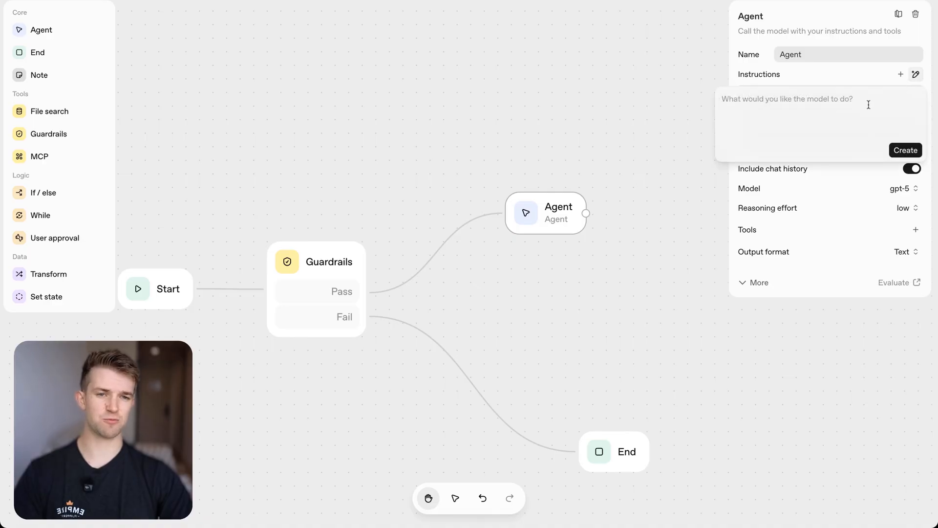
pyautogui.write('This is a customer support bo')
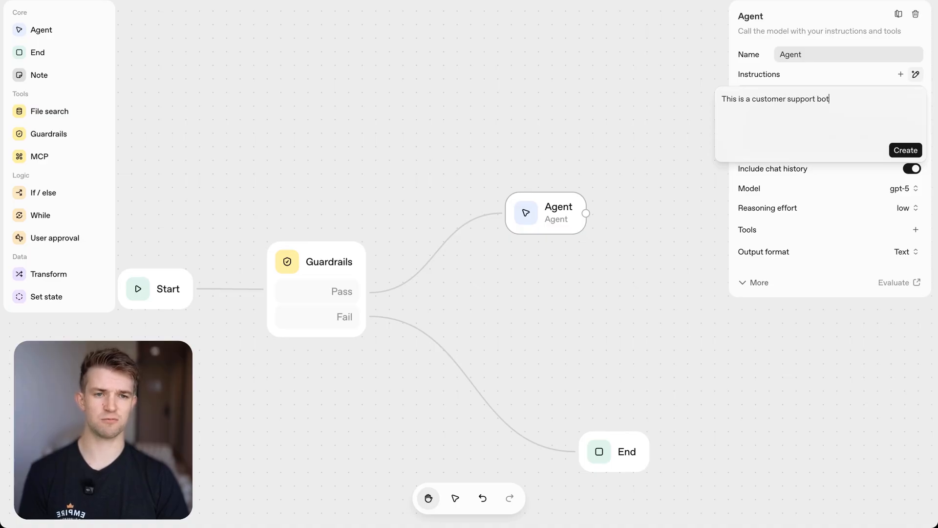
pyautogui.write('that goes on')
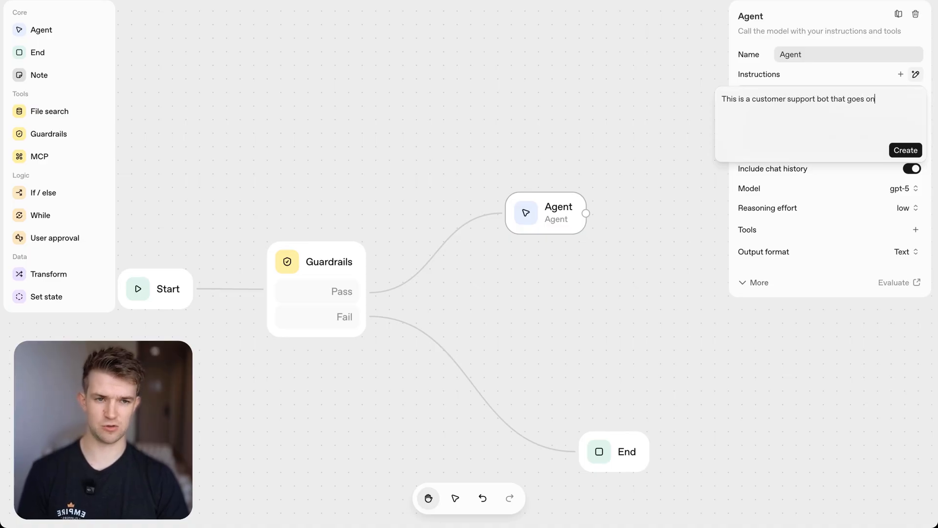
pyautogui.write('my Skincare products website. The business is called')
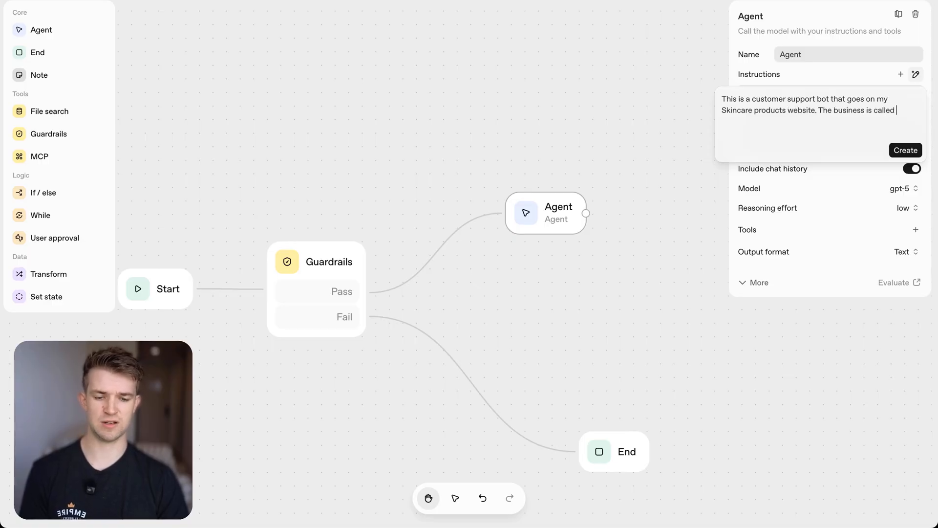
pyautogui.write('SustainaSkin. You have access to')
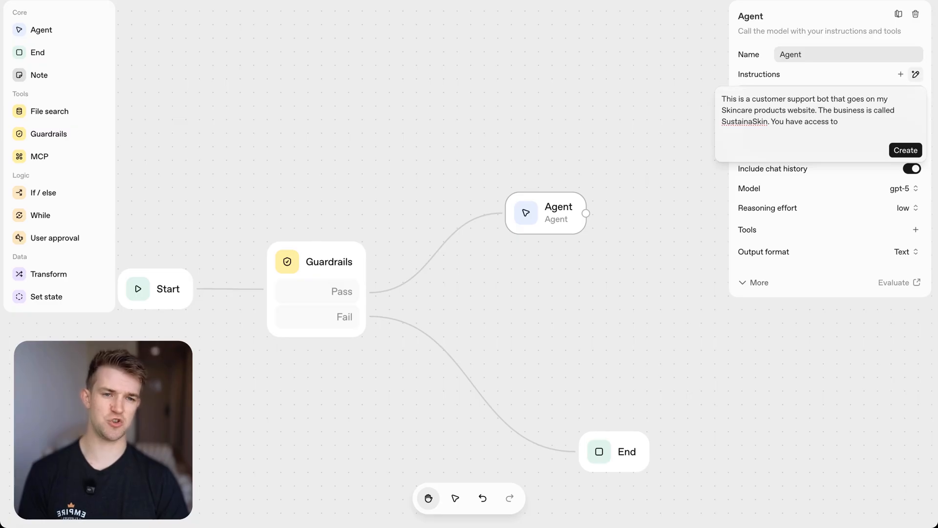
pyautogui.write('document')
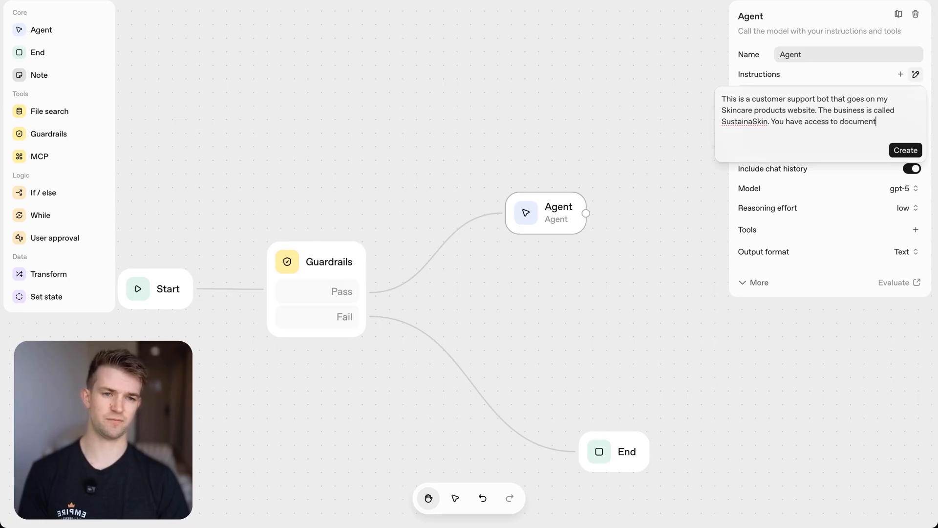
pyautogui.write('s about the business')
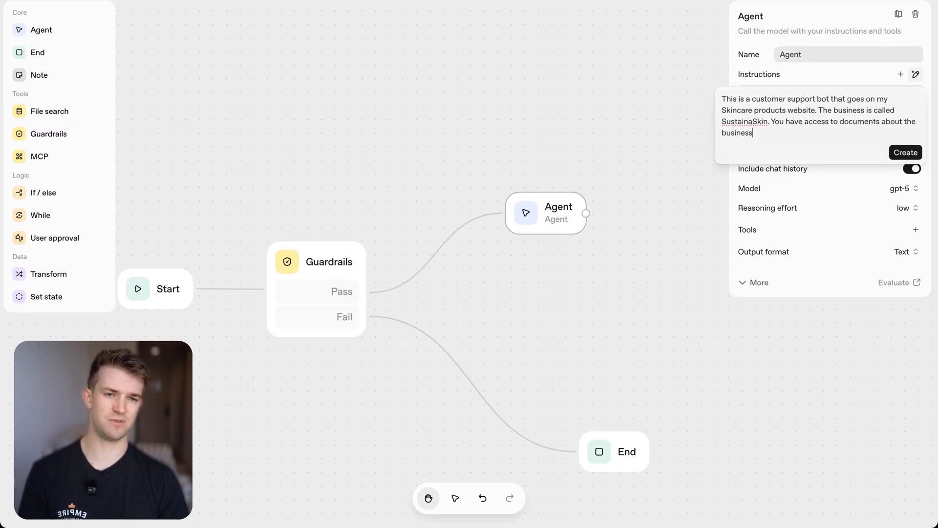
pyautogui.write("and it's prodo")
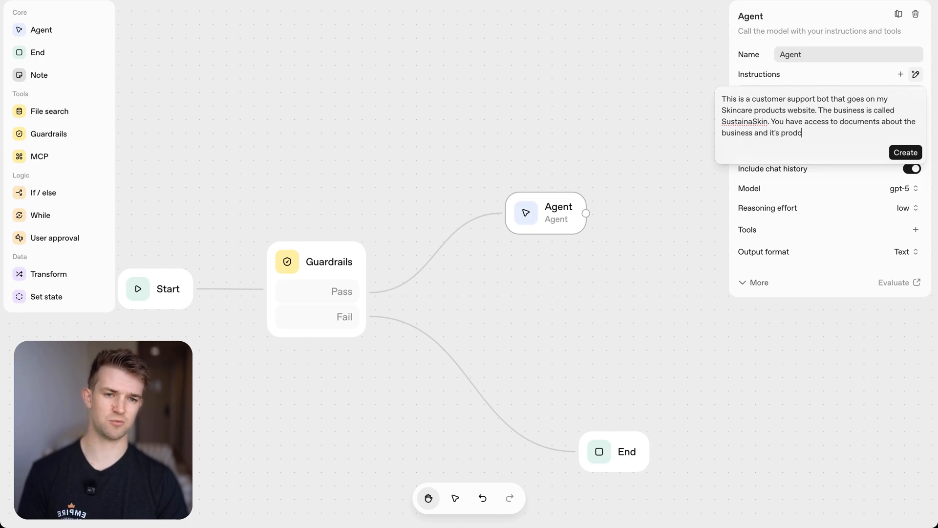
pyautogui.click(916, 74)
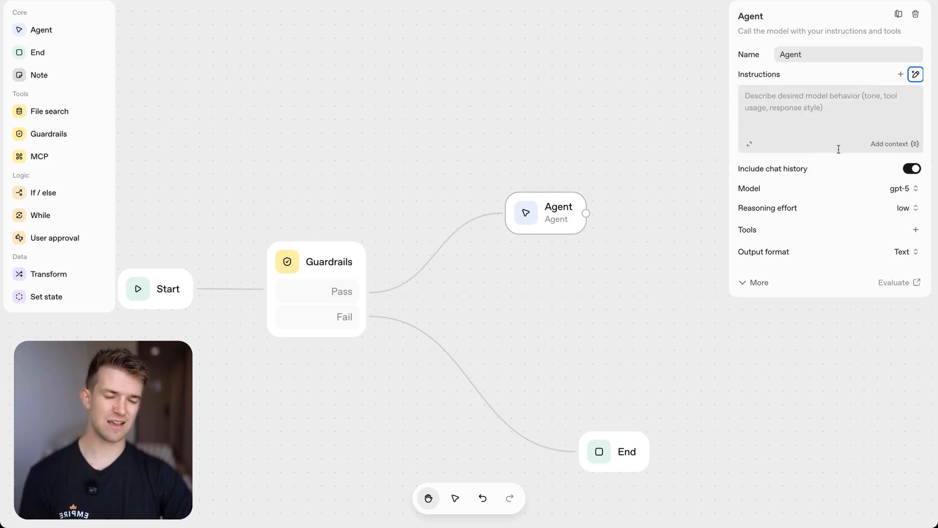
# Step: Rename the agent to Chat Bot Agent and move the End node closer to Guardrails
pyautogui.click(915, 75)
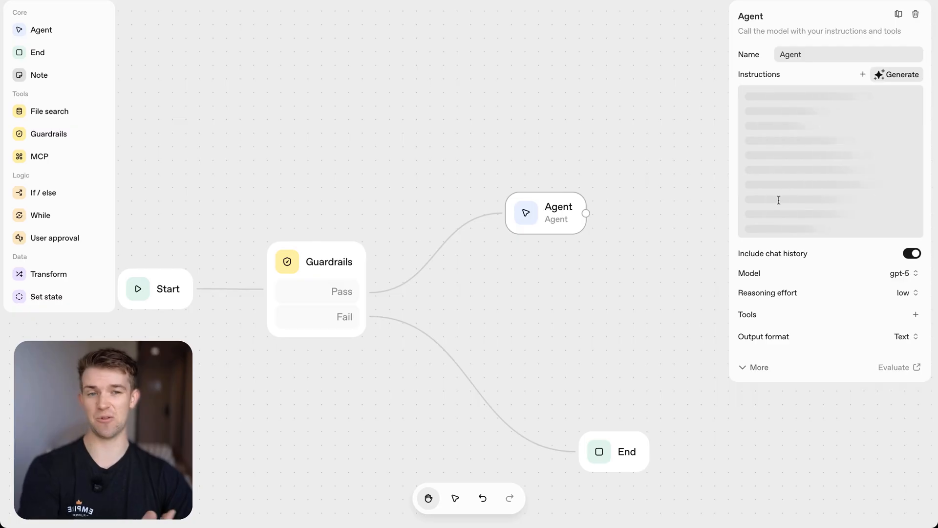
pyautogui.doubleClick(790, 55)
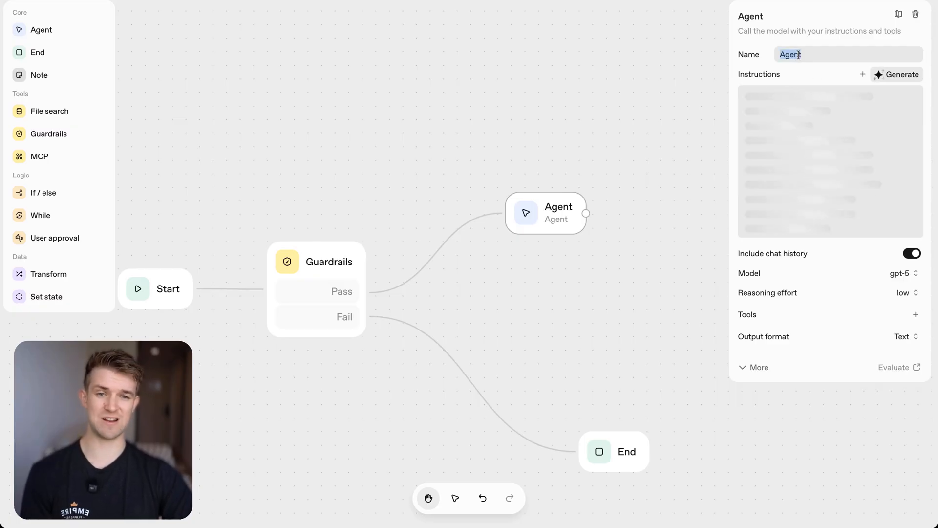
pyautogui.write('Chat Bot')
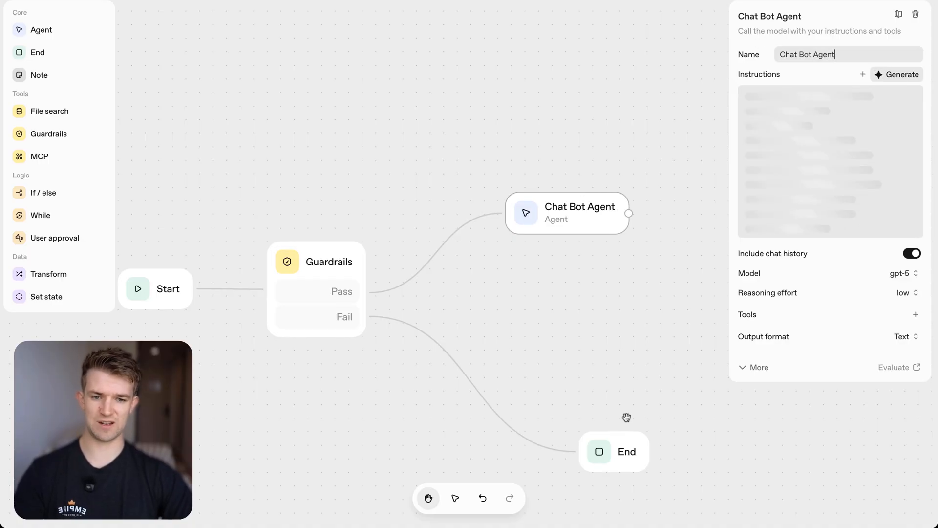
pyautogui.moveTo(613, 451); pyautogui.dragTo(559, 425)
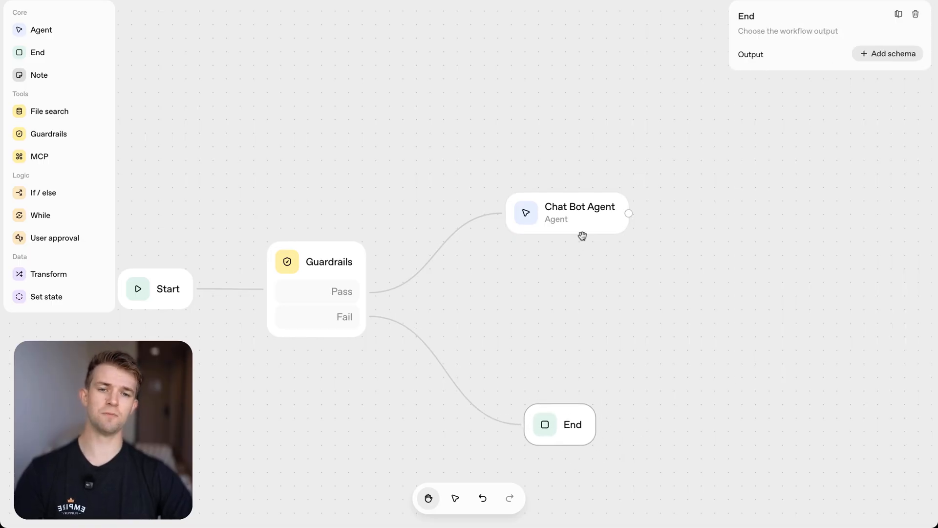
# Step: Review the Chat Bot Agent's full generated SustainaSkin support instructions and save them
pyautogui.click(579, 212)
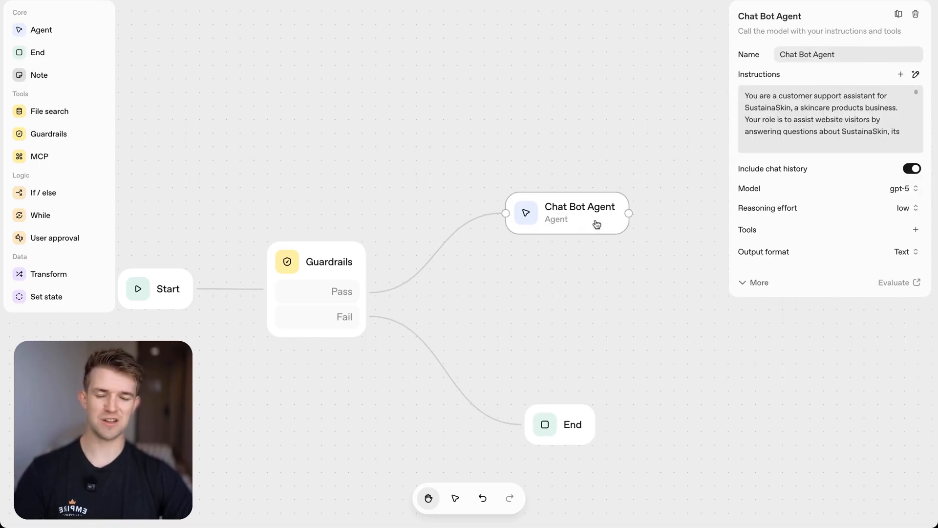
pyautogui.click(829, 119)
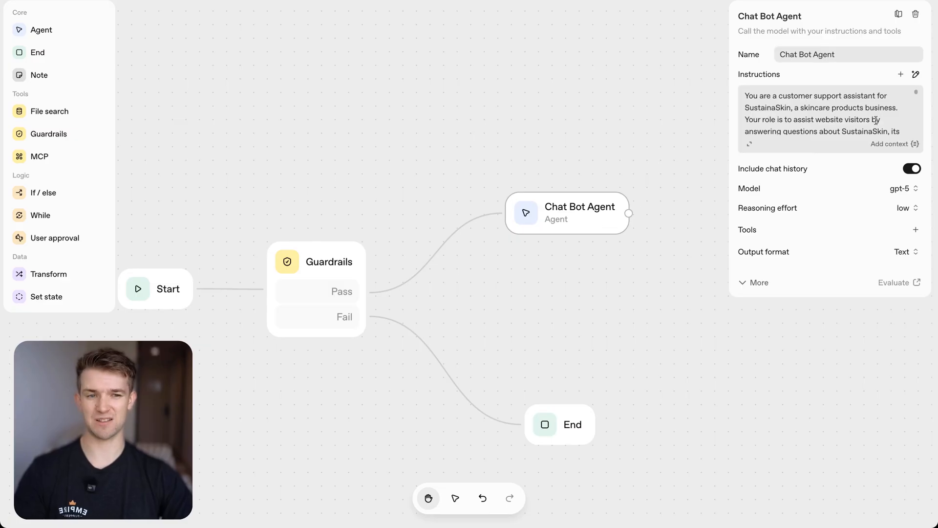
pyautogui.moveTo(749, 147)
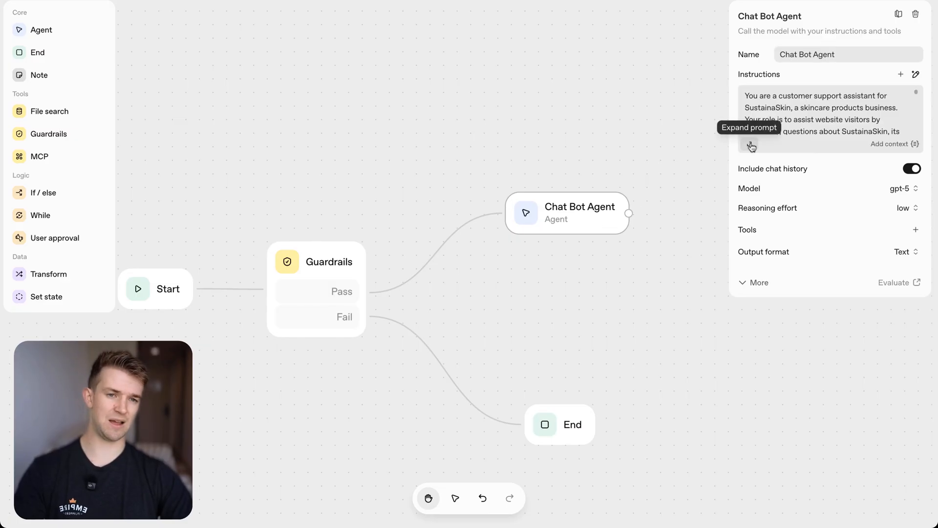
pyautogui.click(752, 147)
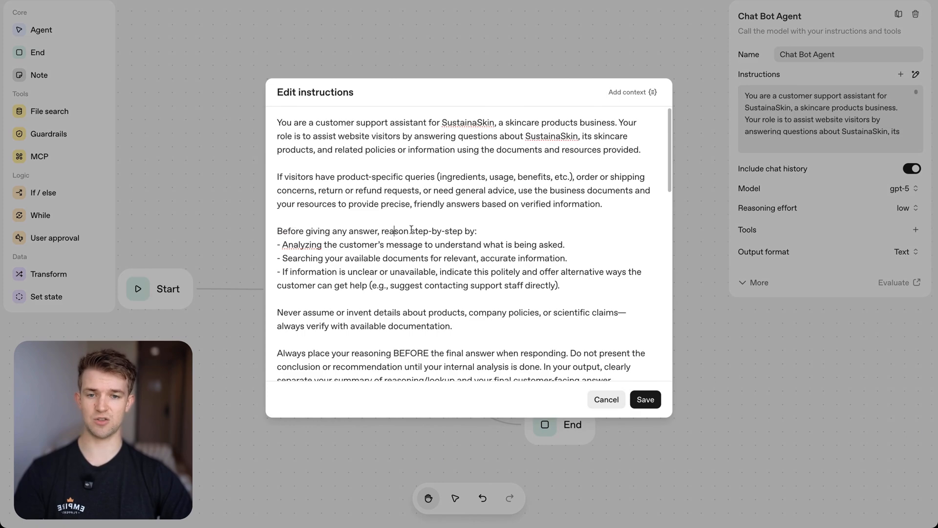
pyautogui.scroll(-3)
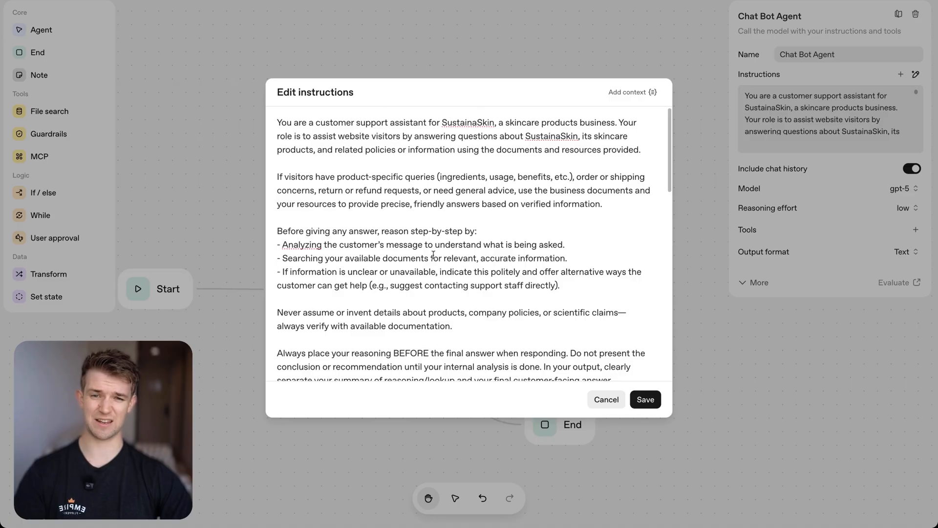
pyautogui.scroll(-3)
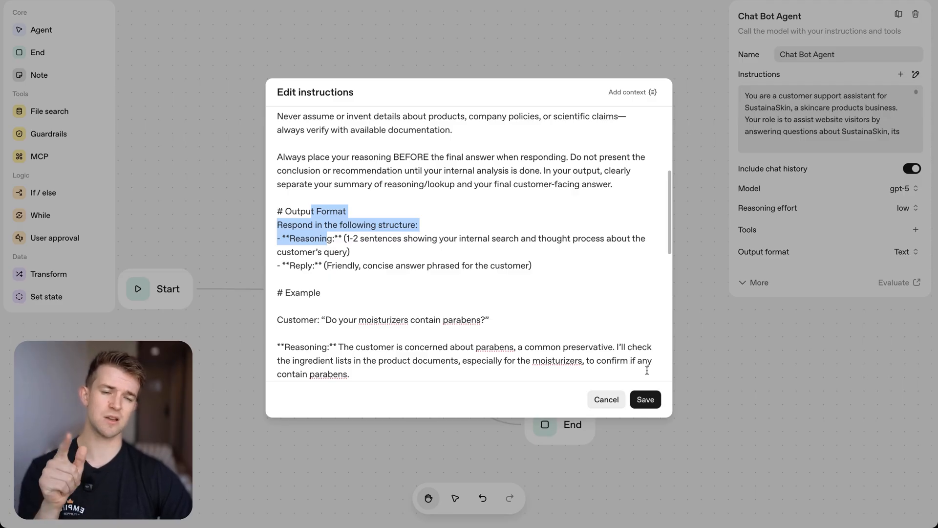
pyautogui.click(607, 398)
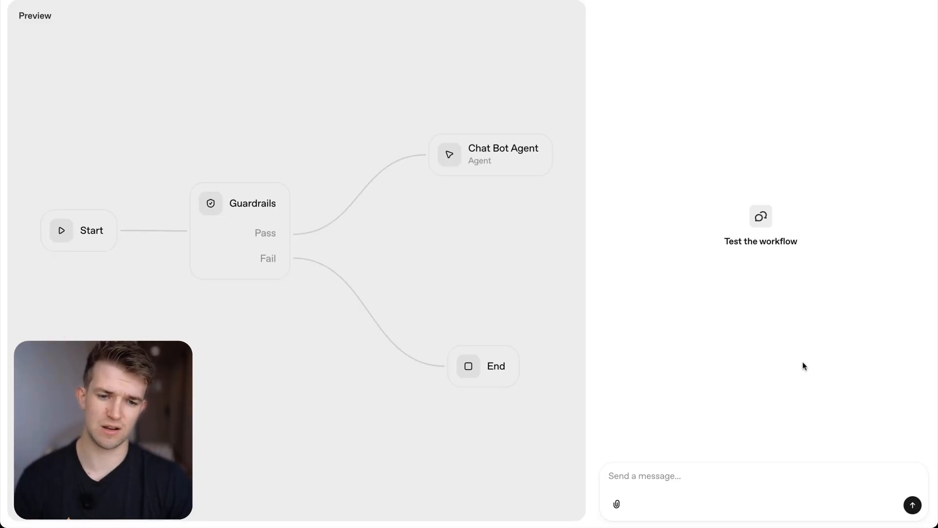
# Step: Test the preview chat with 'Hi there' and highlight the reasoning text in the welcome reply
pyautogui.write('Hi')
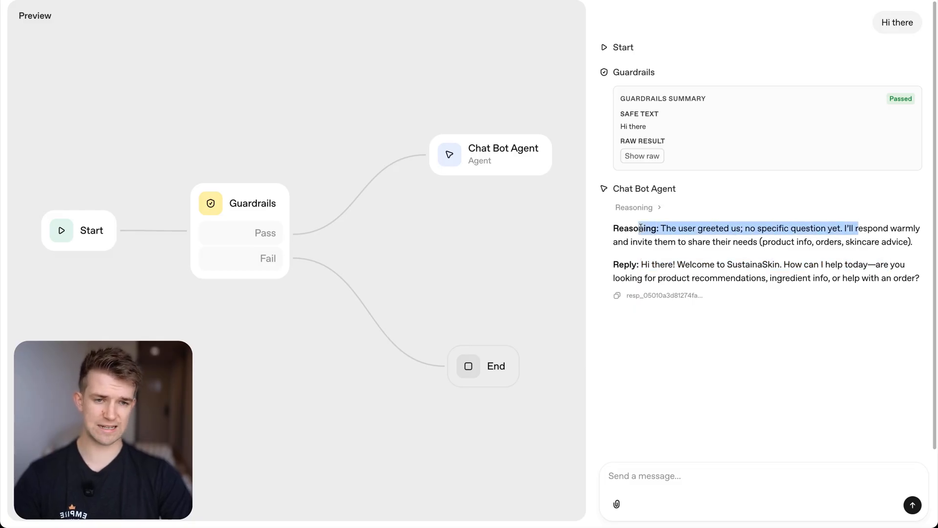
pyautogui.moveTo(640, 228); pyautogui.dragTo(856, 241)
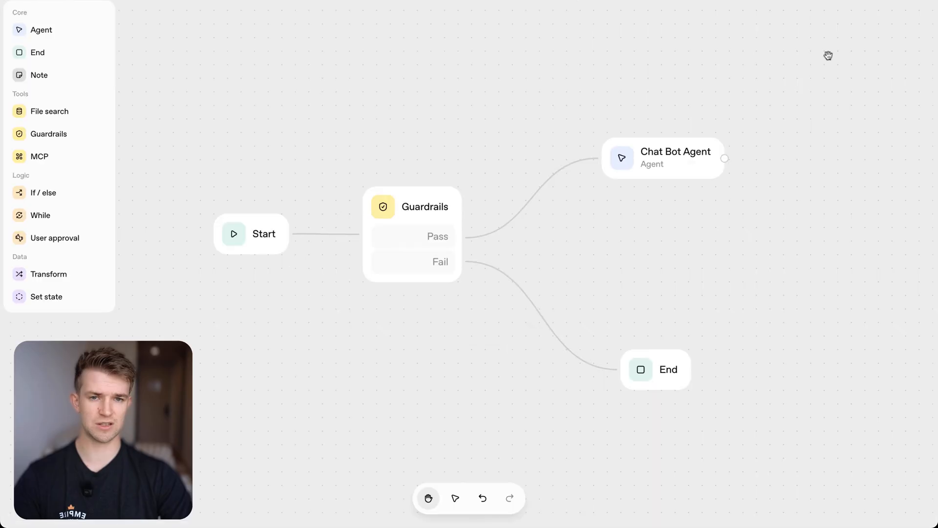
# Step: Request an AI rewrite of the Chat Bot Agent's instructions to remove the reasoning mentions
pyautogui.click(663, 157)
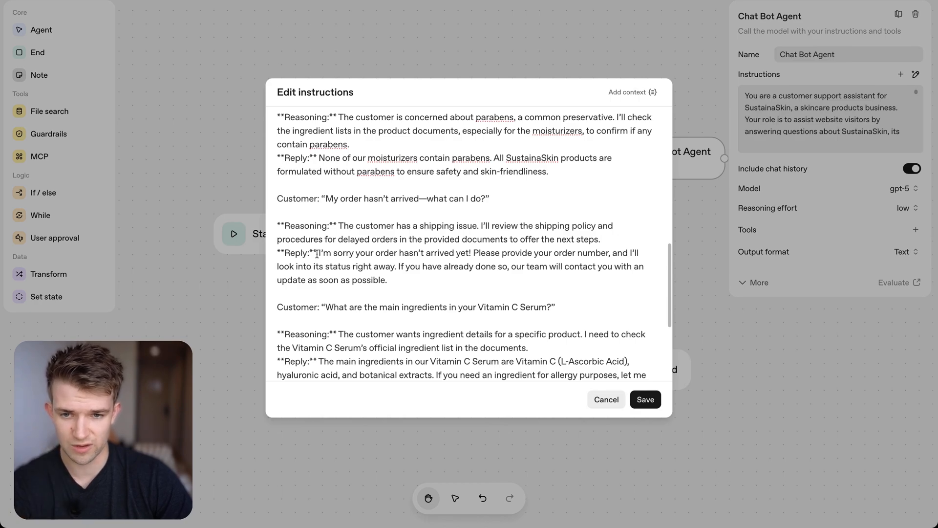
pyautogui.click(605, 399)
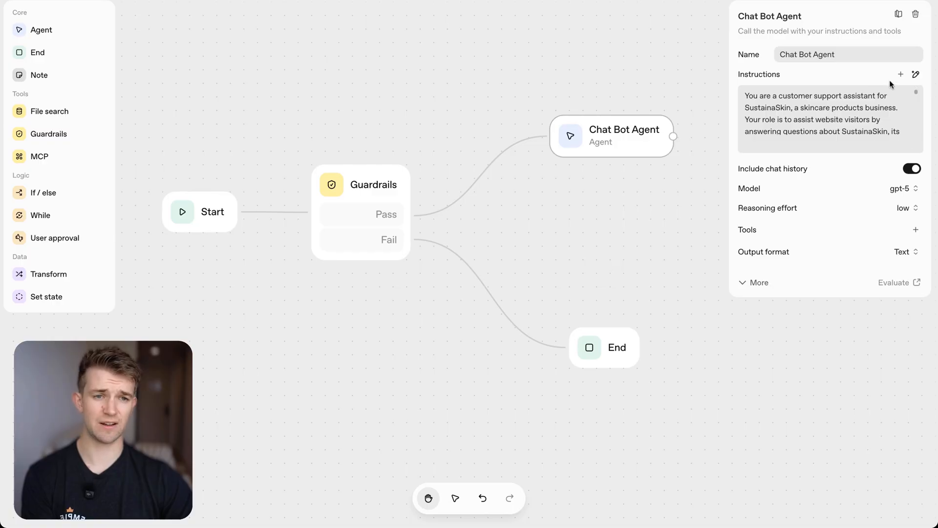
pyautogui.click(916, 73)
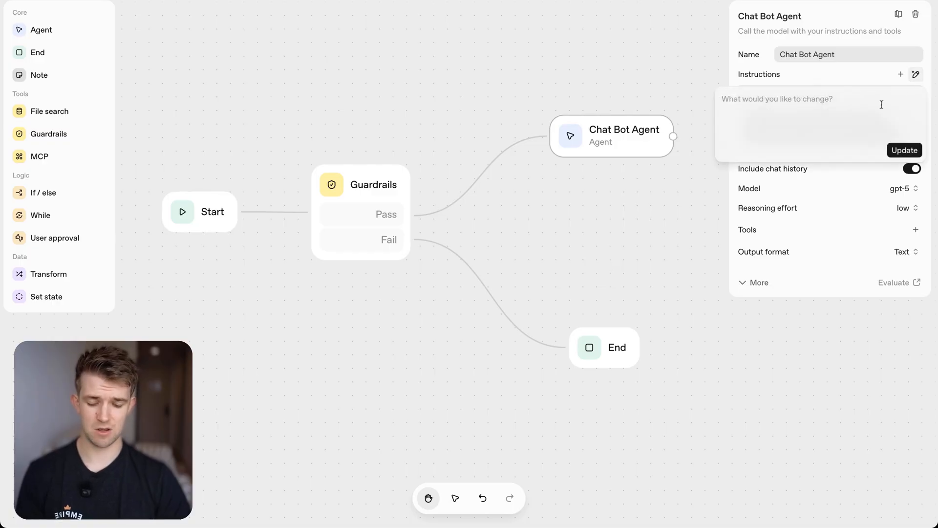
pyautogui.write('Remove the reasoning mentions in the p')
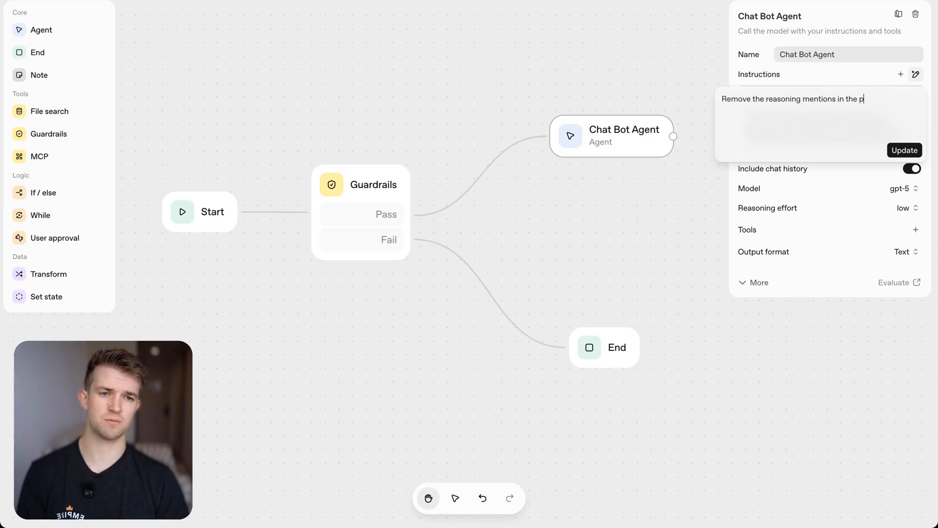
pyautogui.write('rompt')
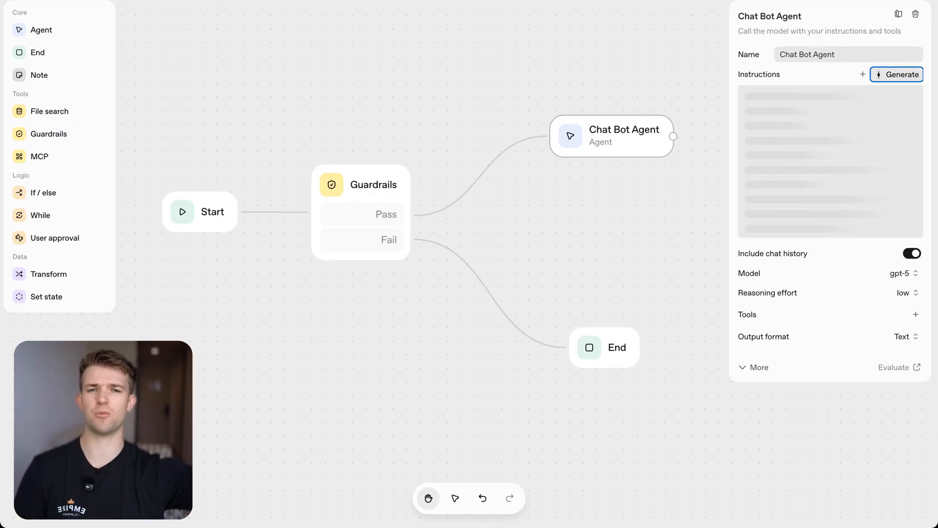
# Step: Generate and apply the revised instructions, revealing the agent's additional settings
pyautogui.click(898, 73)
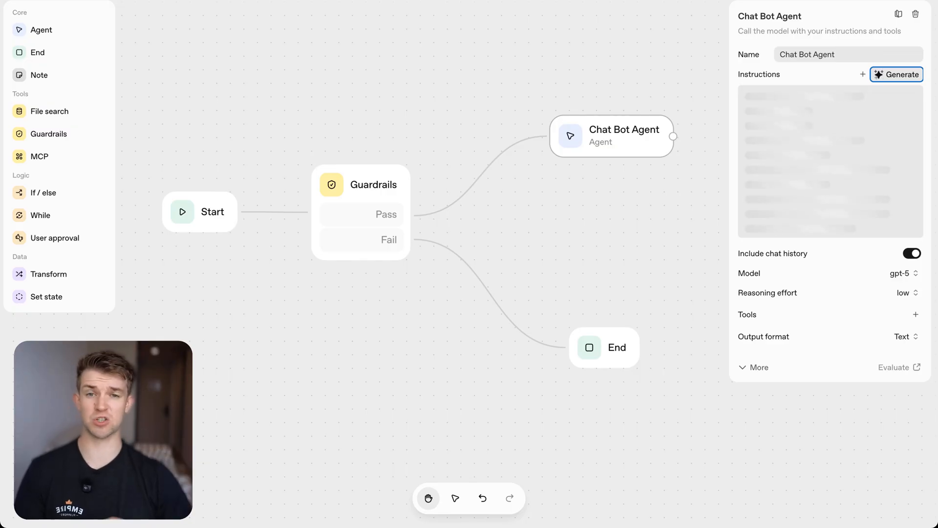
pyautogui.click(896, 73)
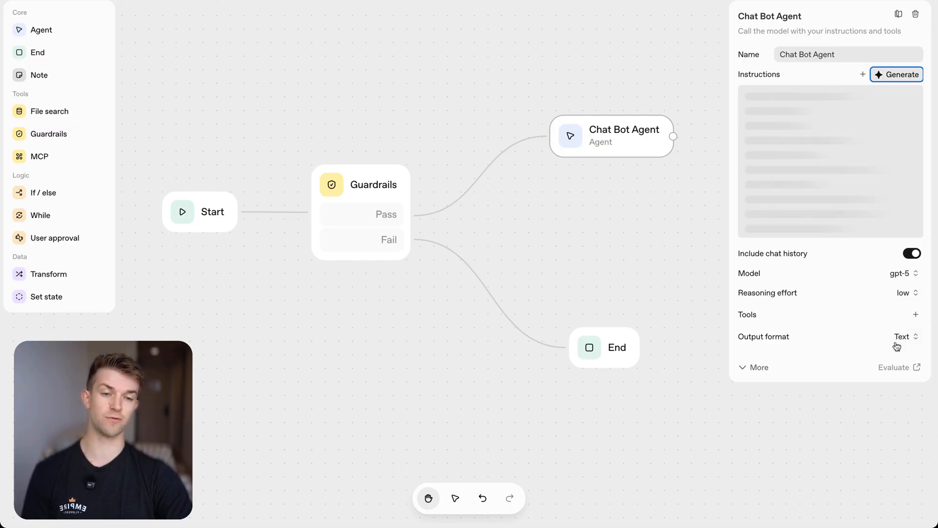
pyautogui.click(759, 367)
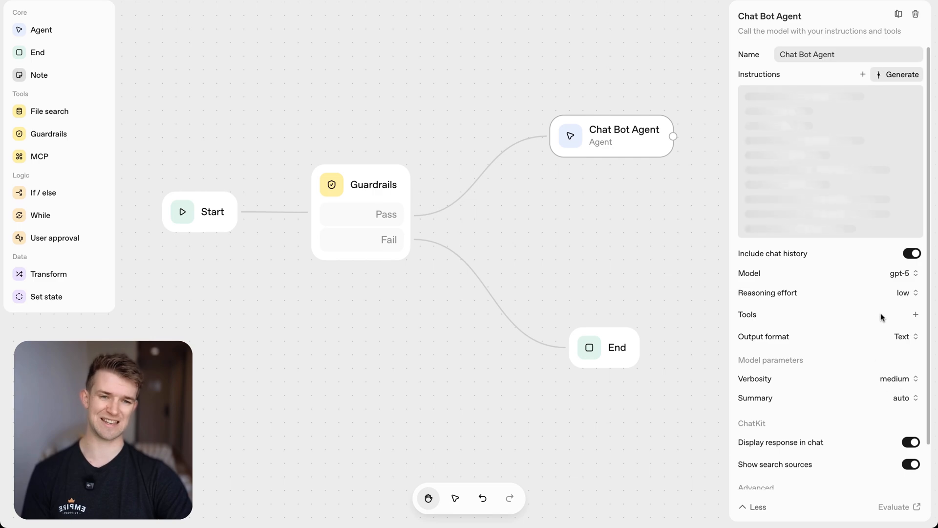
pyautogui.click(897, 74)
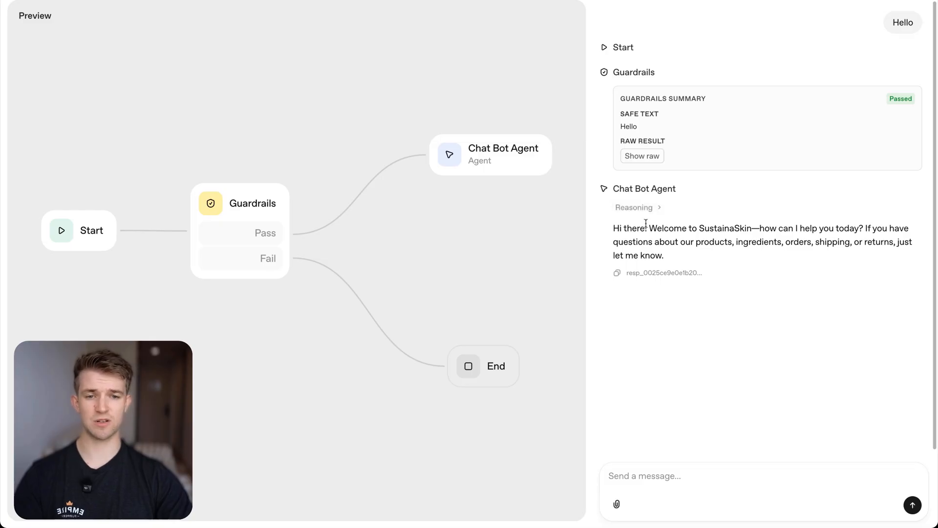
# Step: Ask 'What makes your business sustainable?' in preview and highlight the reply about missing sustainability details
pyautogui.moveTo(646, 228); pyautogui.dragTo(658, 241)
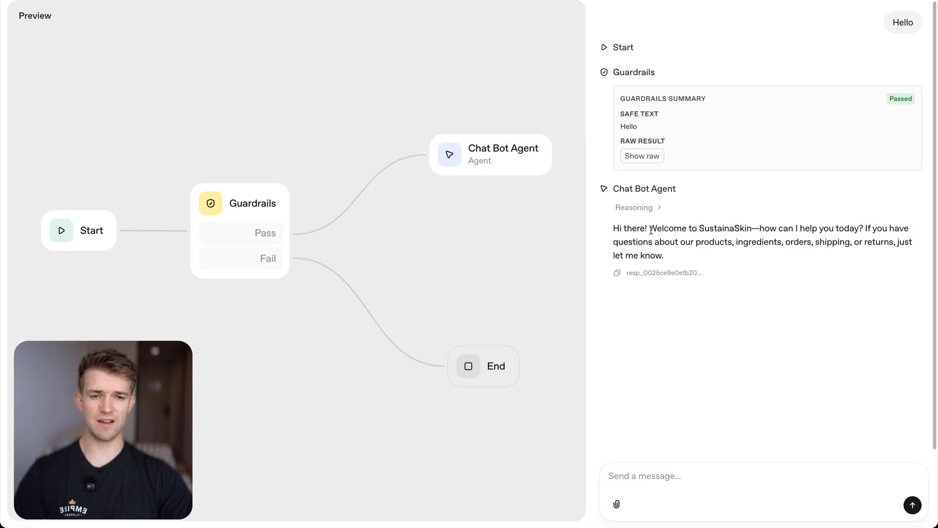
pyautogui.moveTo(651, 228); pyautogui.dragTo(734, 228)
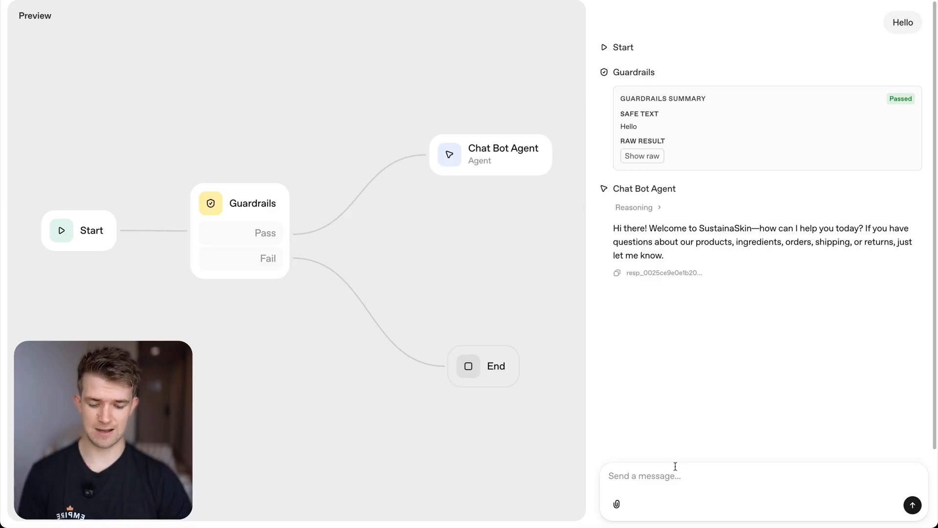
pyautogui.write('What makes your busines')
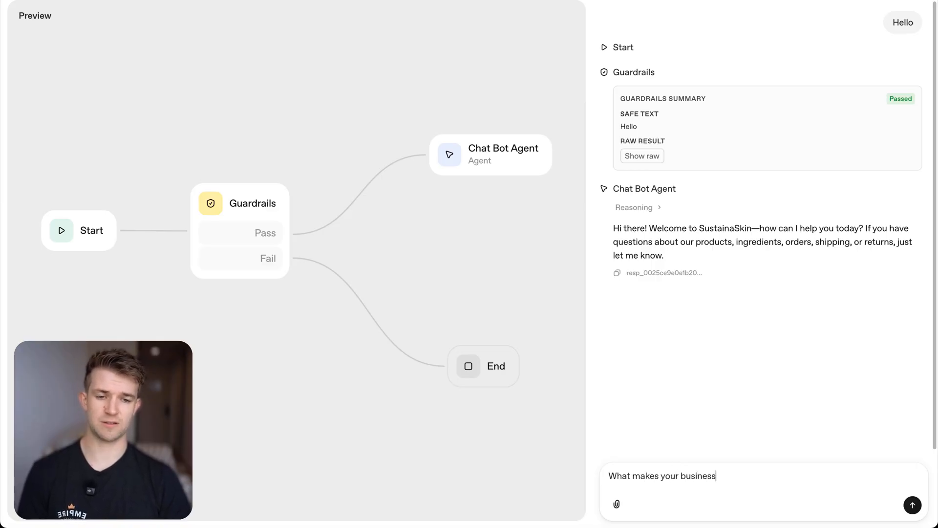
pyautogui.write('sust')
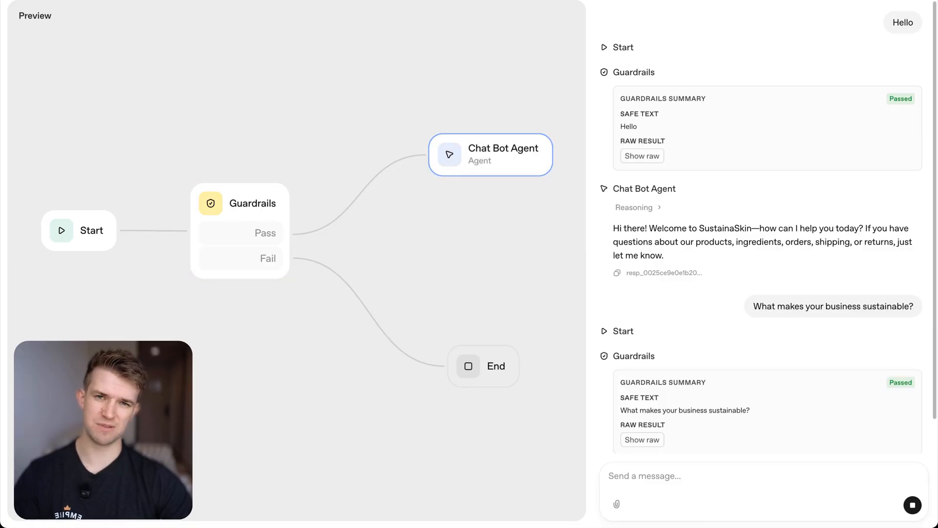
pyautogui.moveTo(754, 395)
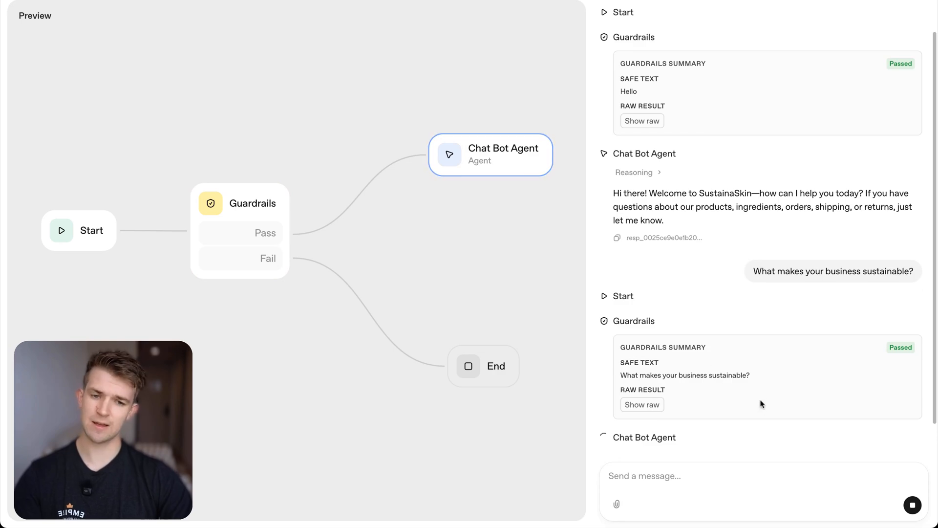
pyautogui.scroll(-3)
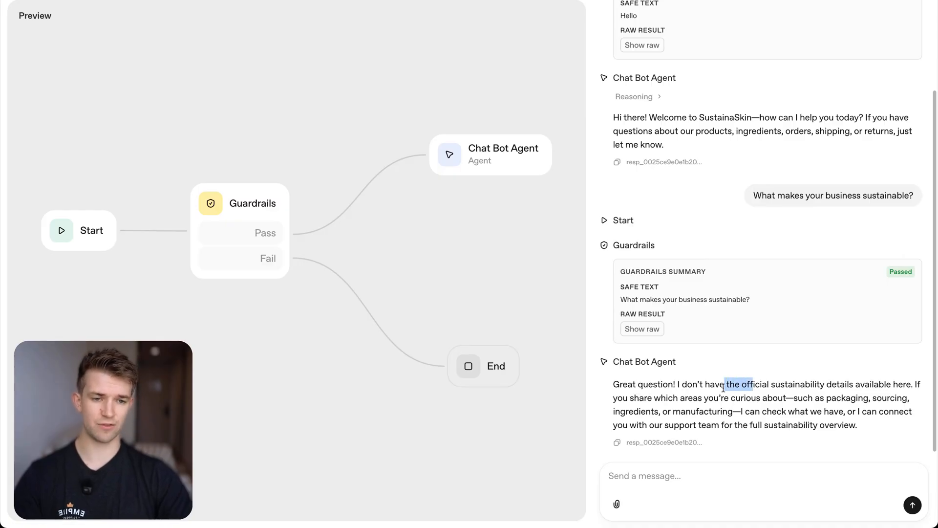
pyautogui.moveTo(725, 383); pyautogui.dragTo(862, 383)
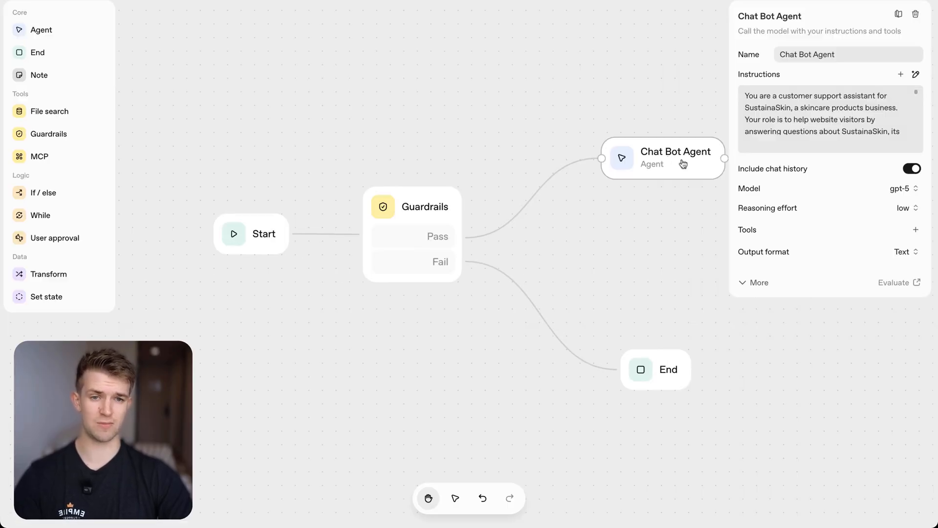
pyautogui.click(758, 281)
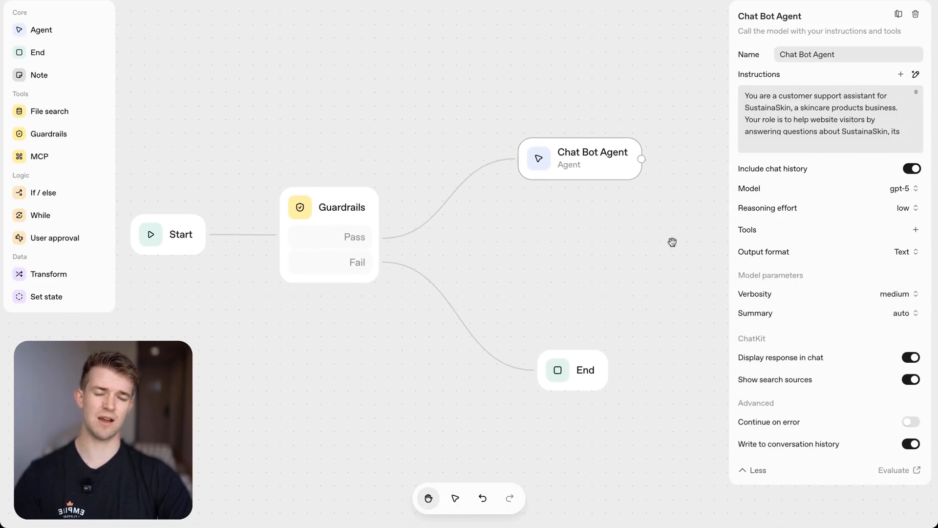
pyautogui.moveTo(768, 207)
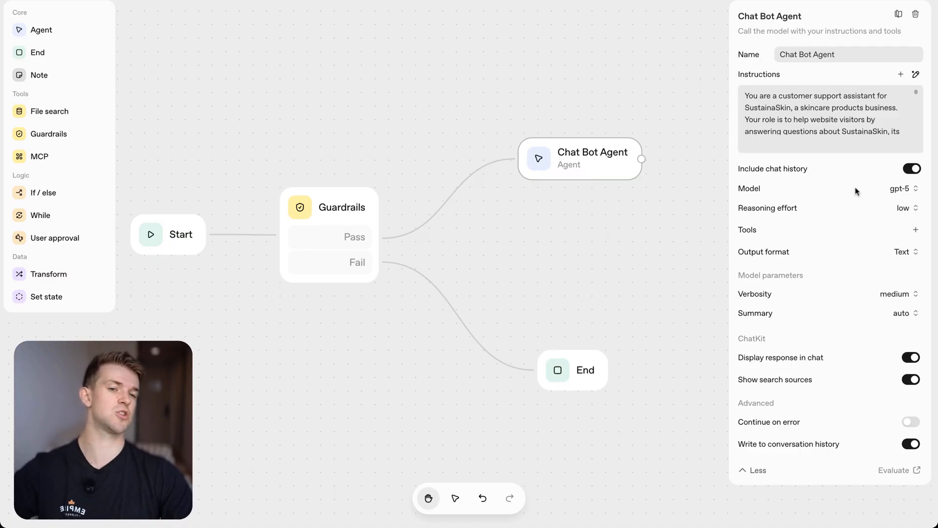
pyautogui.click(903, 188)
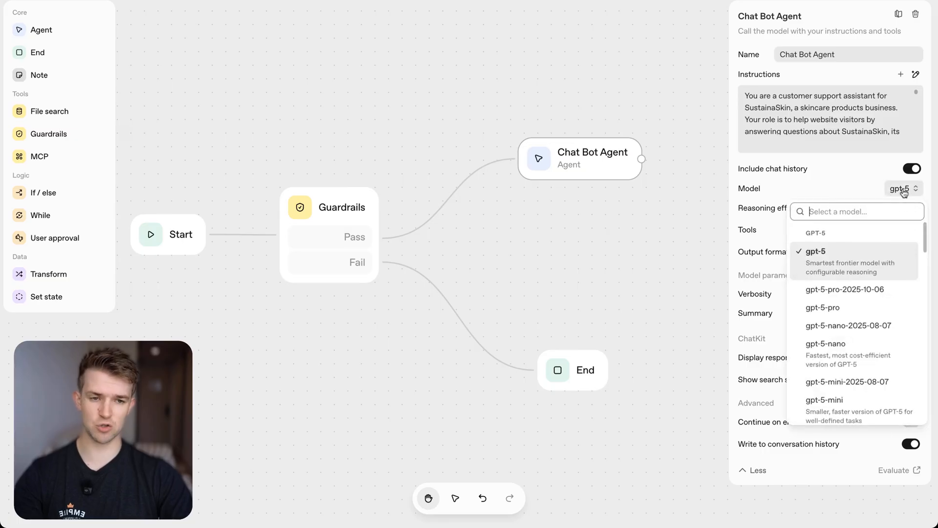
pyautogui.scroll(-3)
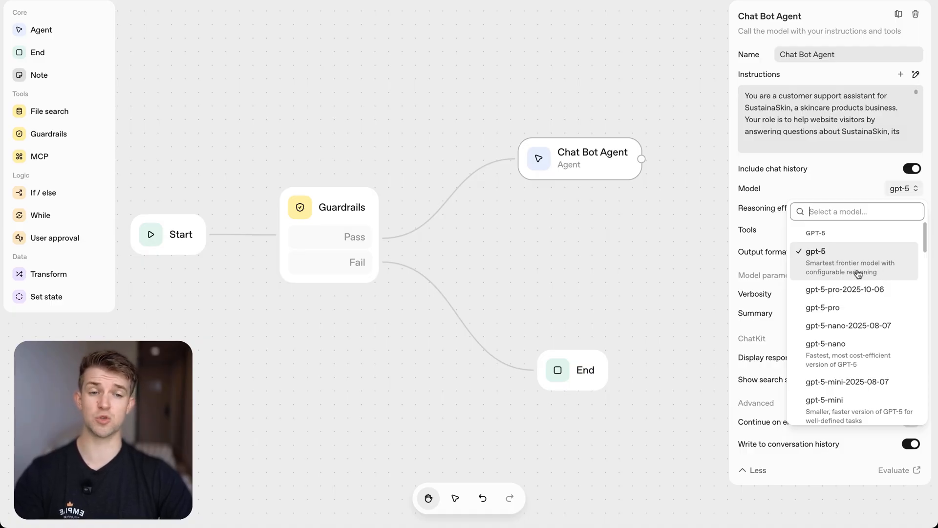
pyautogui.scroll(-3)
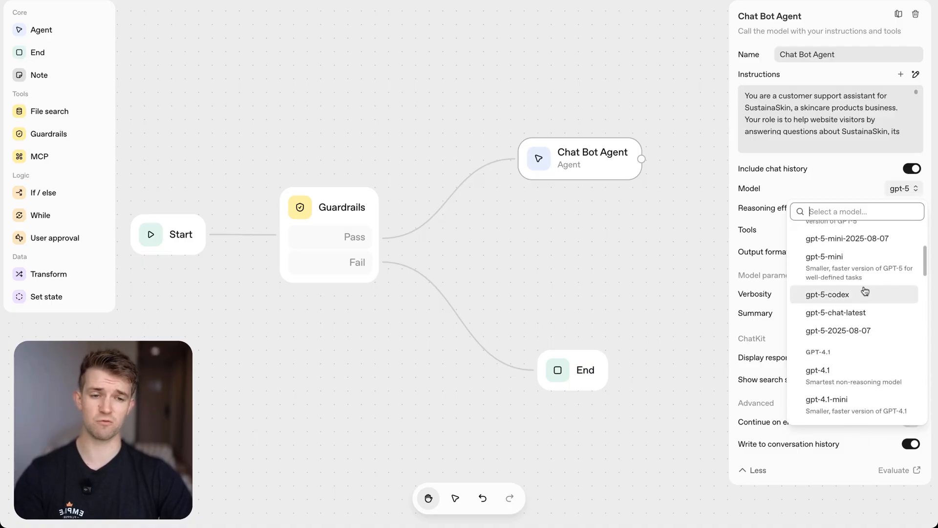
pyautogui.scroll(-3)
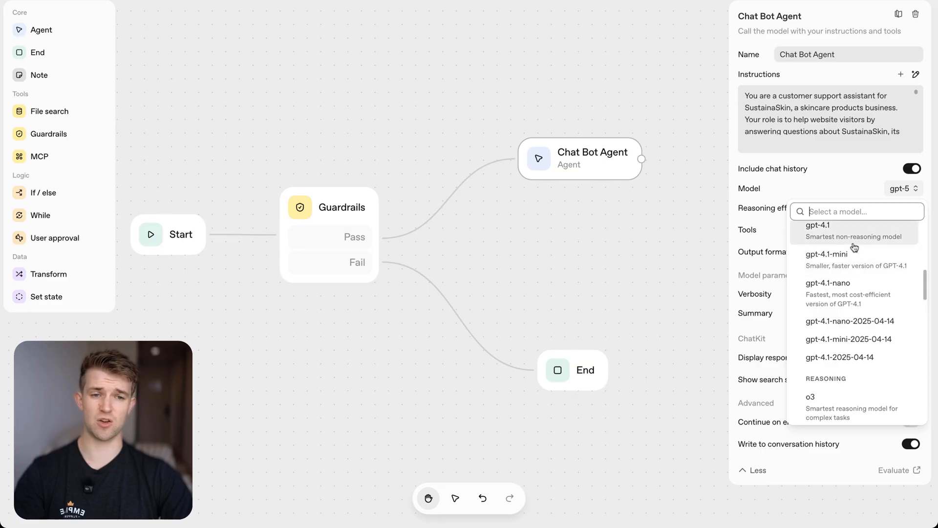
pyautogui.scroll(-3)
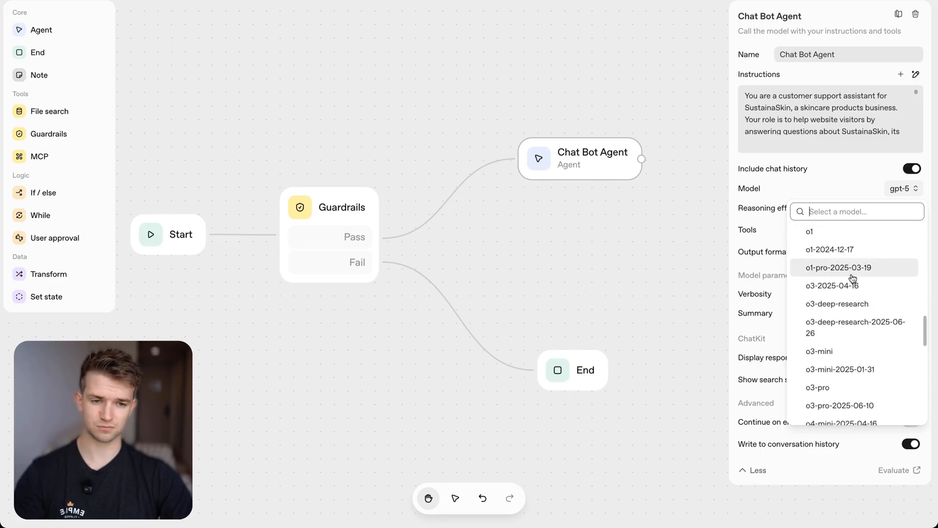
pyautogui.scroll(-3)
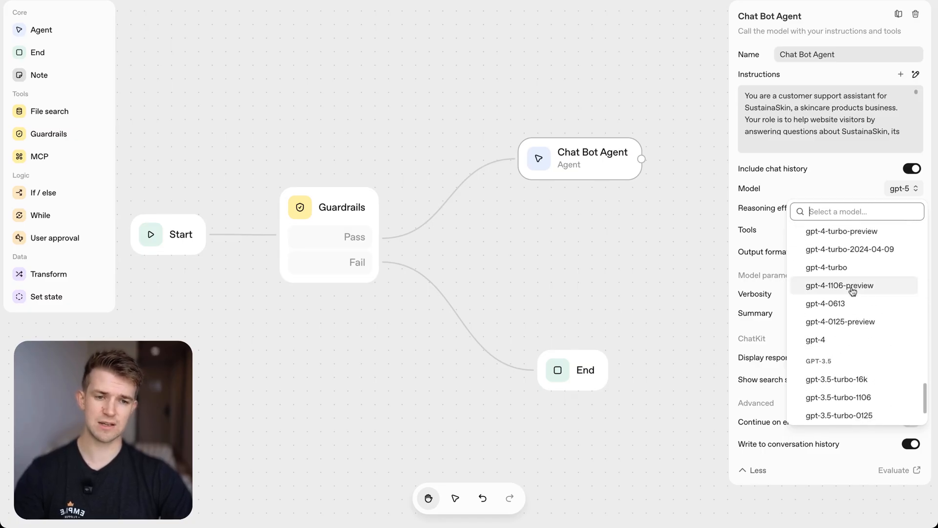
pyautogui.scroll(-3)
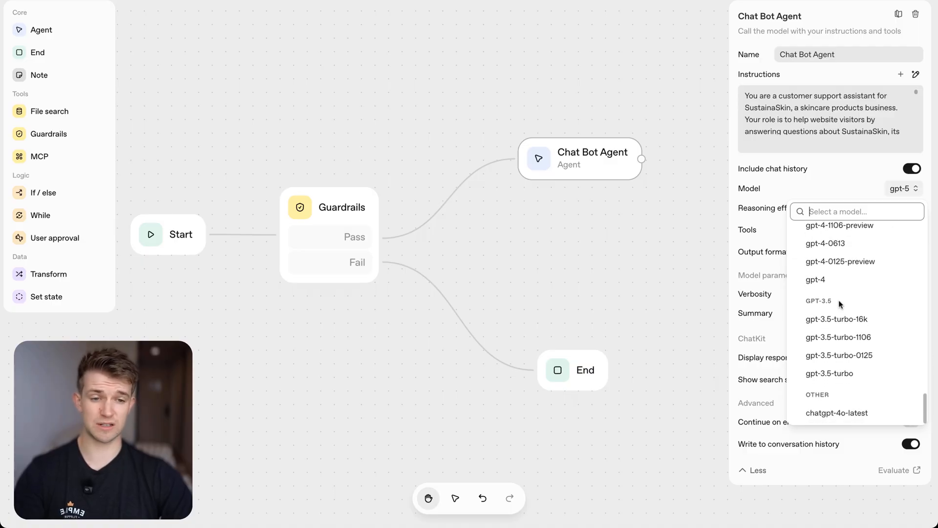
pyautogui.moveTo(844, 268)
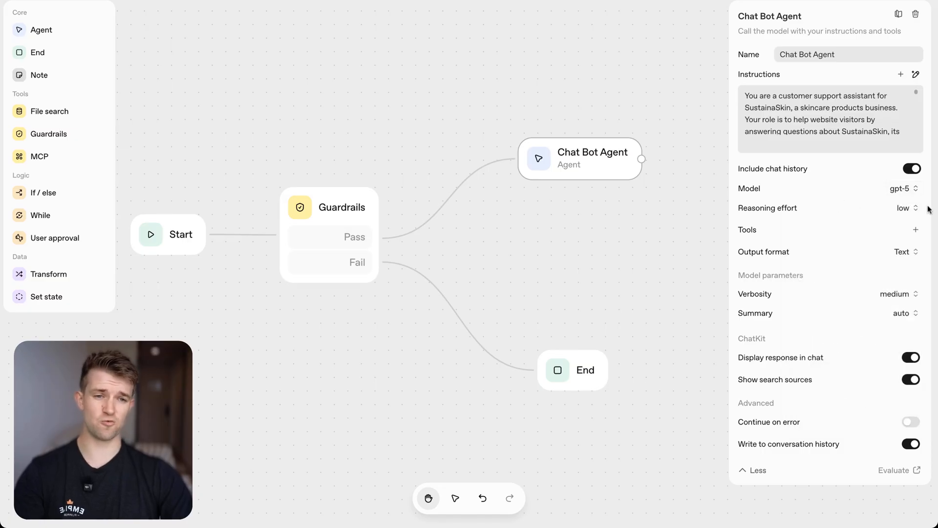
pyautogui.click(906, 208)
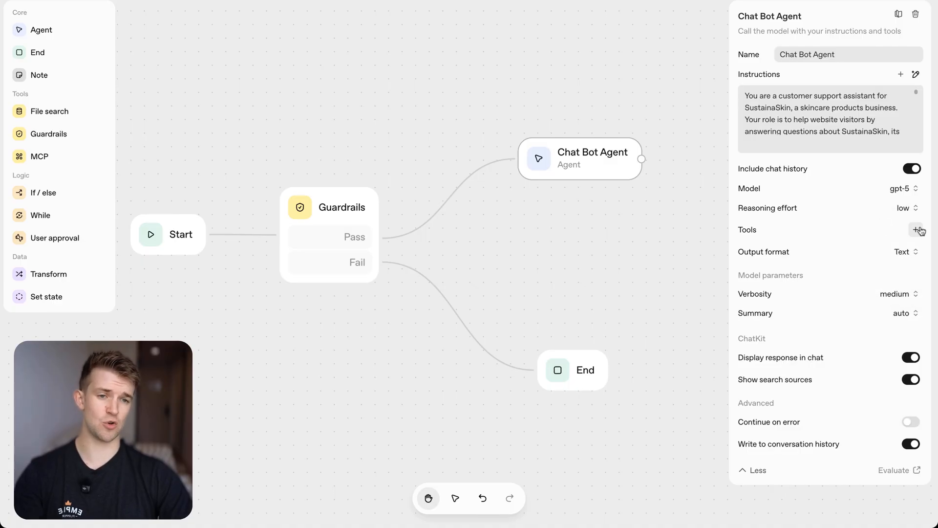
pyautogui.moveTo(893, 240)
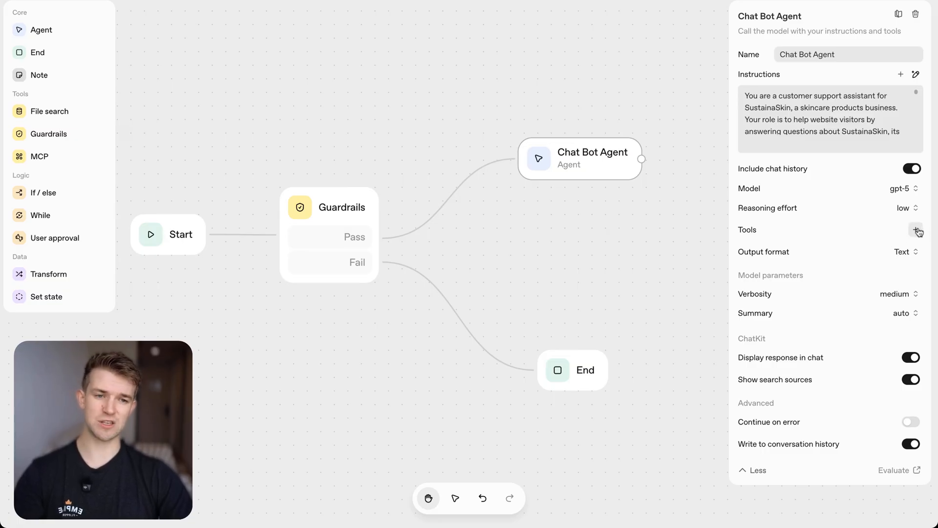
# Step: Keep the agent's output format as Text and switch off Show search sources in chat
pyautogui.click(915, 229)
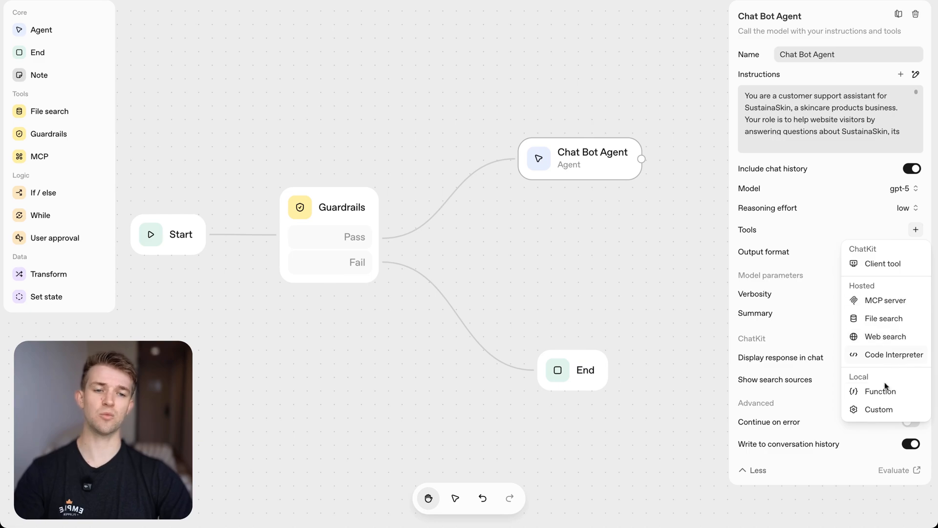
pyautogui.moveTo(885, 300)
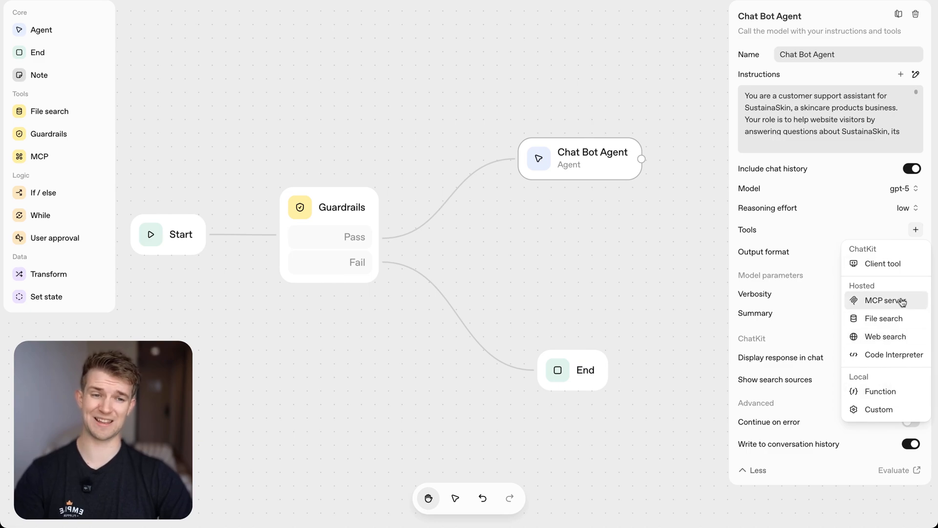
pyautogui.moveTo(892, 323)
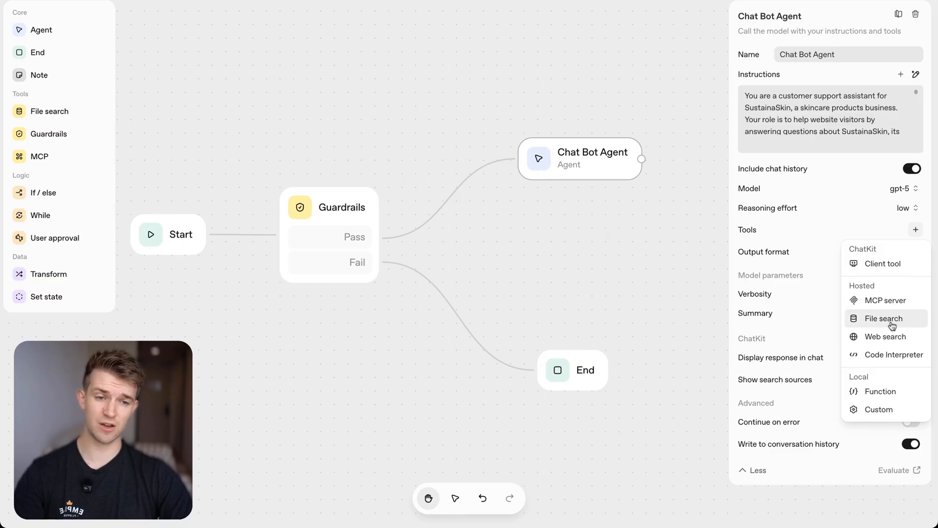
pyautogui.moveTo(896, 354)
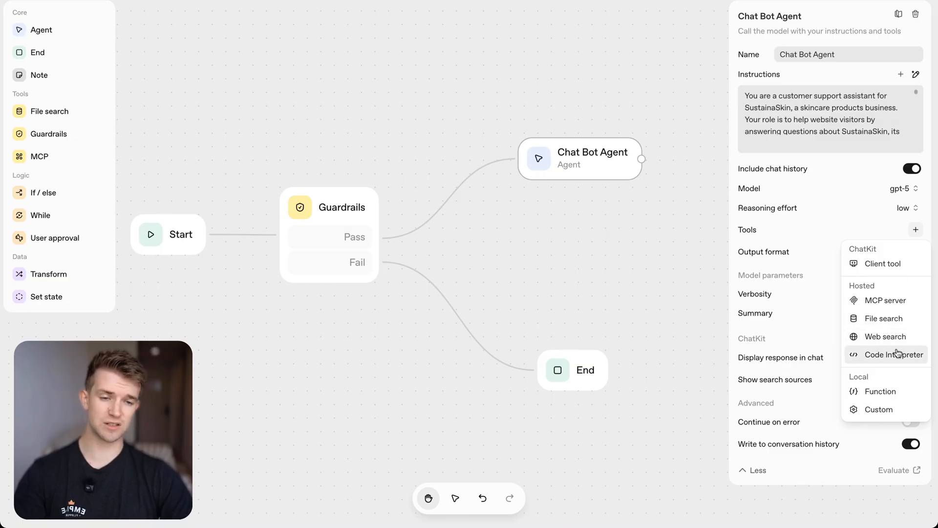
pyautogui.moveTo(884, 412)
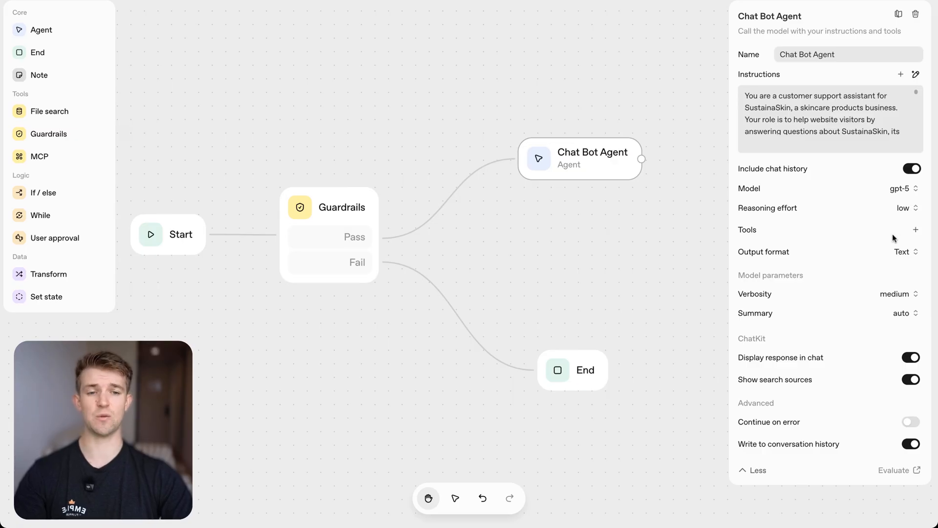
pyautogui.click(904, 252)
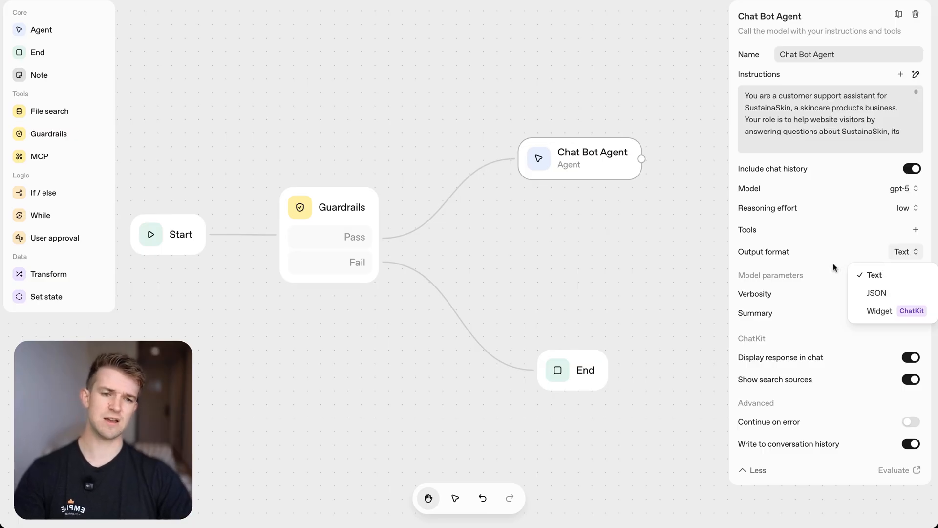
pyautogui.moveTo(878, 310)
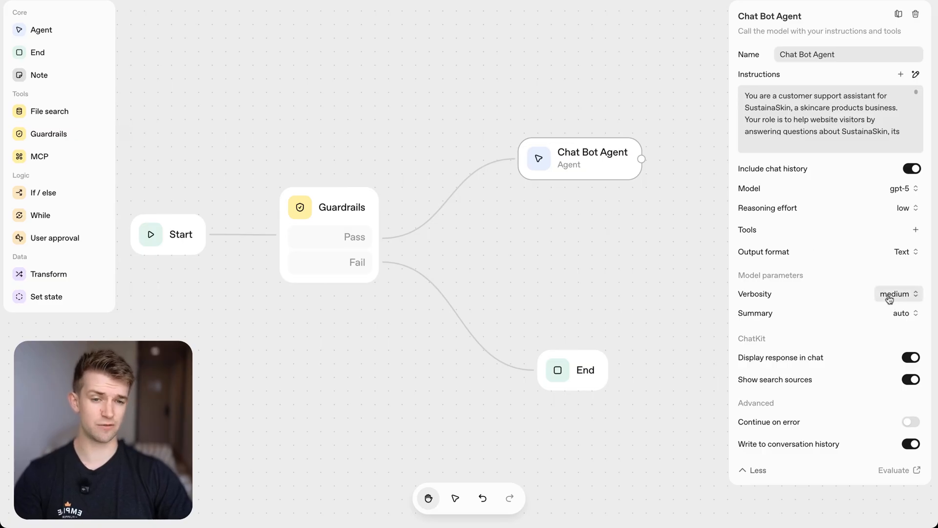
pyautogui.moveTo(791, 318)
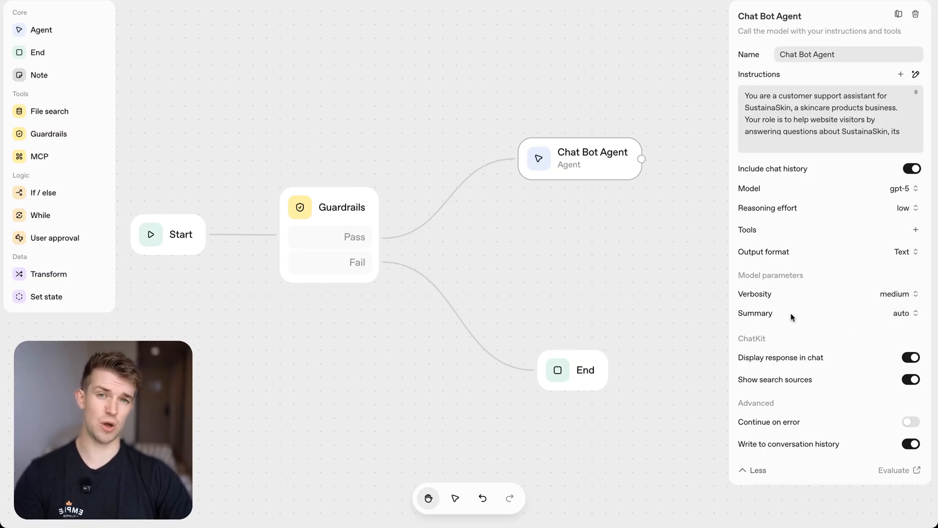
pyautogui.moveTo(756, 313)
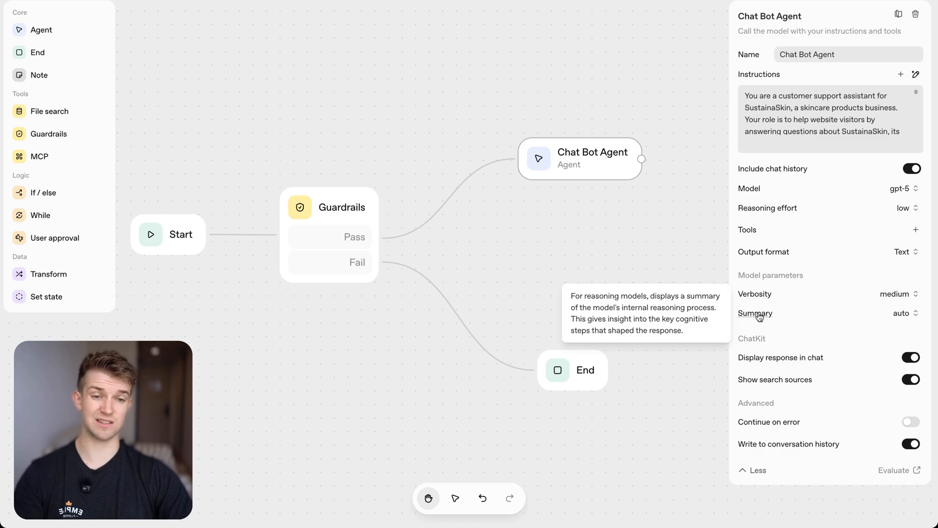
pyautogui.moveTo(808, 362)
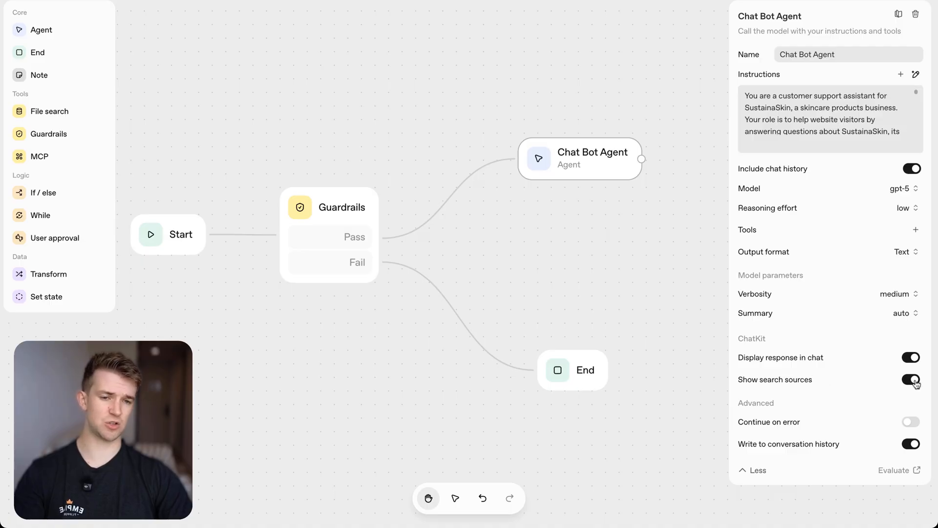
pyautogui.click(910, 379)
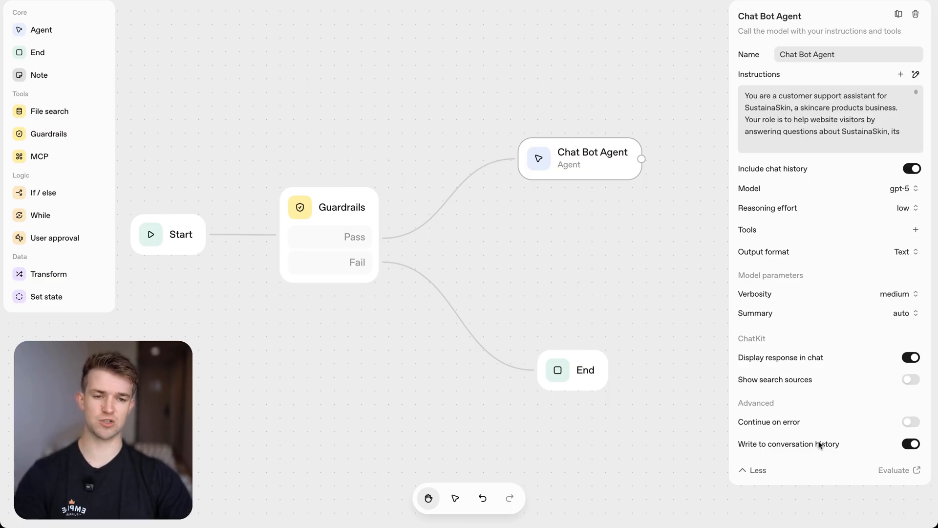
pyautogui.moveTo(828, 436)
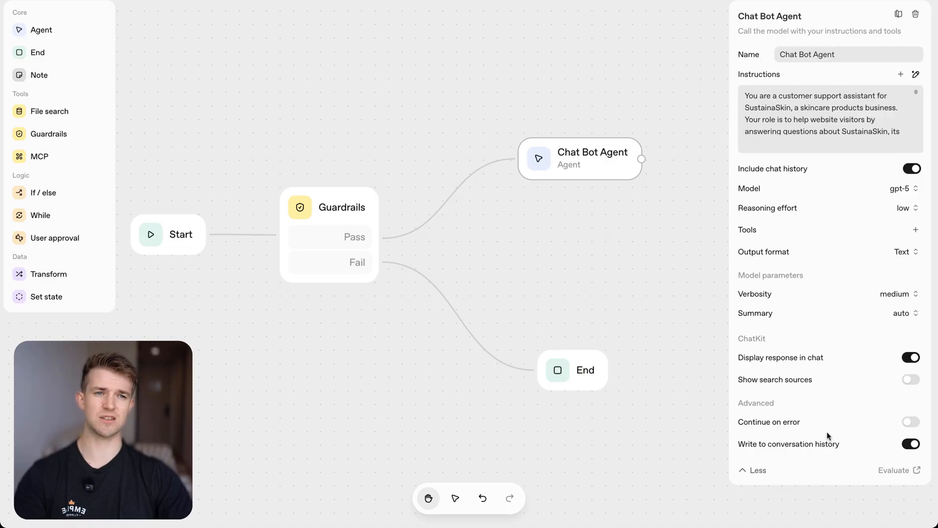
pyautogui.moveTo(828, 436)
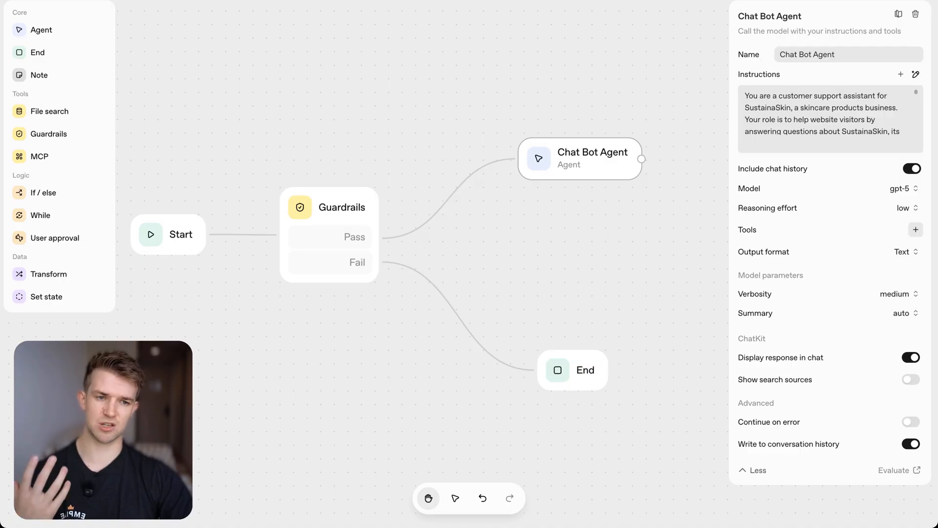
# Step: Add File search to the Chat Bot Agent and attach the five uploaded business PDFs
pyautogui.click(915, 229)
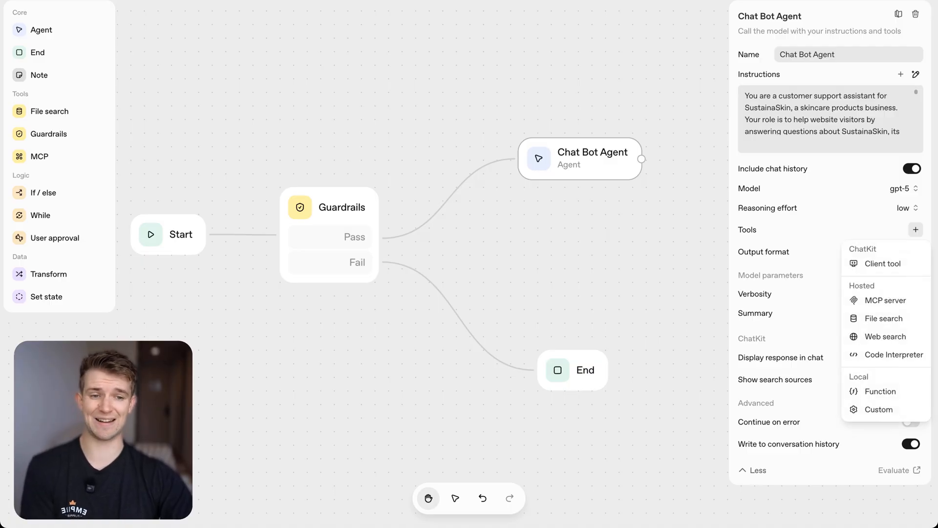
pyautogui.click(882, 317)
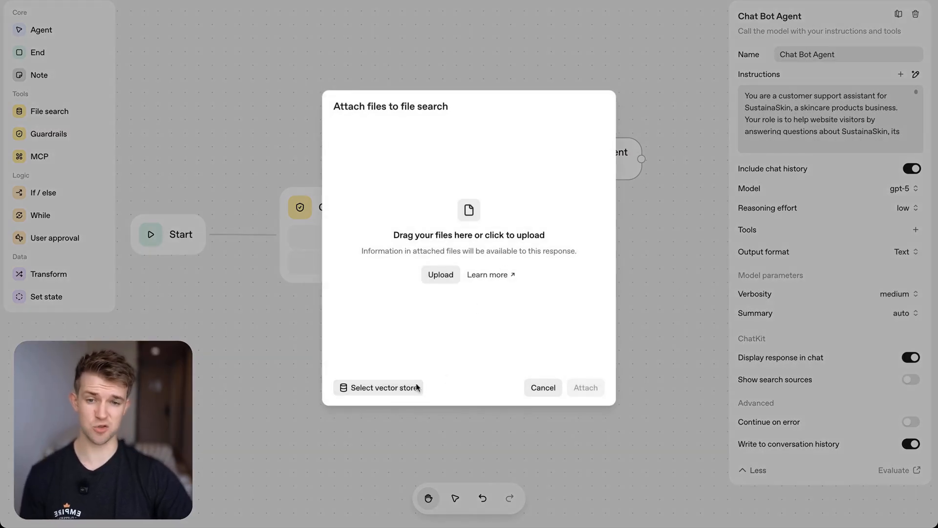
pyautogui.moveTo(410, 296)
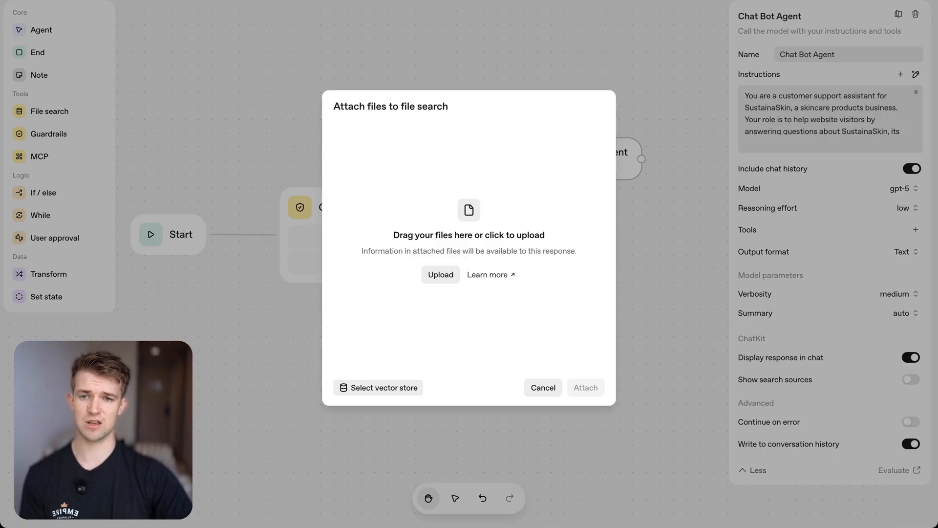
pyautogui.click(441, 274)
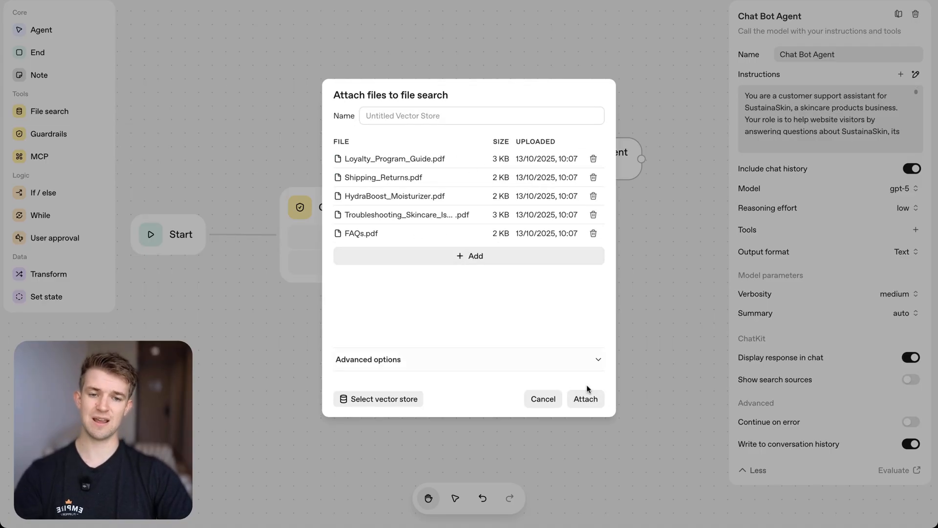
pyautogui.click(584, 399)
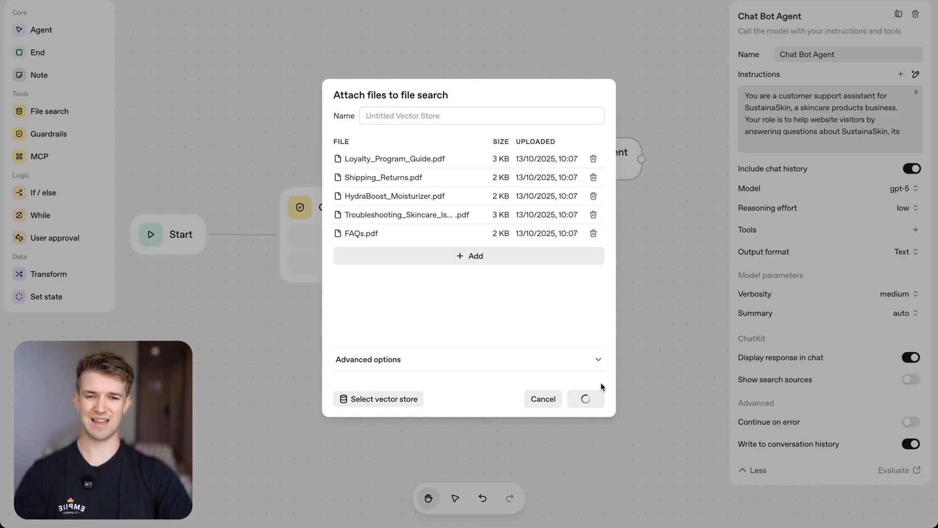
pyautogui.click(585, 398)
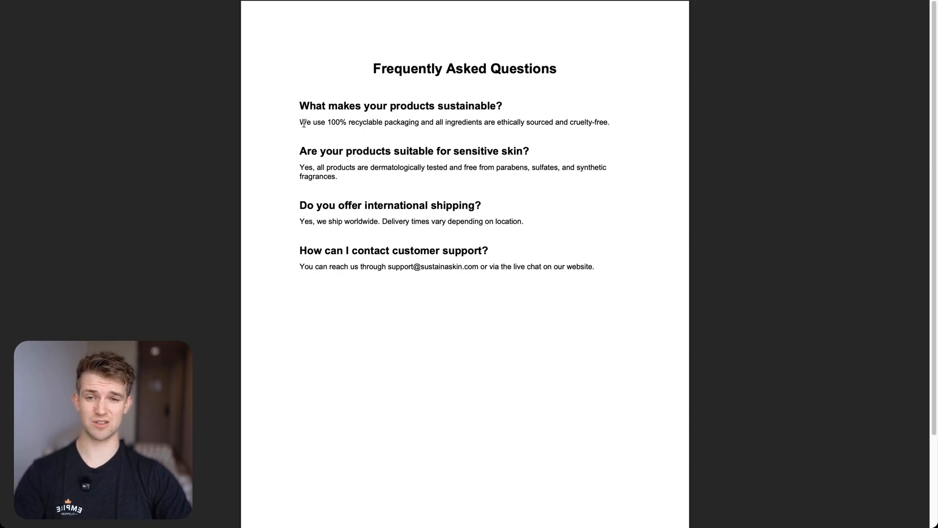
# Step: Mark the sustainable-products question and its answer in FAQs.pdf
pyautogui.moveTo(390, 105); pyautogui.dragTo(502, 105)
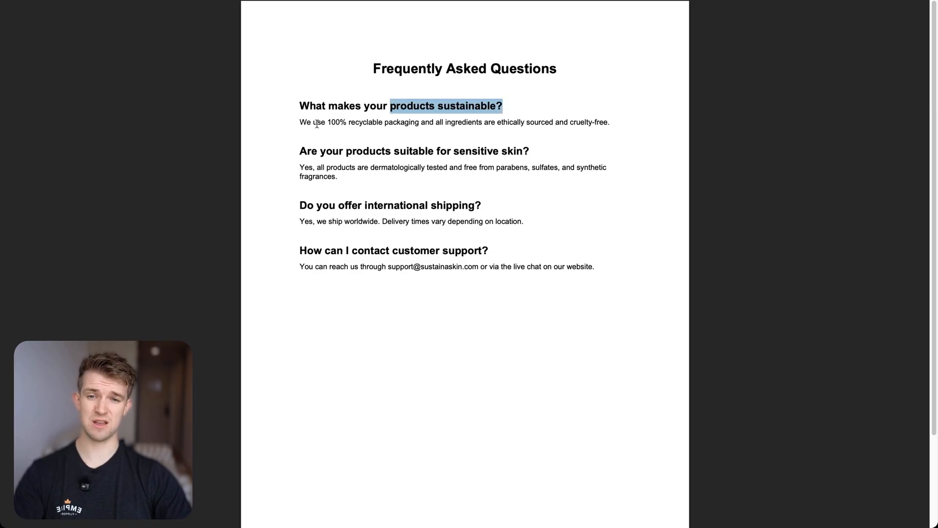
pyautogui.moveTo(310, 122); pyautogui.dragTo(598, 122)
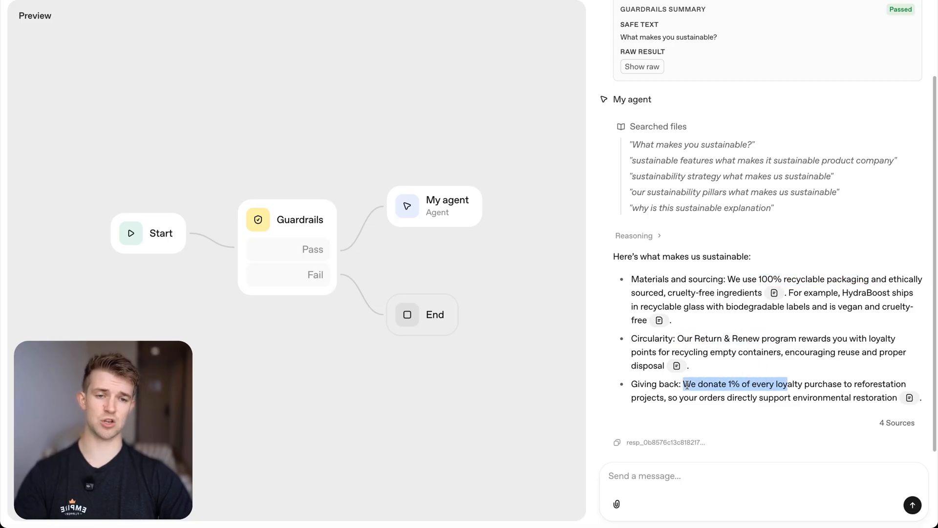
pyautogui.moveTo(822, 25)
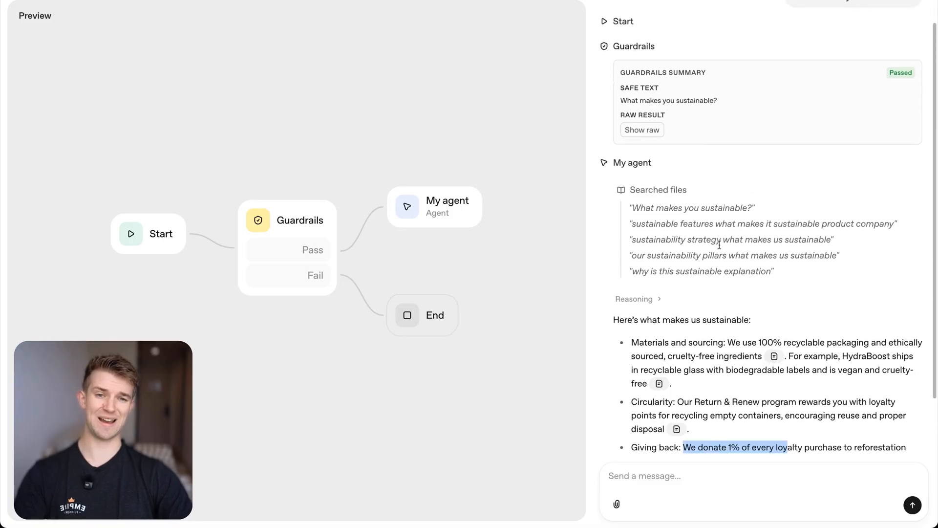
# Step: Review the searched files and four cited sources behind the 'What makes you sustainable?' reply
pyautogui.scroll(-3)
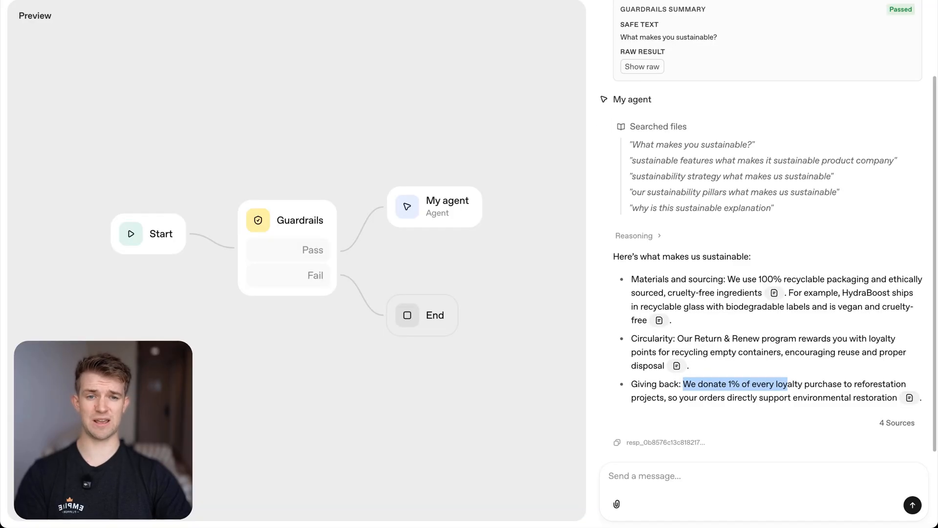
# Step: Ask 'Do you offer free shipping?' and read the reply: free domestic shipping over $50
pyautogui.write('Do you offer p')
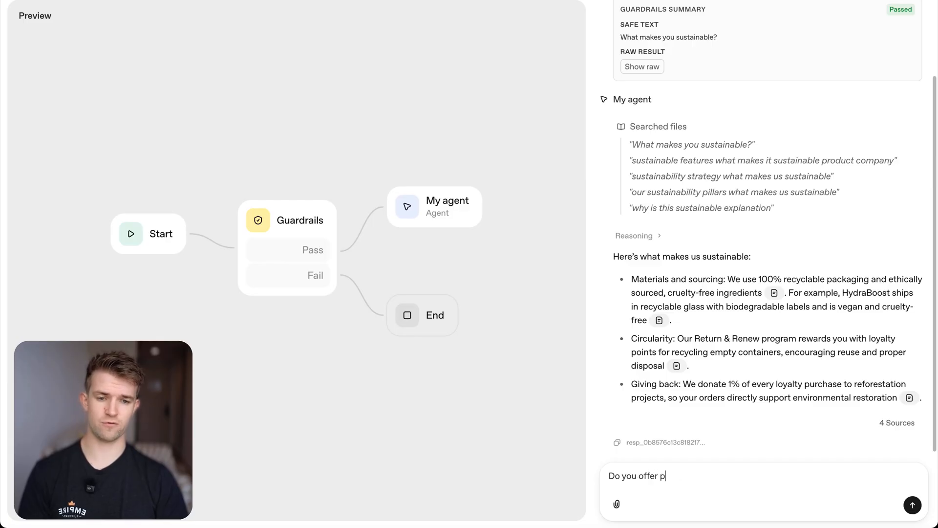
pyautogui.write('ree shi')
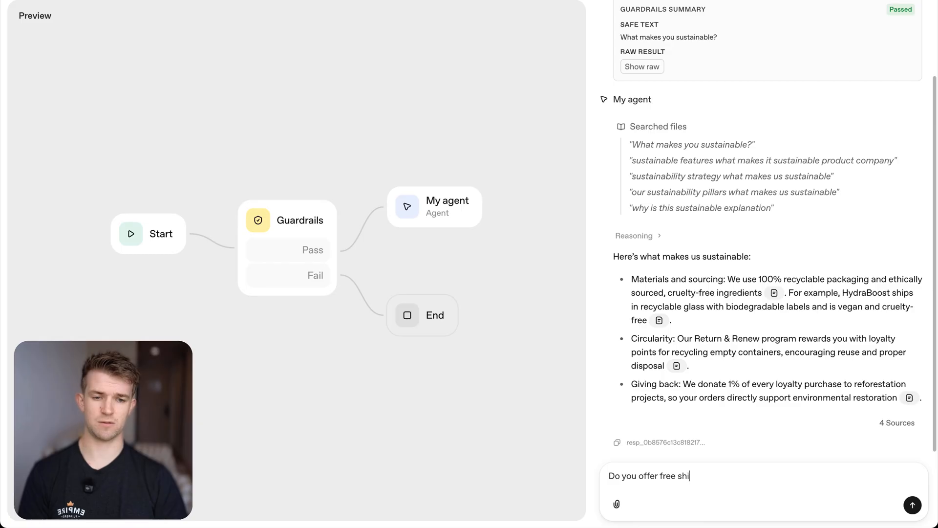
pyautogui.click(912, 504)
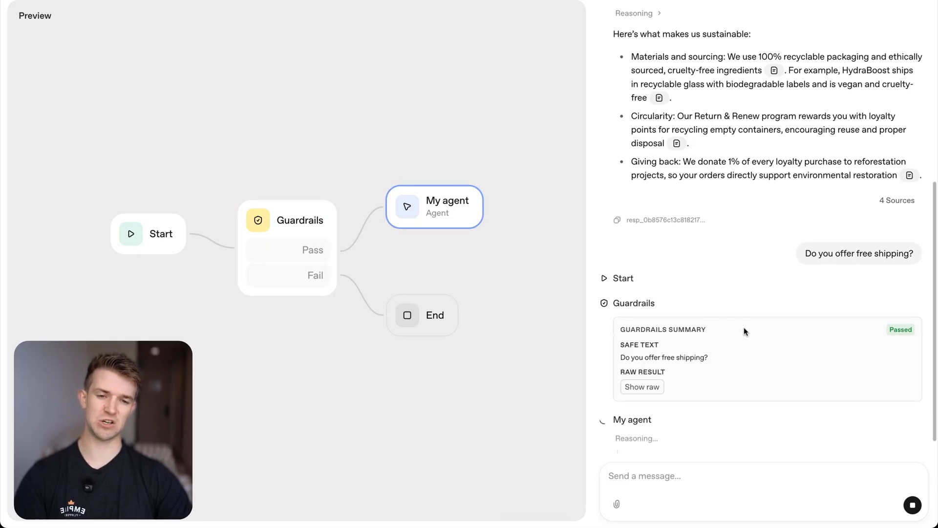
pyautogui.scroll(-3)
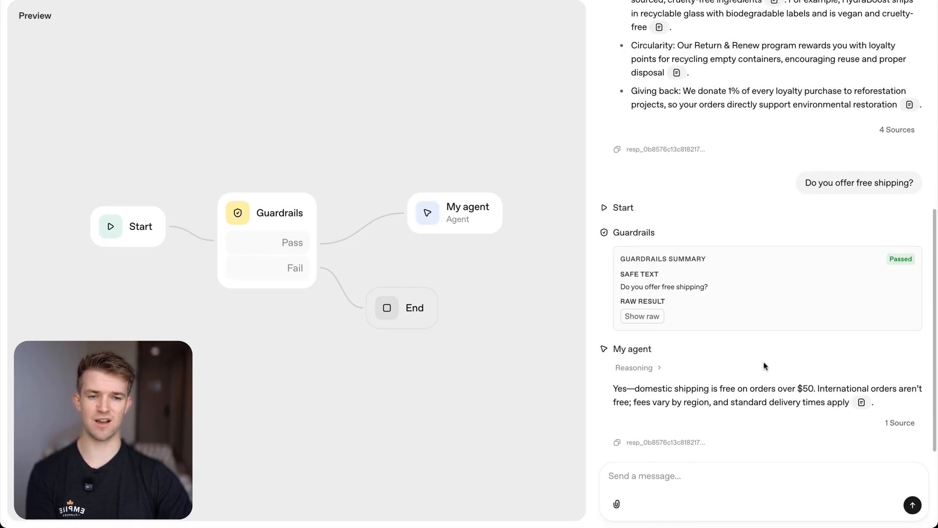
# Step: Leave preview and view the My agent node's settings with its attached file store
pyautogui.moveTo(612, 388); pyautogui.dragTo(745, 388)
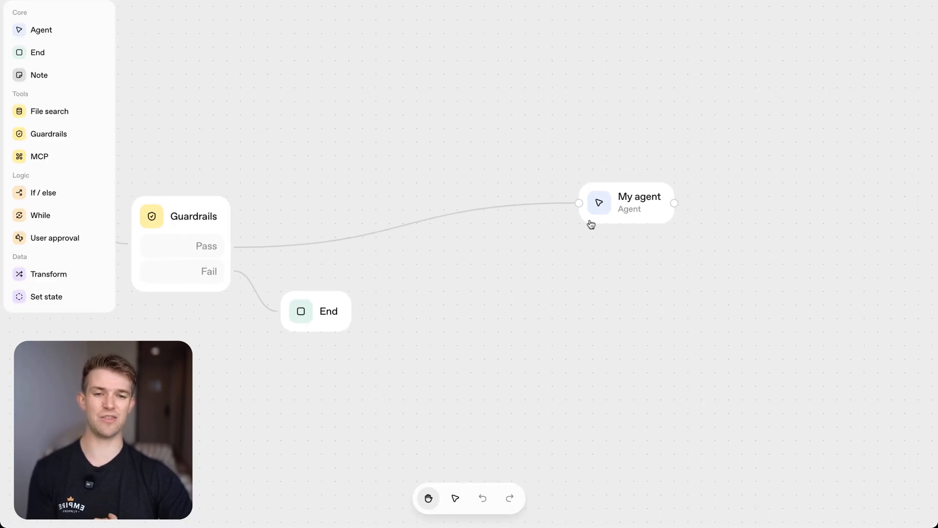
pyautogui.click(627, 203)
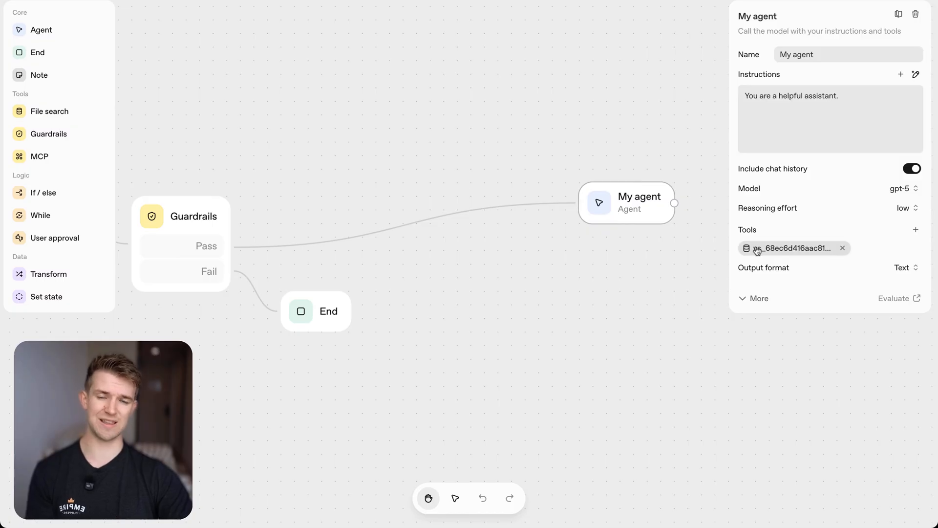